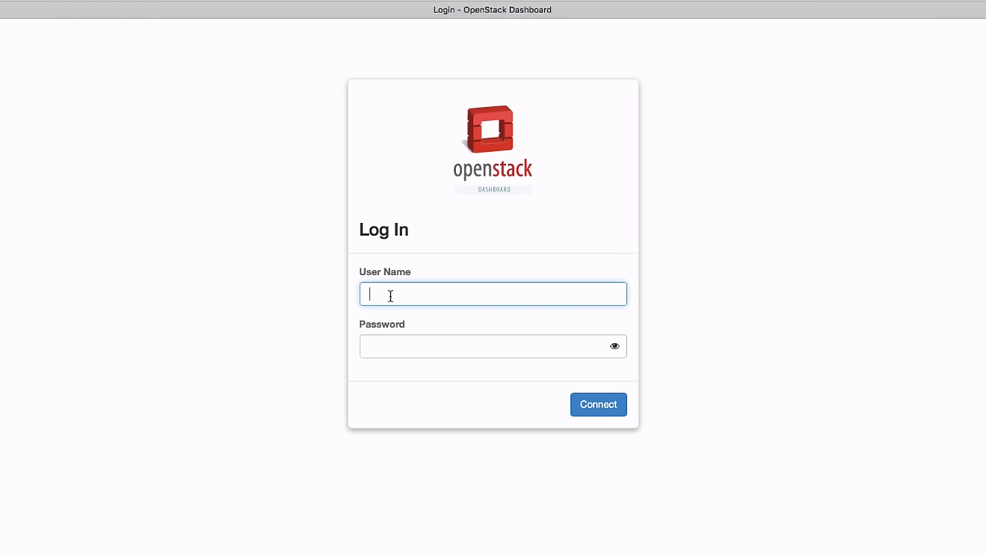
# - Enter the user name demo and the password on the login form
pyautogui.write('demo')
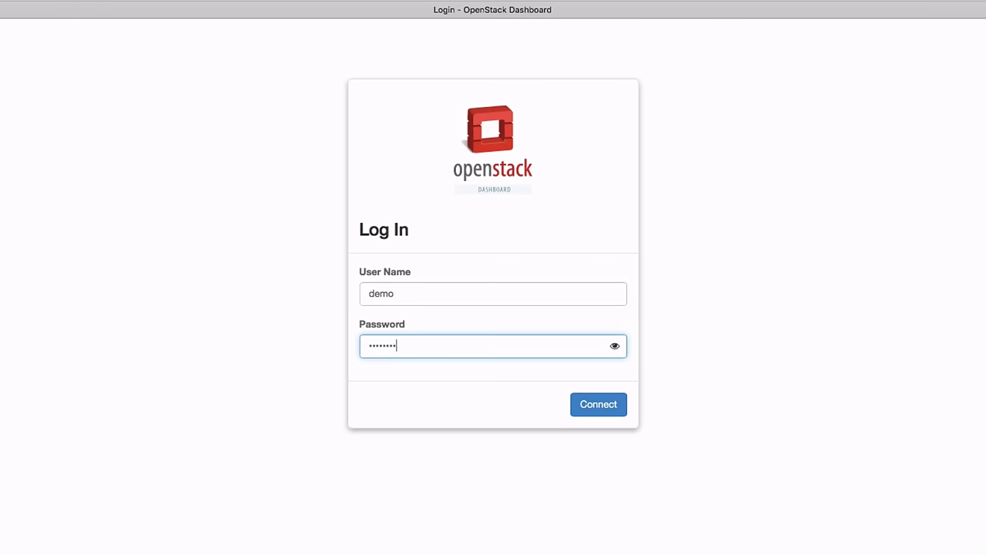
# - Log in and review the empty Instances and Volumes pages, ending on the Images list of CirrOS images
pyautogui.click(598, 404)
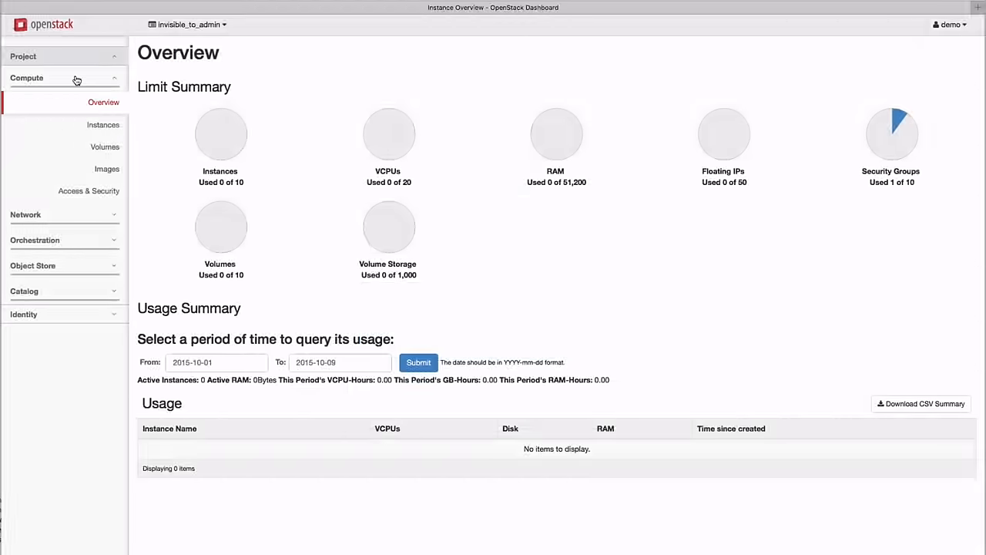
pyautogui.moveTo(44, 85)
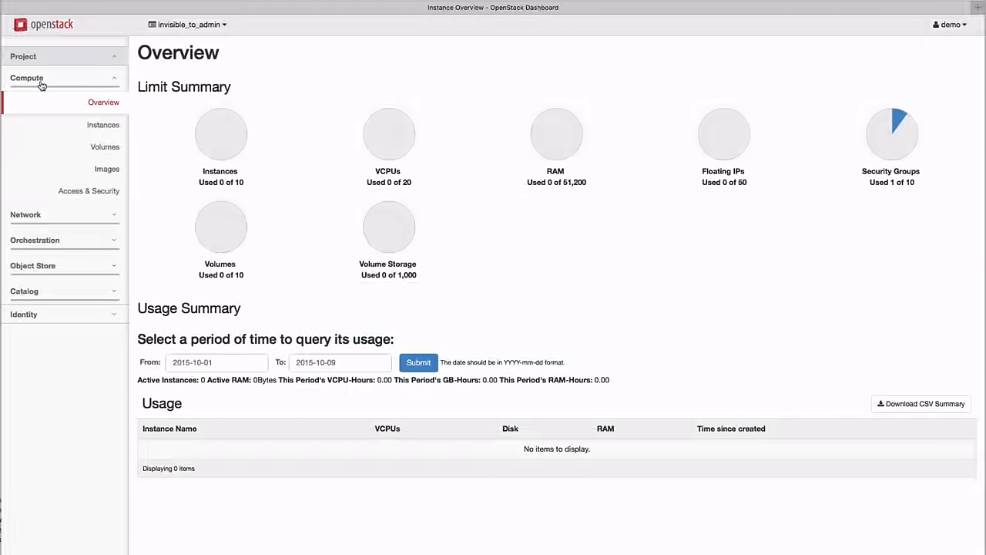
pyautogui.moveTo(97, 127)
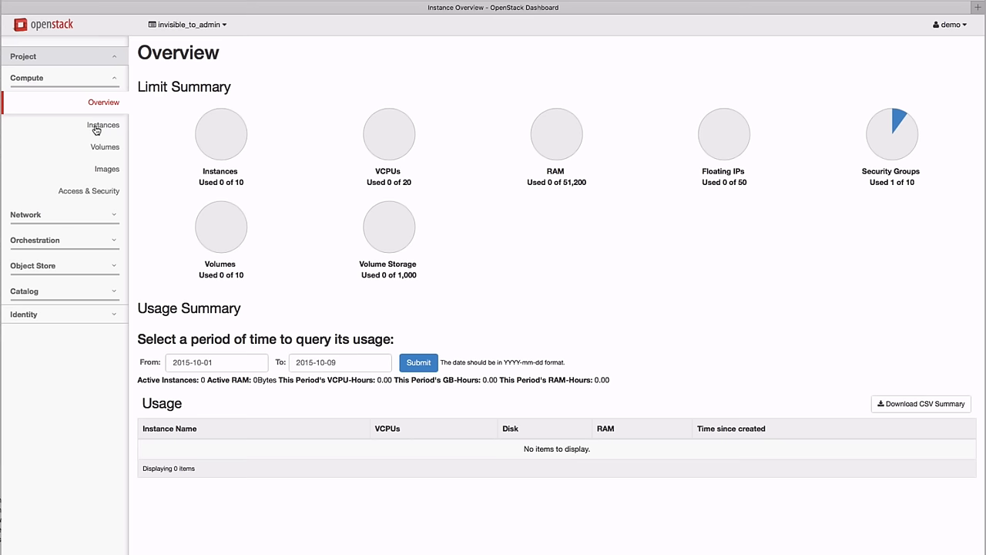
pyautogui.click(102, 125)
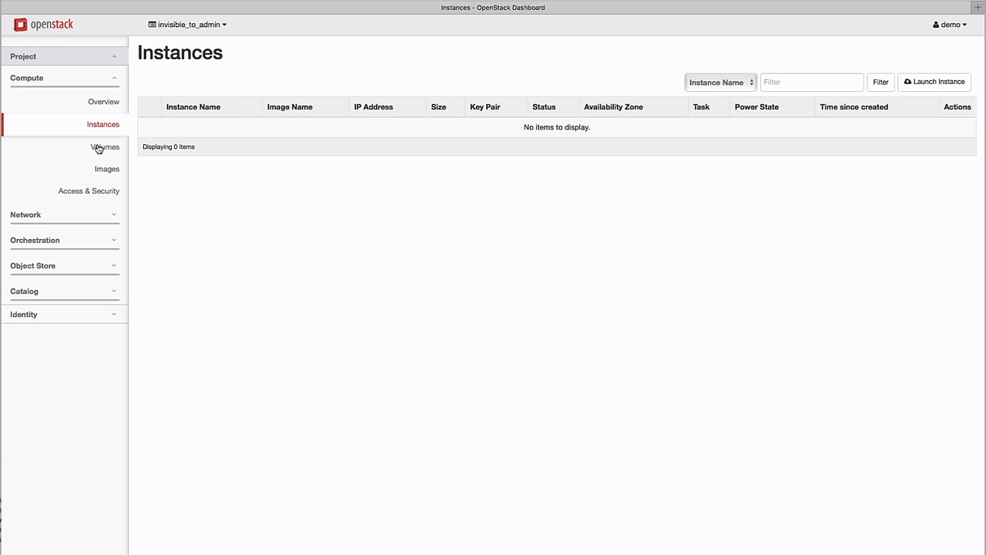
pyautogui.click(105, 146)
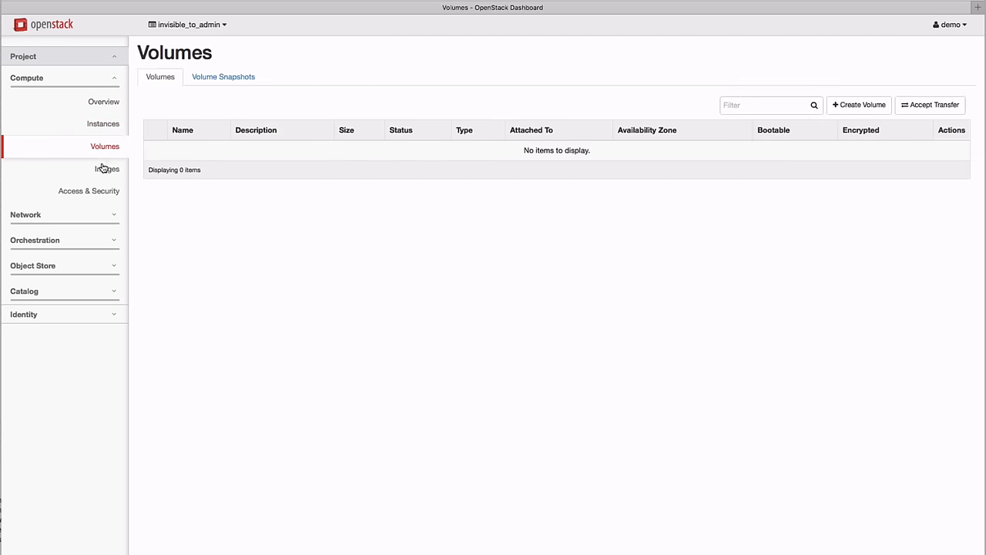
pyautogui.click(107, 168)
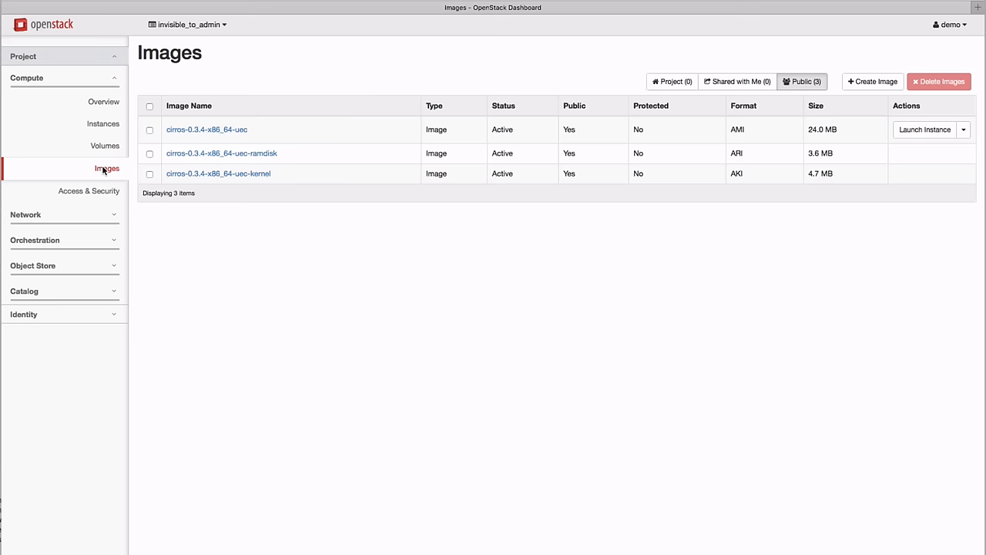
pyautogui.moveTo(94, 191)
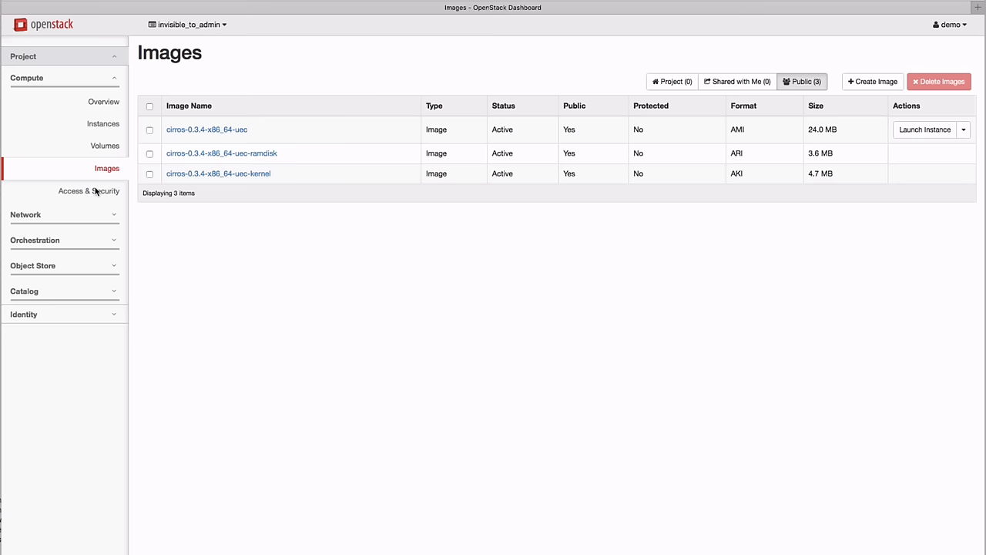
# - Add an SSH rule to the project's security group under Access & Security
pyautogui.click(89, 191)
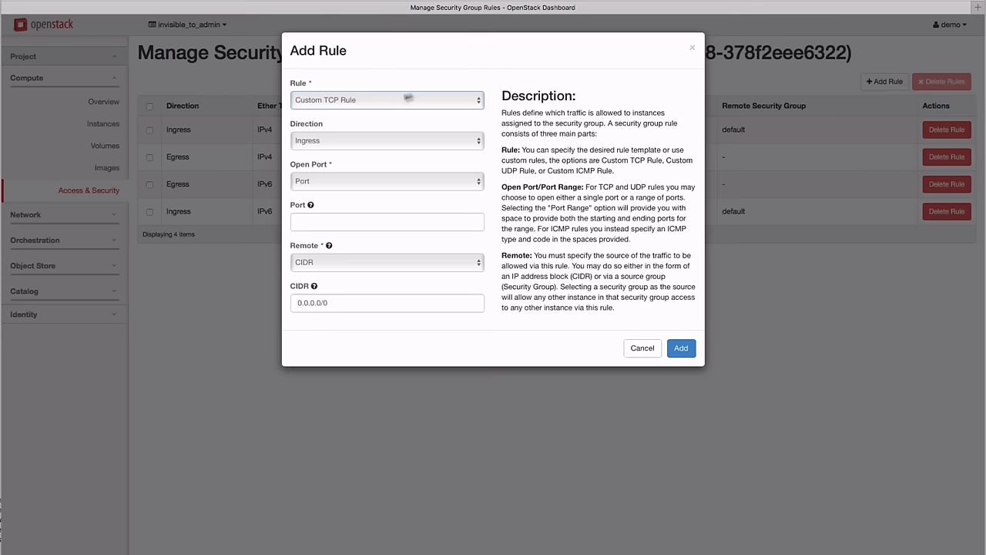
pyautogui.click(387, 99)
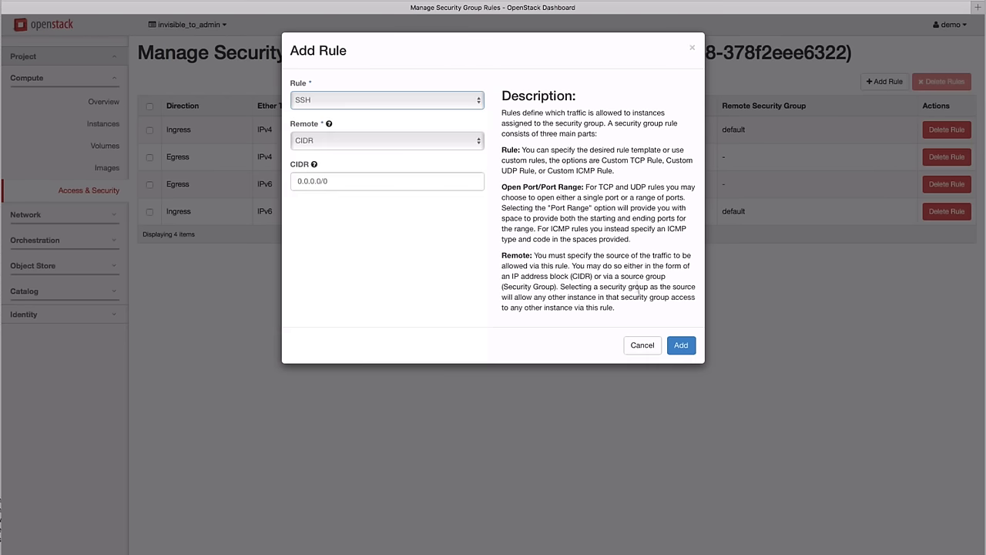
pyautogui.click(682, 346)
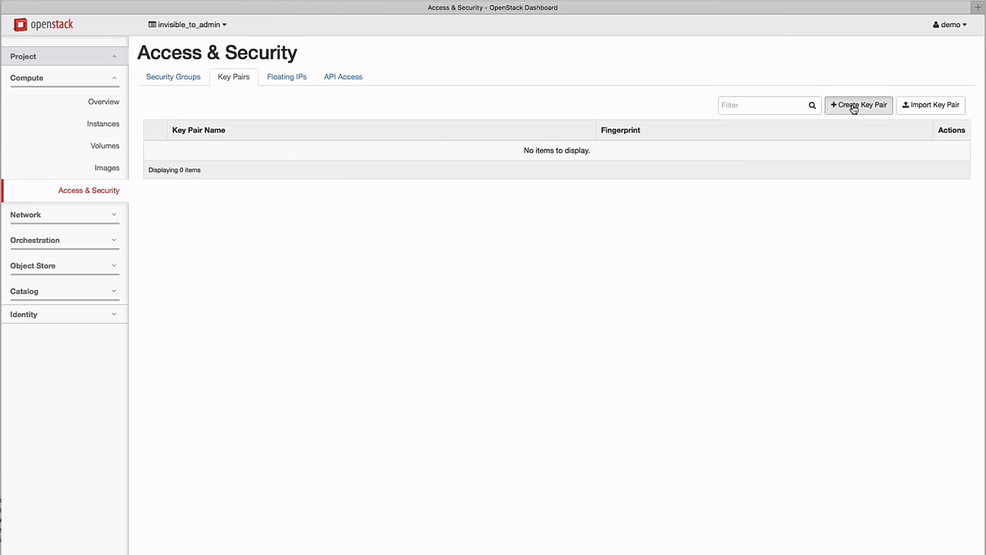
# - Create a key pair named oskey and return to the Key Pairs list showing its fingerprint
pyautogui.click(859, 105)
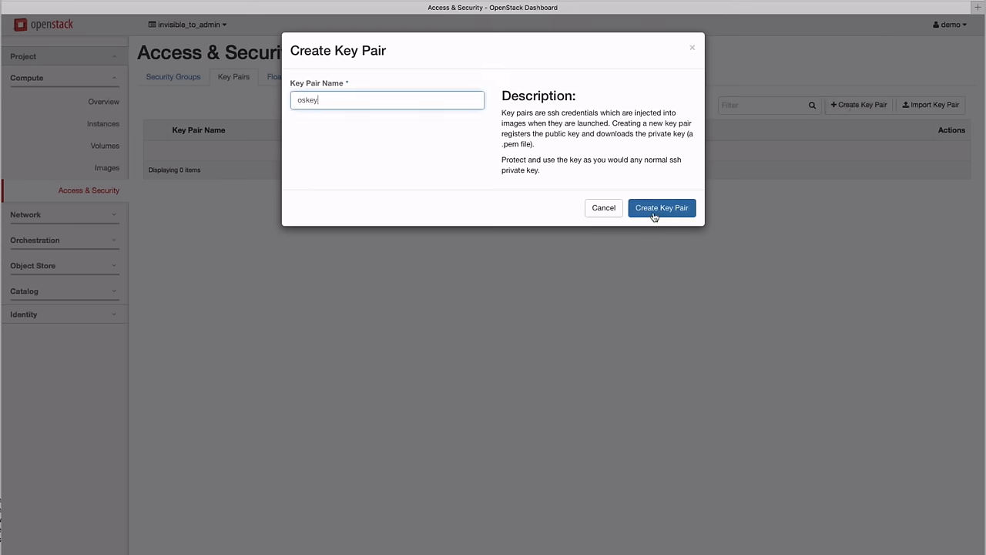
pyautogui.click(661, 207)
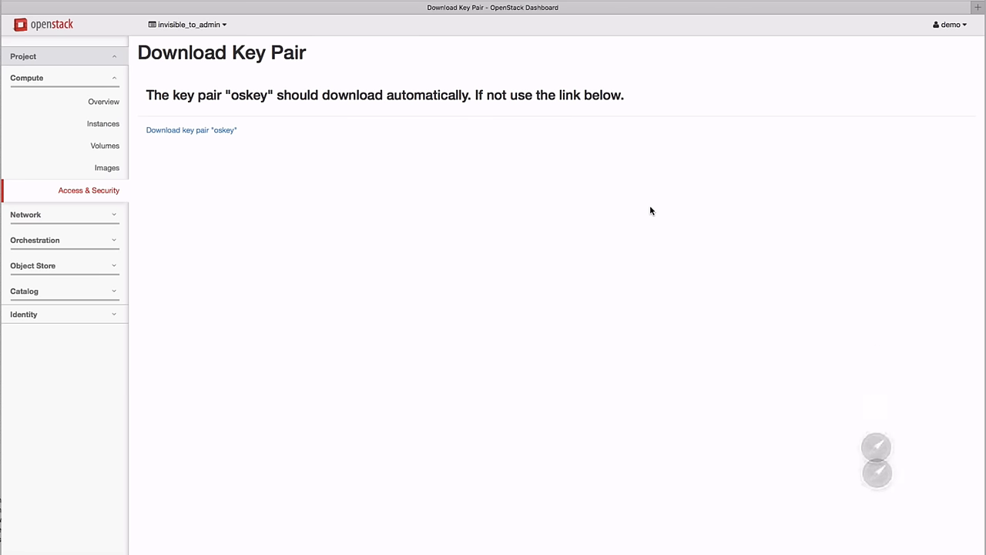
pyautogui.moveTo(108, 191)
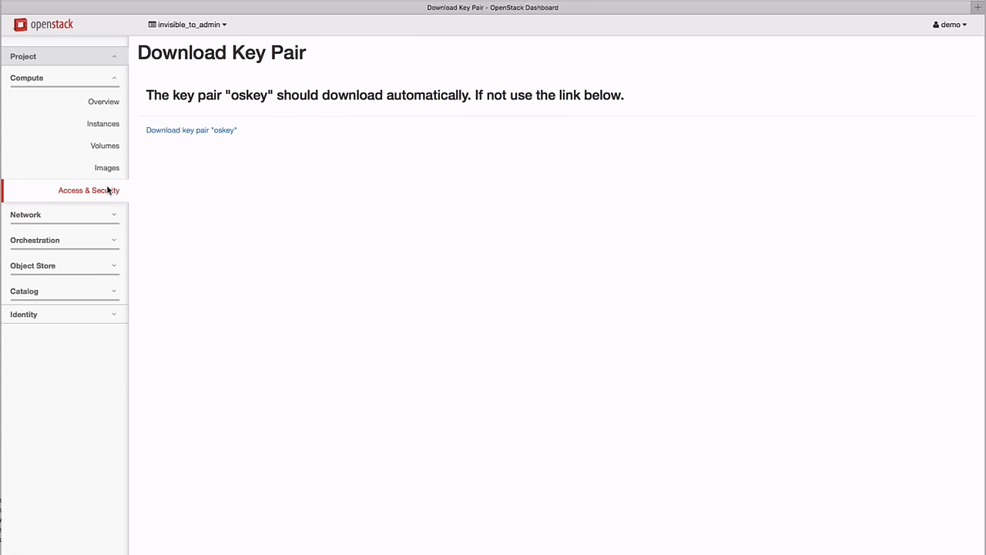
pyautogui.click(88, 191)
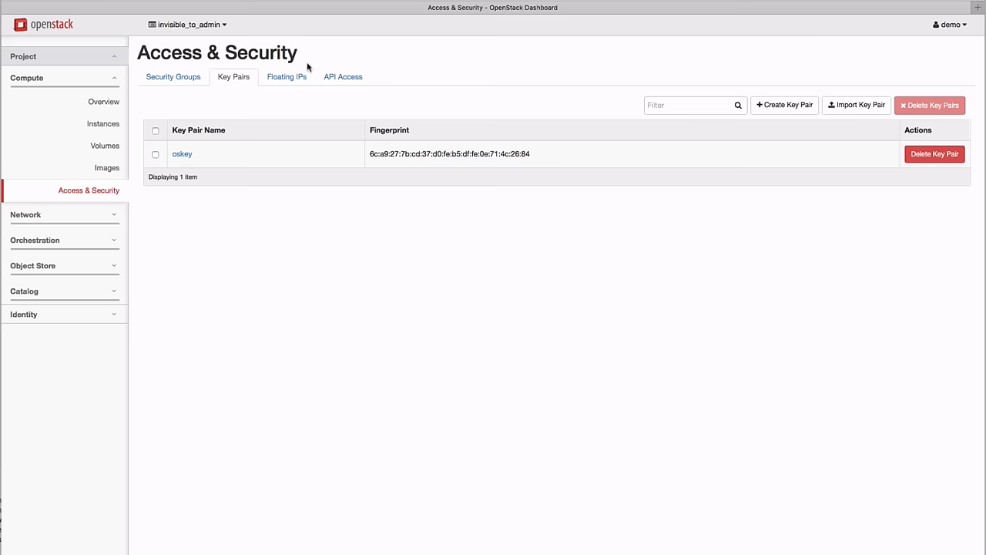
# - Allocate floating IP 192.168.11.3 from the public pool to the project
pyautogui.click(287, 77)
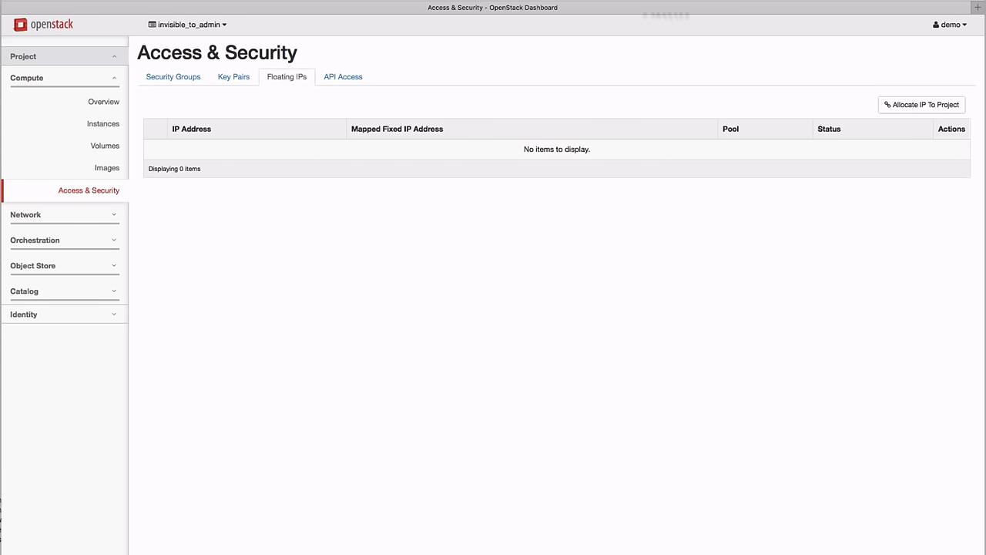
pyautogui.moveTo(908, 108)
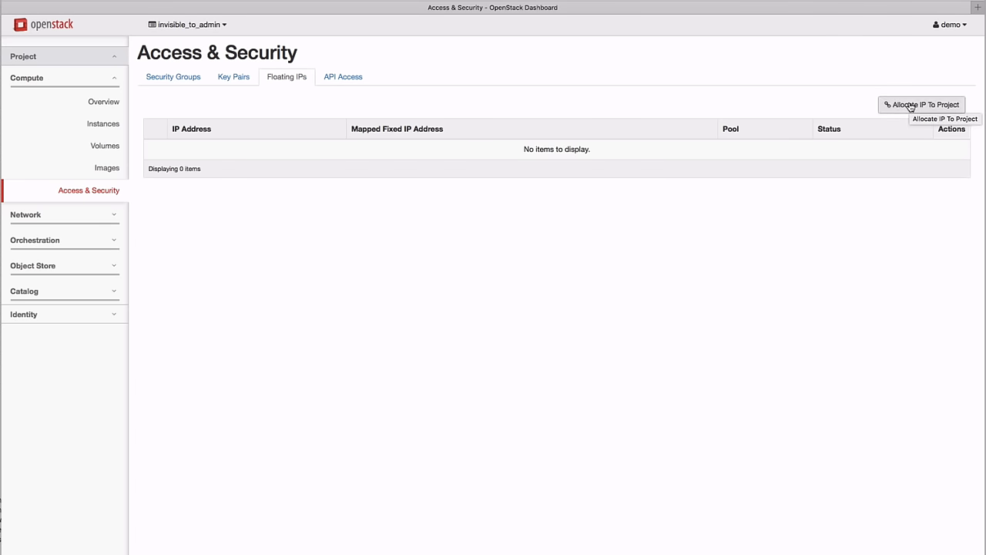
pyautogui.click(920, 105)
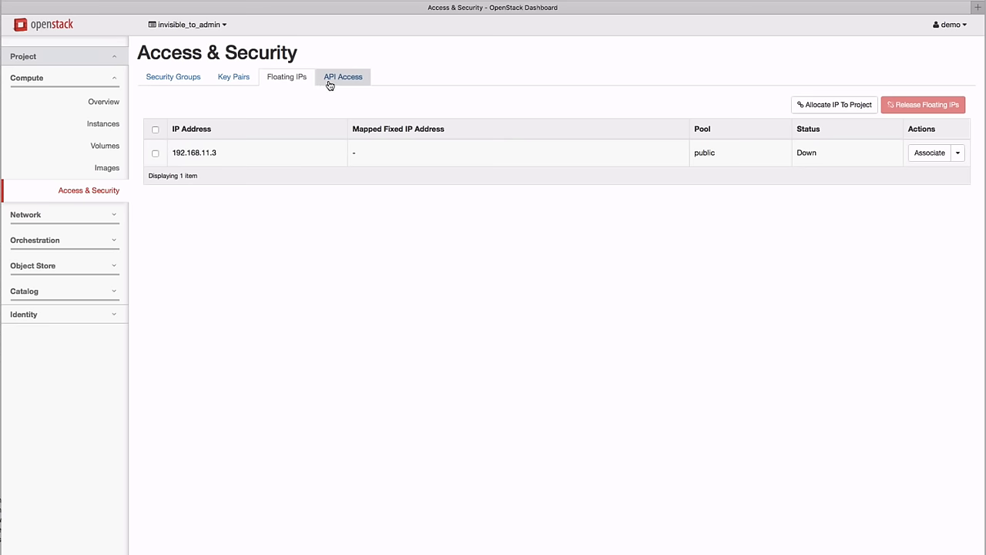
pyautogui.click(342, 77)
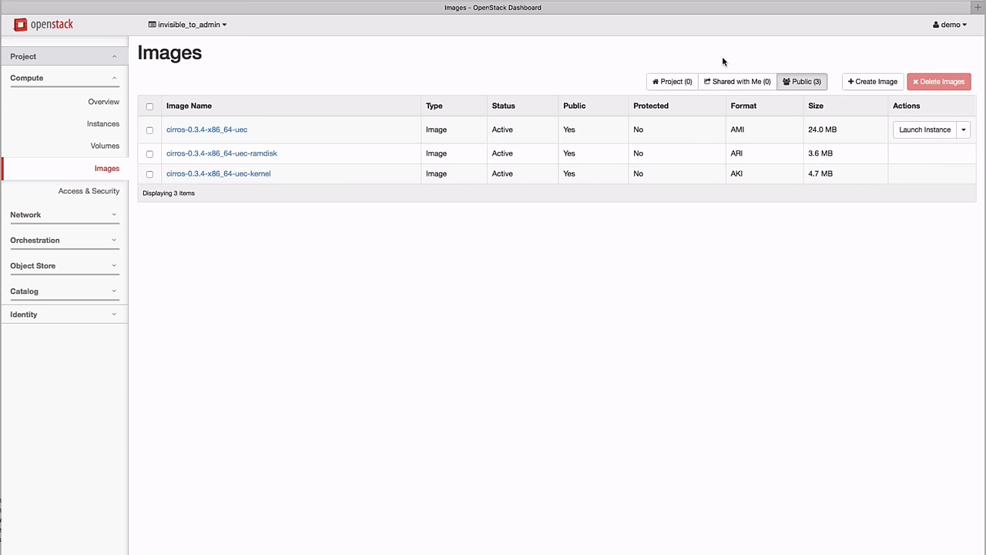
pyautogui.click(872, 80)
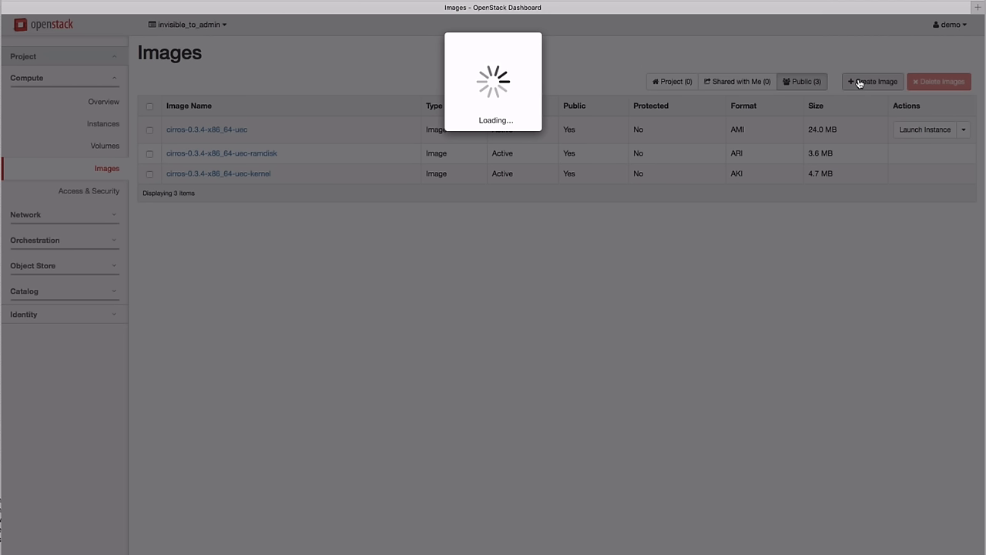
pyautogui.click(873, 82)
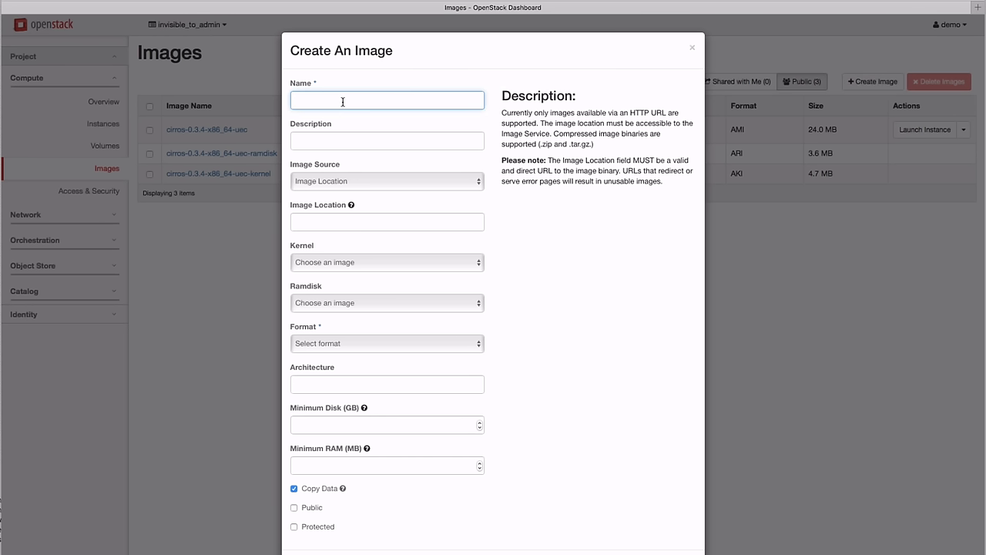
pyautogui.write('Cirros')
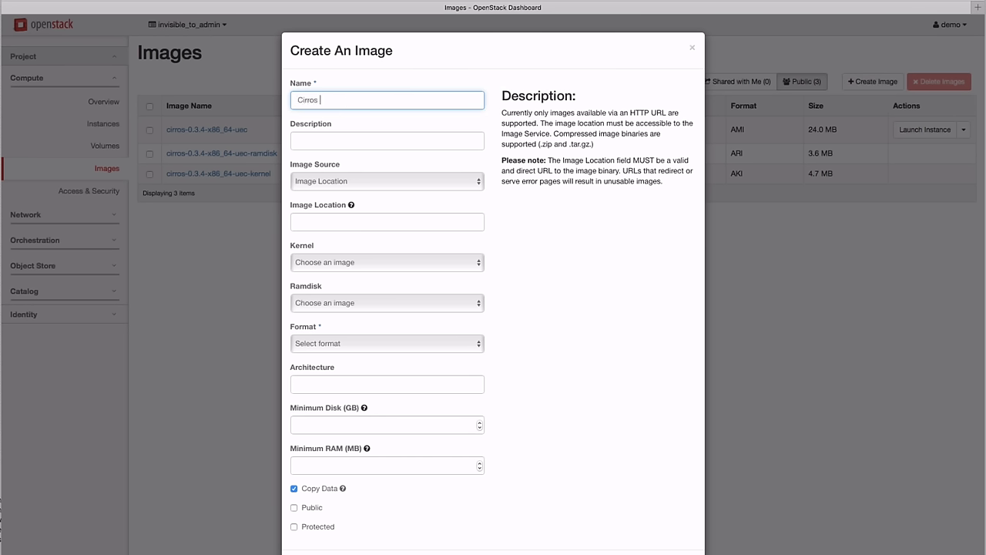
pyautogui.click(387, 140)
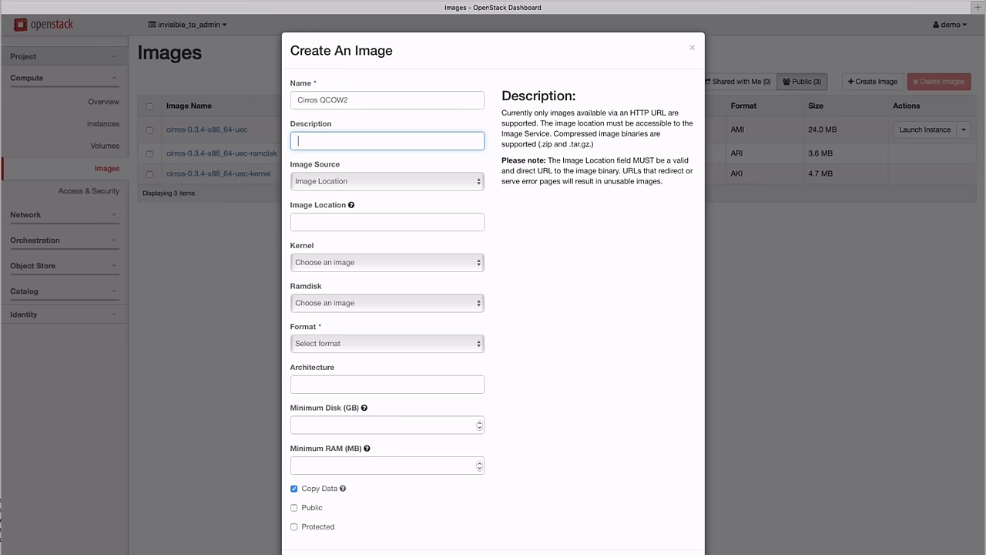
pyautogui.write('Cirros')
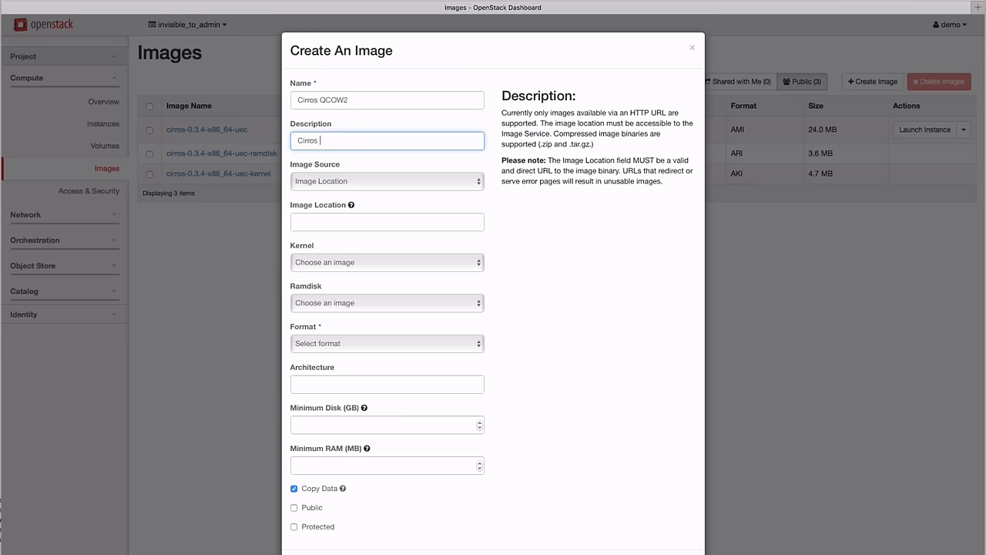
pyautogui.write('QCOW2 Image')
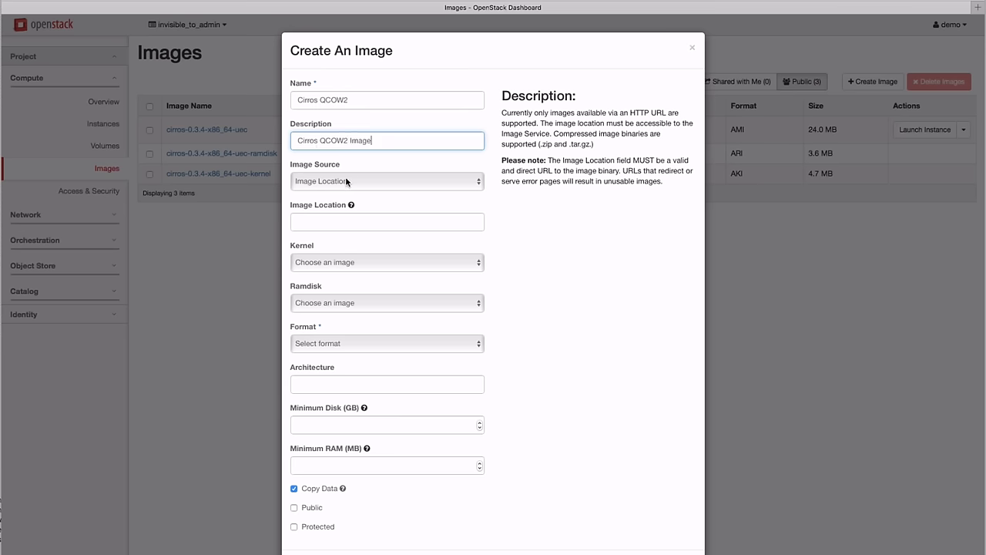
pyautogui.write('cirro')
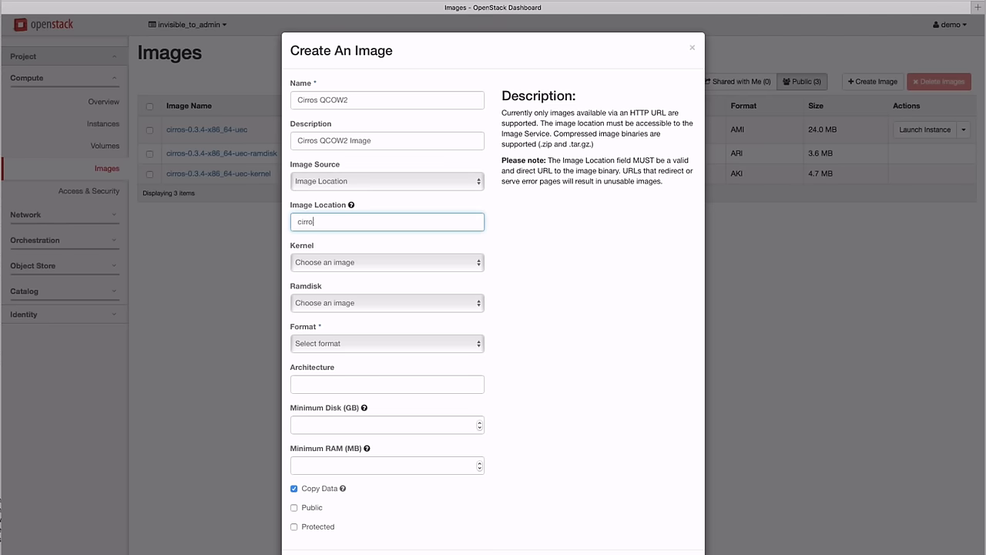
pyautogui.write('http://download.cirros-cloud.net/0.3.4/cirros-0.3.4-x86_64-disk.img')
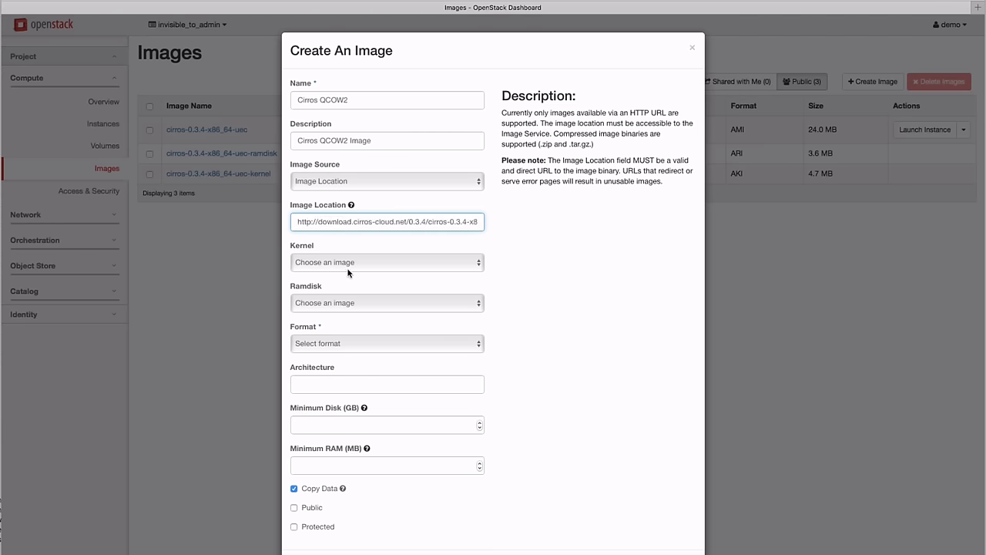
pyautogui.moveTo(400, 343)
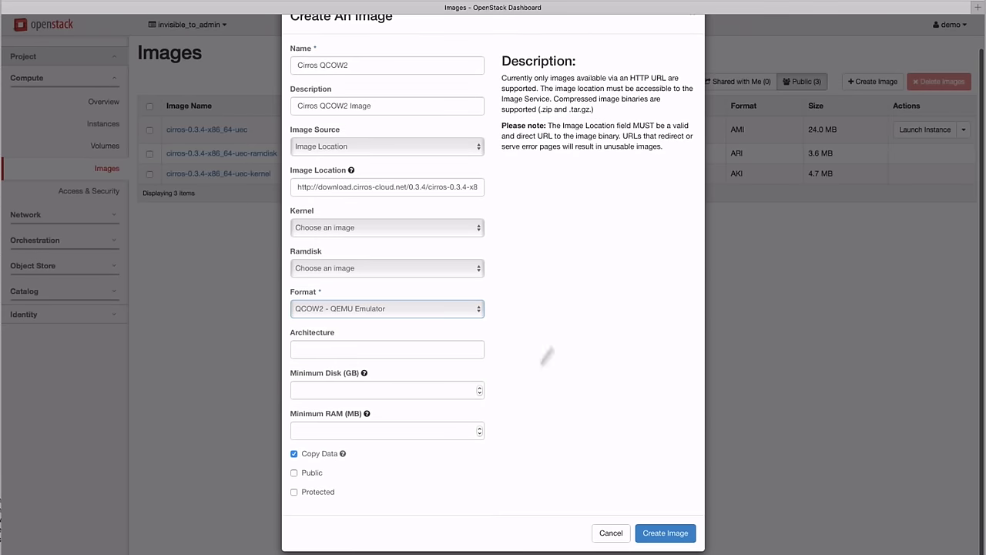
pyautogui.click(666, 533)
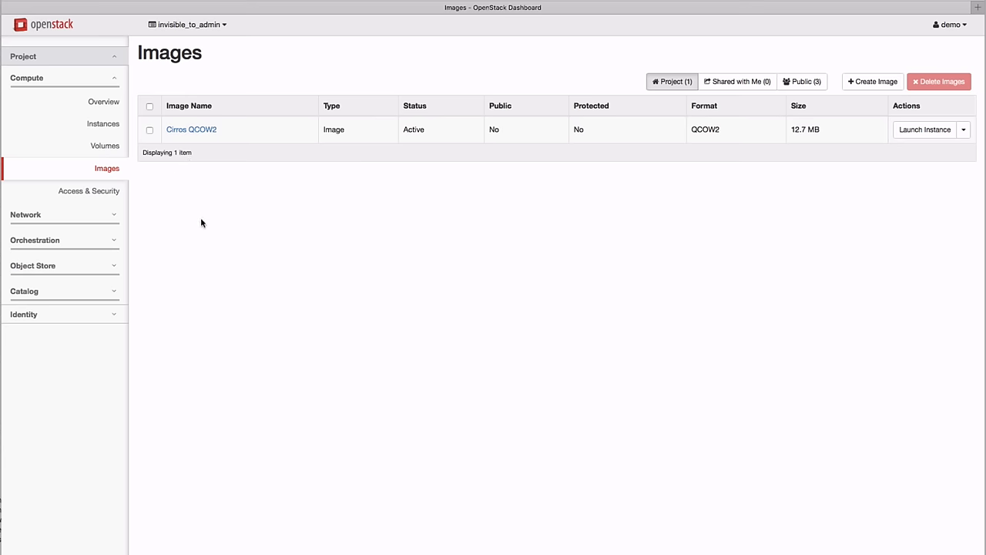
# - Launch instance node1 on m1.nano, booted from the Cirros QCOW2 image with key pair oskey on the private network
pyautogui.click(101, 123)
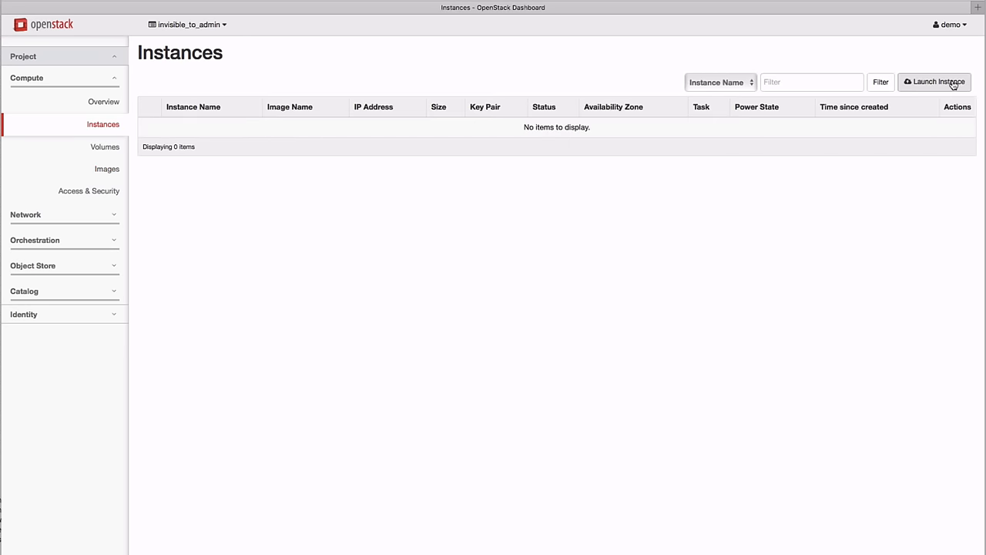
pyautogui.click(938, 83)
pyautogui.write('node1')
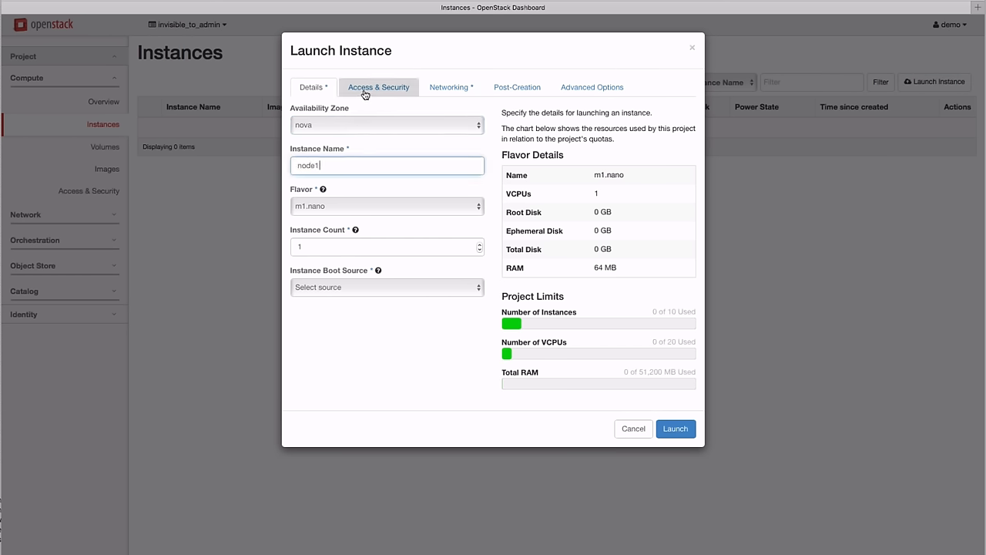
pyautogui.click(386, 288)
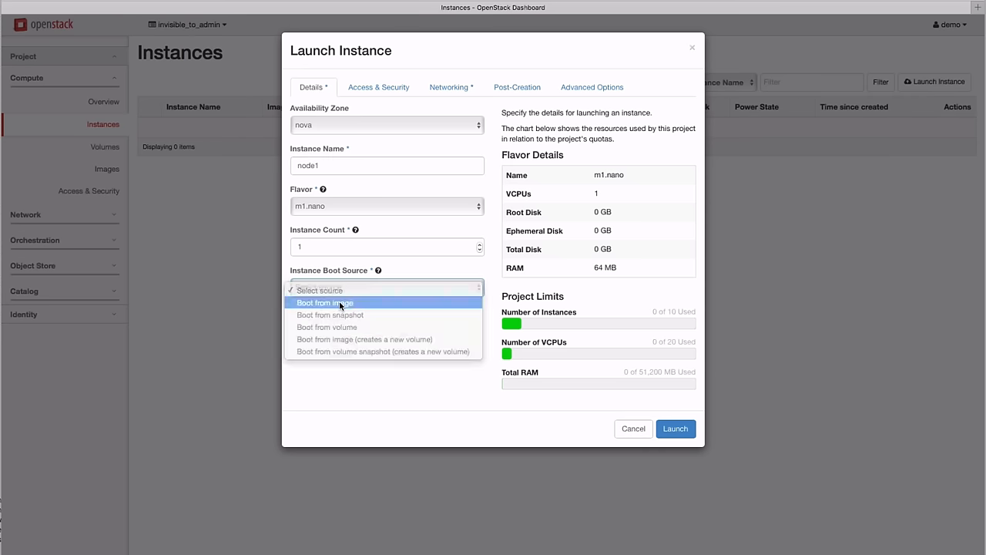
pyautogui.click(323, 303)
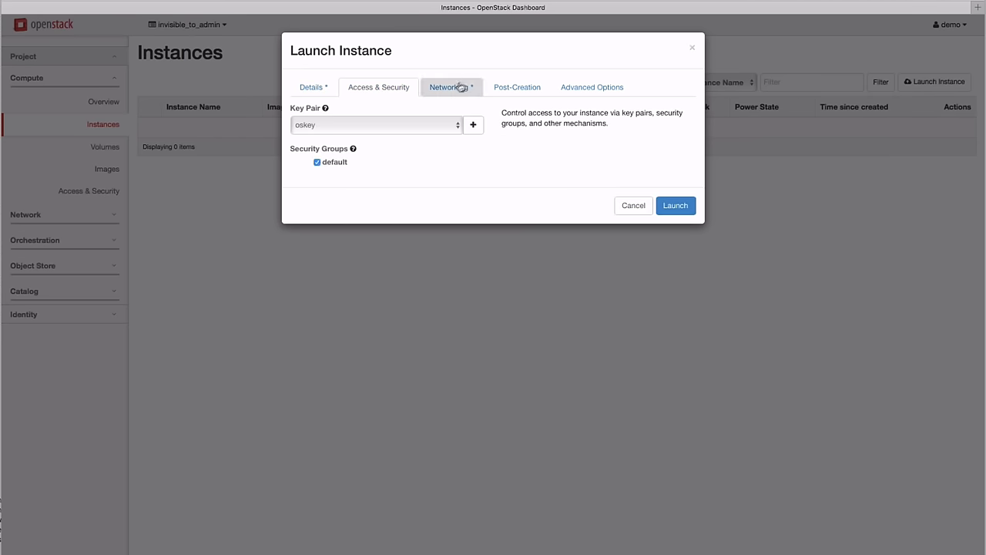
pyautogui.click(450, 87)
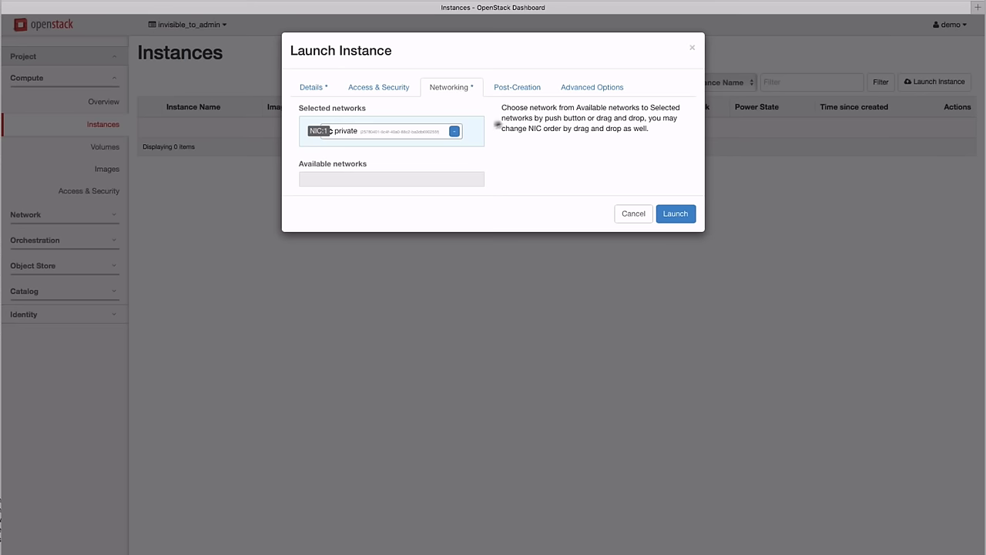
pyautogui.click(592, 86)
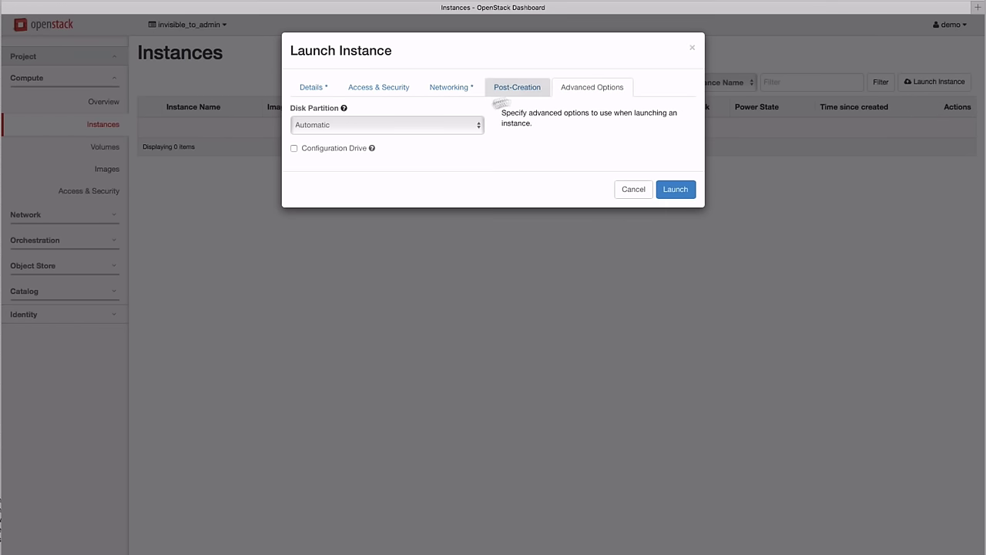
pyautogui.click(675, 188)
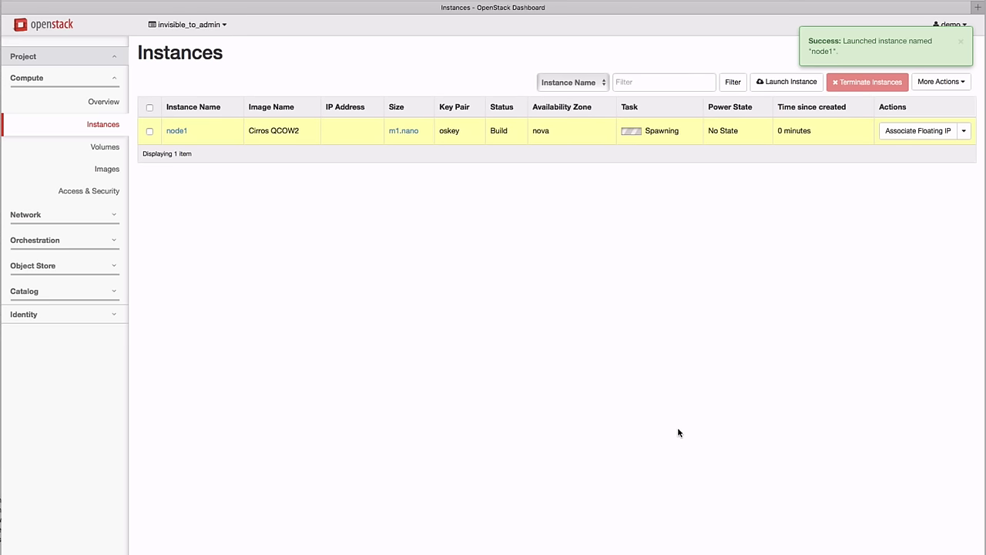
# - Associate floating IP 192.168.11.3 with node1's port 10.0.2.3
pyautogui.click(918, 129)
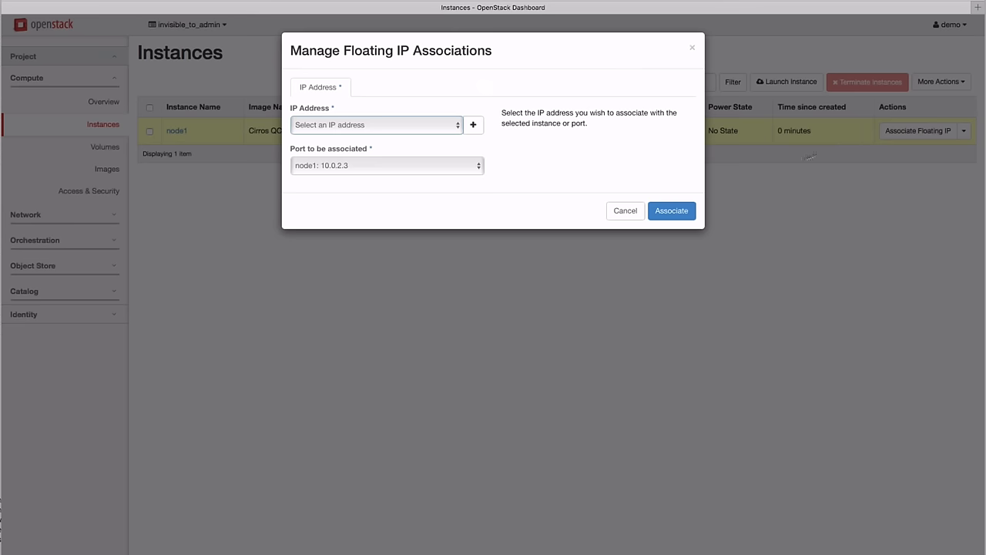
pyautogui.click(376, 125)
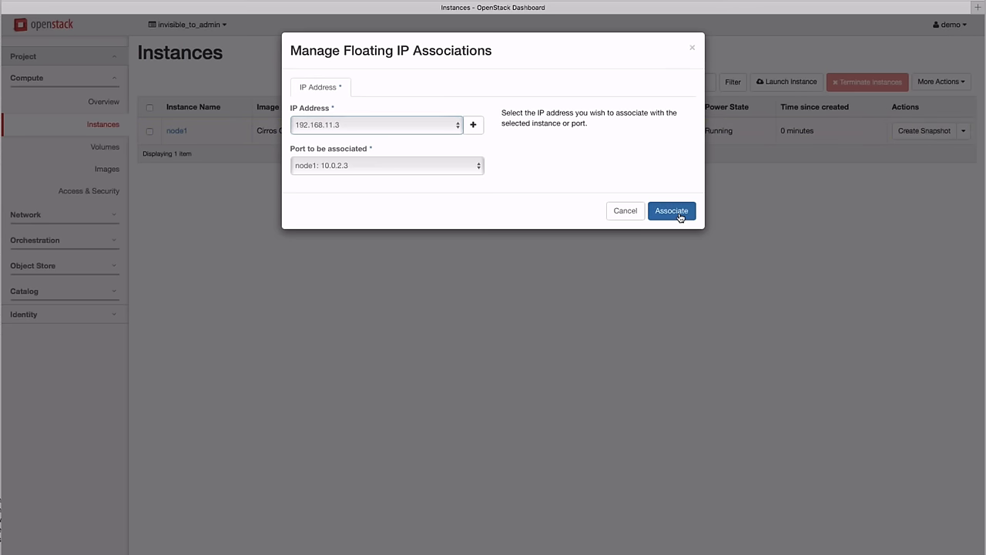
pyautogui.click(672, 210)
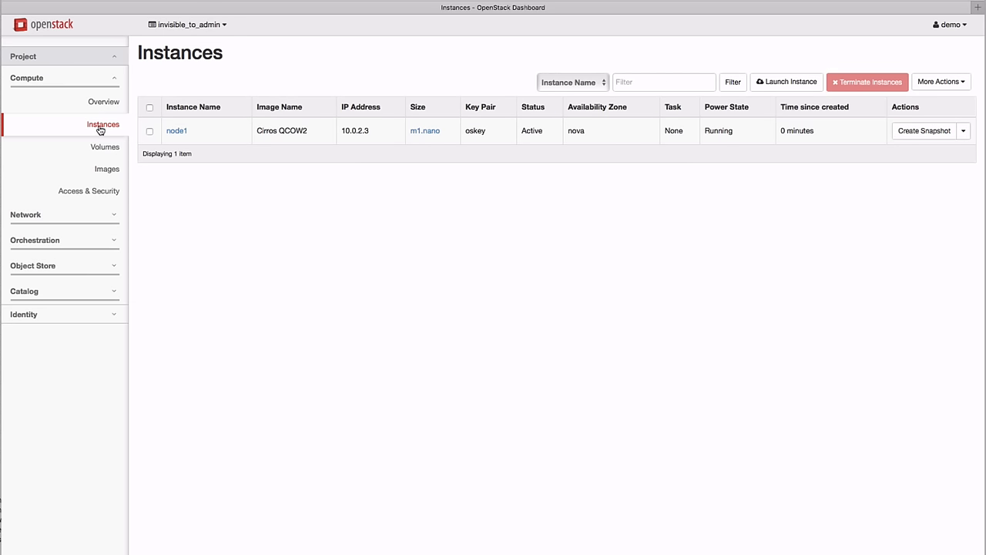
pyautogui.moveTo(24, 214)
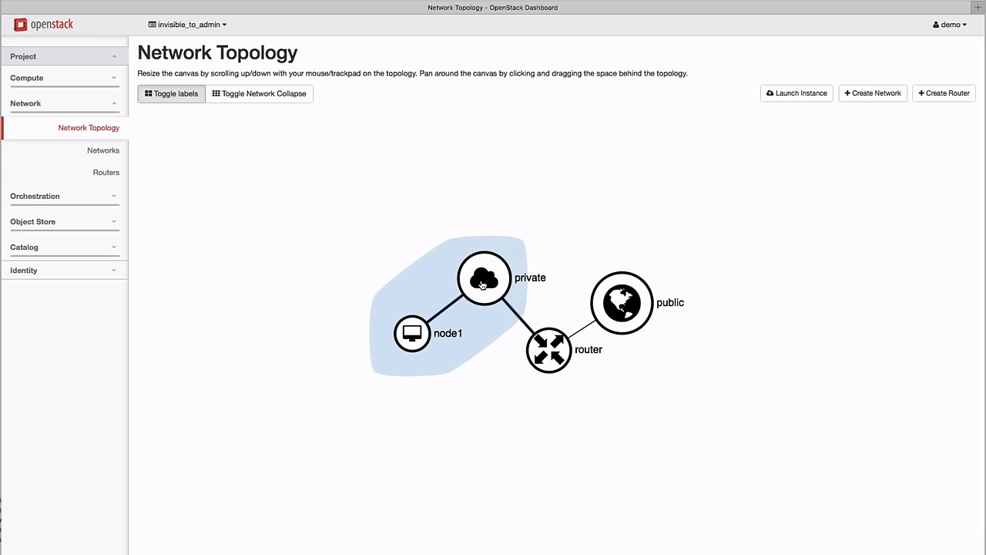
# - View the Network Topology graph with node1 on private, routed to public
pyautogui.click(411, 333)
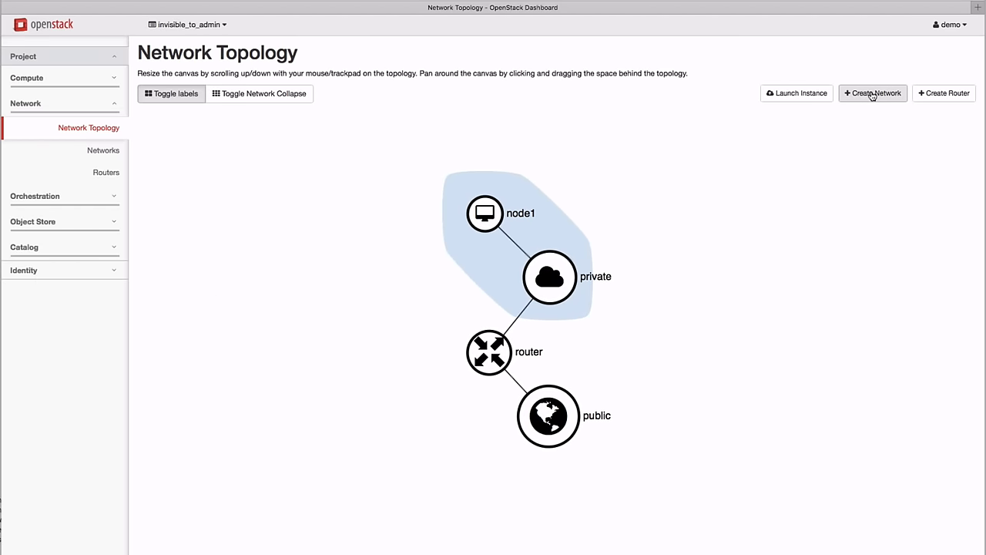
# - Create network data with IPv4 subnet 172.16.55.0/24 and DHCP enabled
pyautogui.click(872, 94)
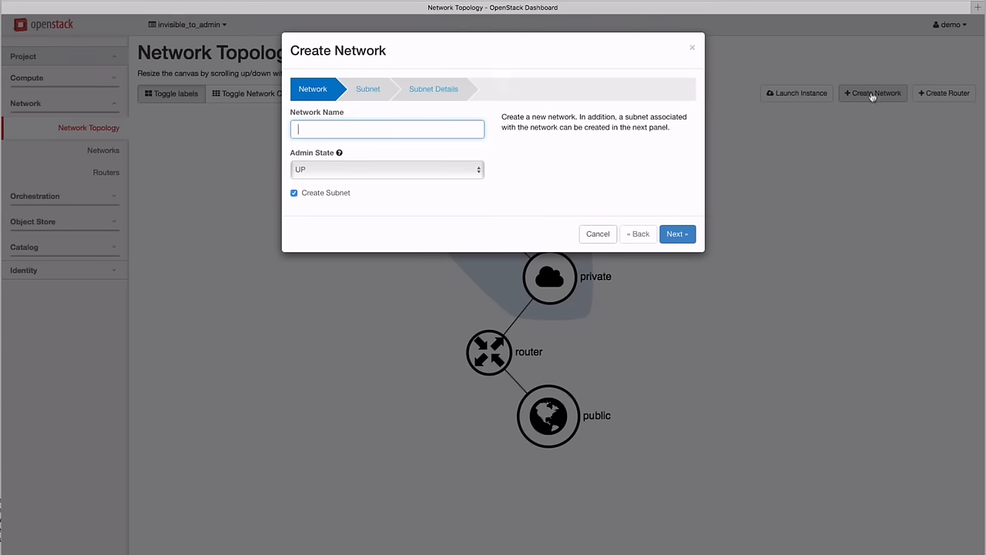
pyautogui.write('data')
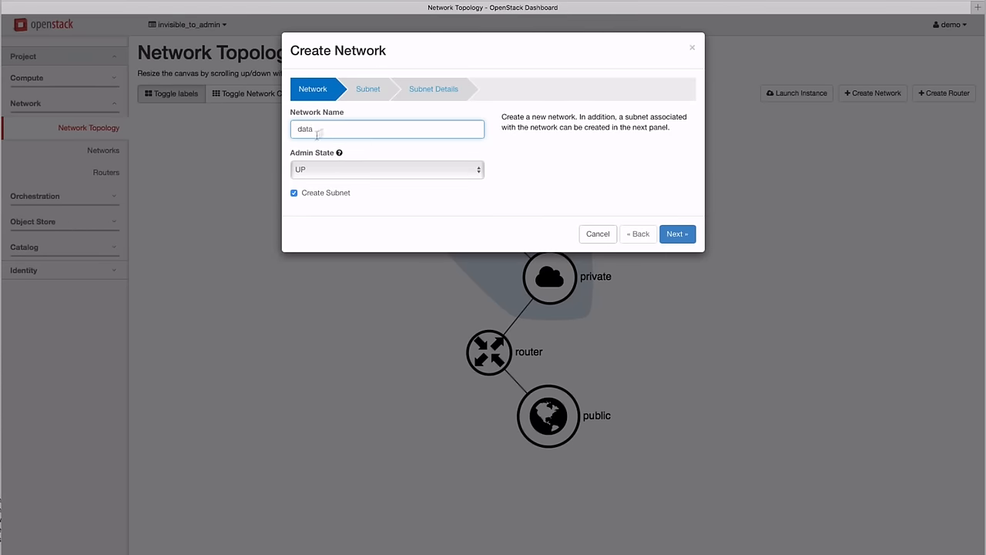
pyautogui.click(678, 234)
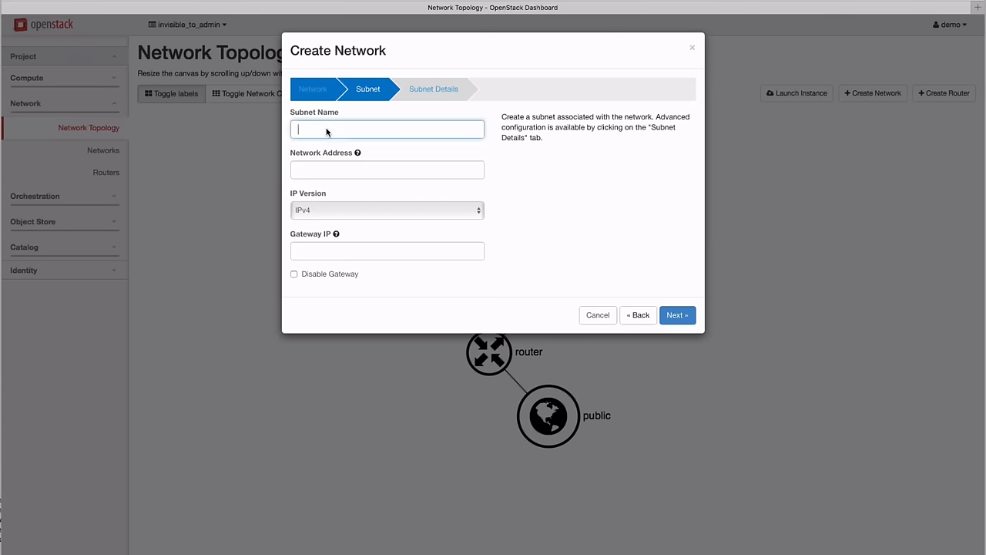
pyautogui.write('172.16.55.0/24')
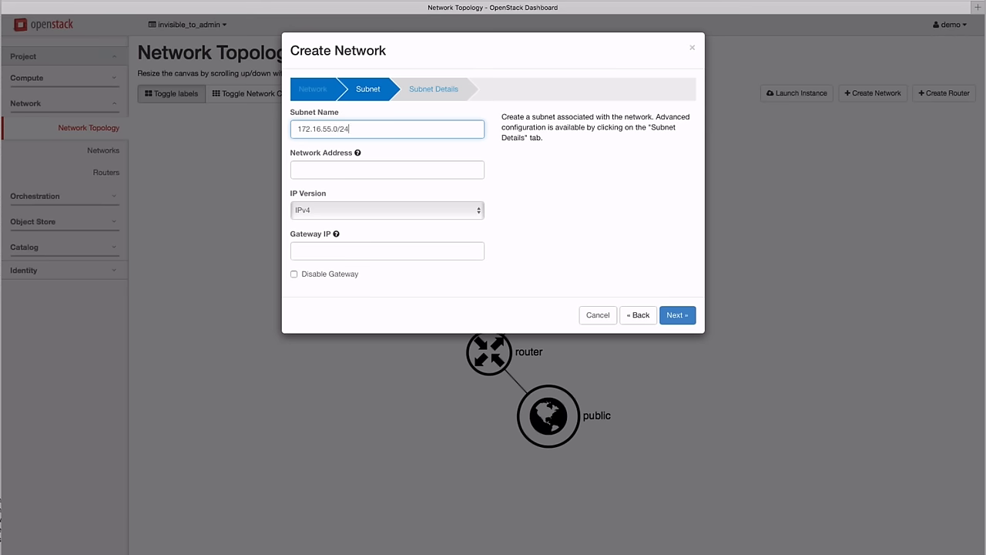
pyautogui.click(387, 210)
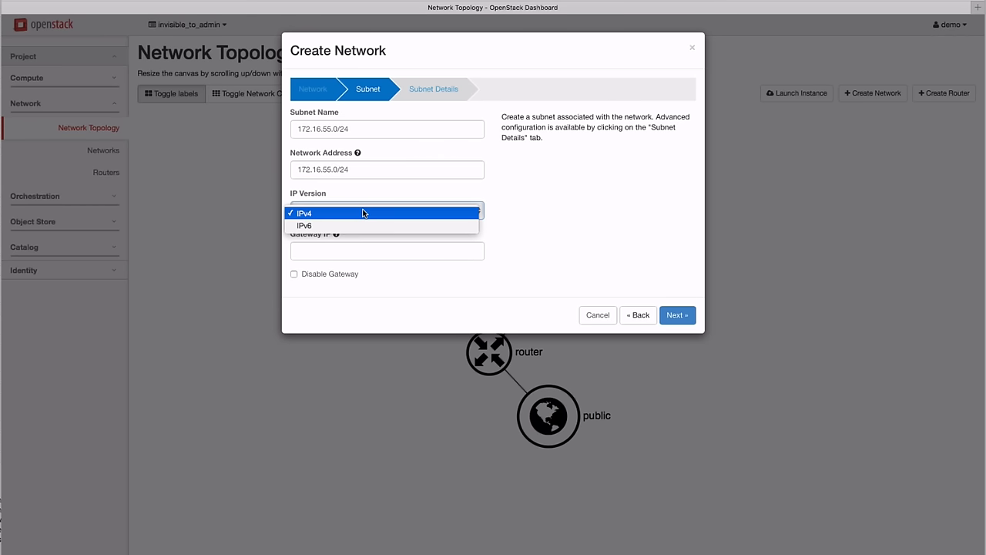
pyautogui.click(679, 315)
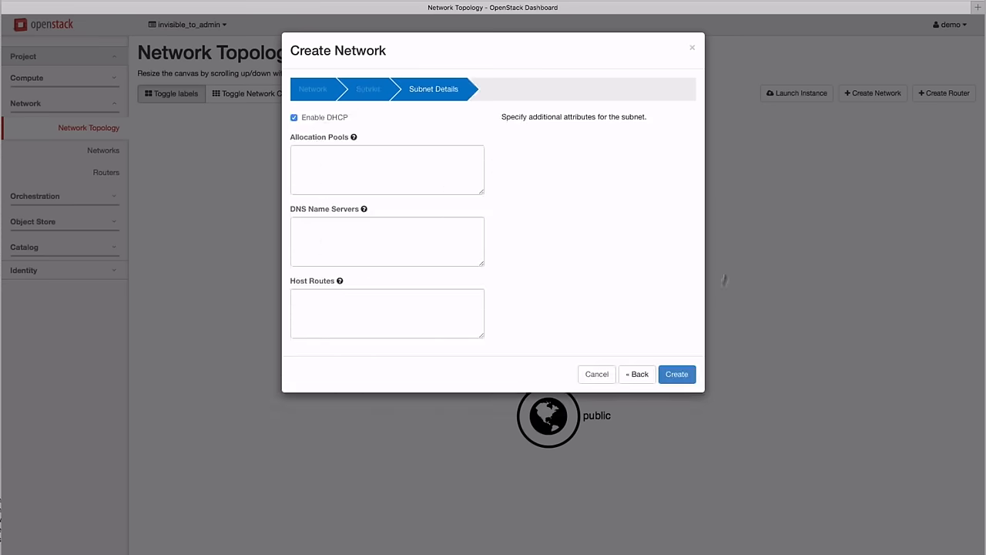
pyautogui.click(677, 374)
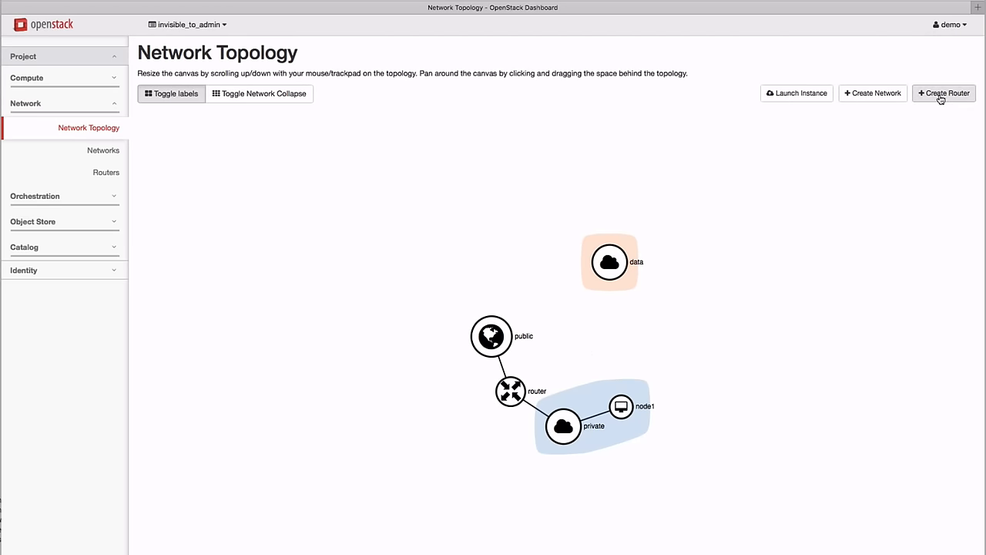
# - Create a router named data with admin state UP
pyautogui.click(947, 94)
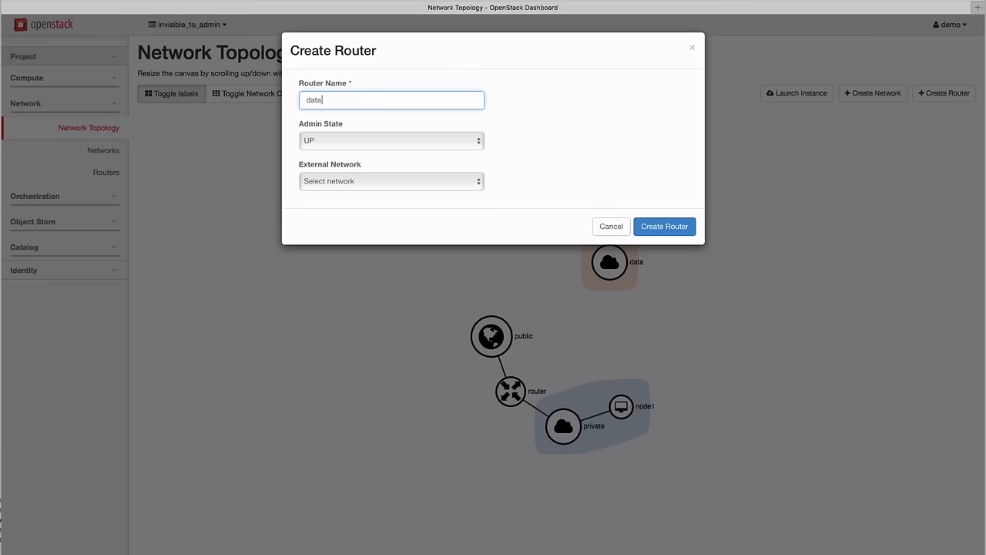
pyautogui.click(665, 225)
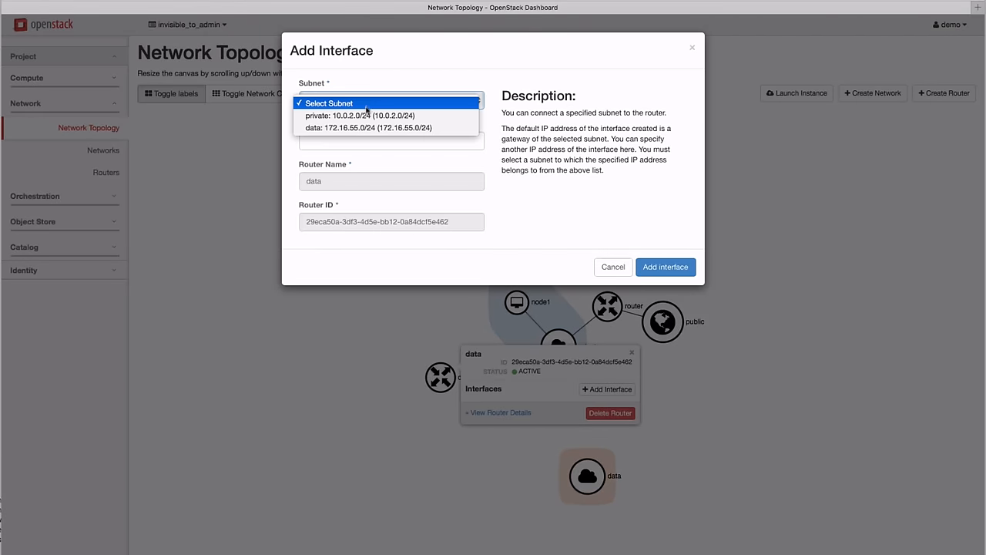
# - Add an interface on the private 10.0.2 subnet to the data router
pyautogui.click(364, 116)
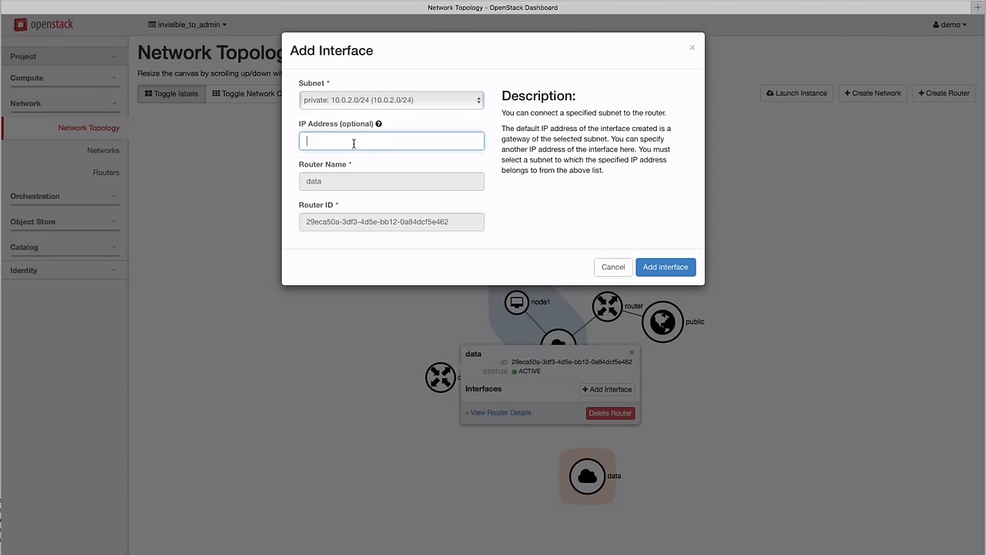
pyautogui.write('10.0.2.240')
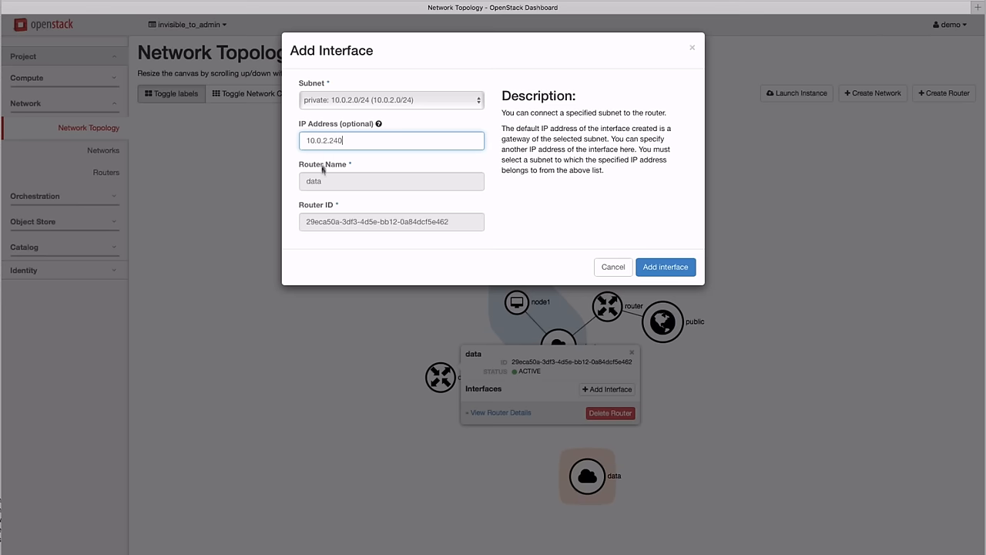
pyautogui.click(665, 267)
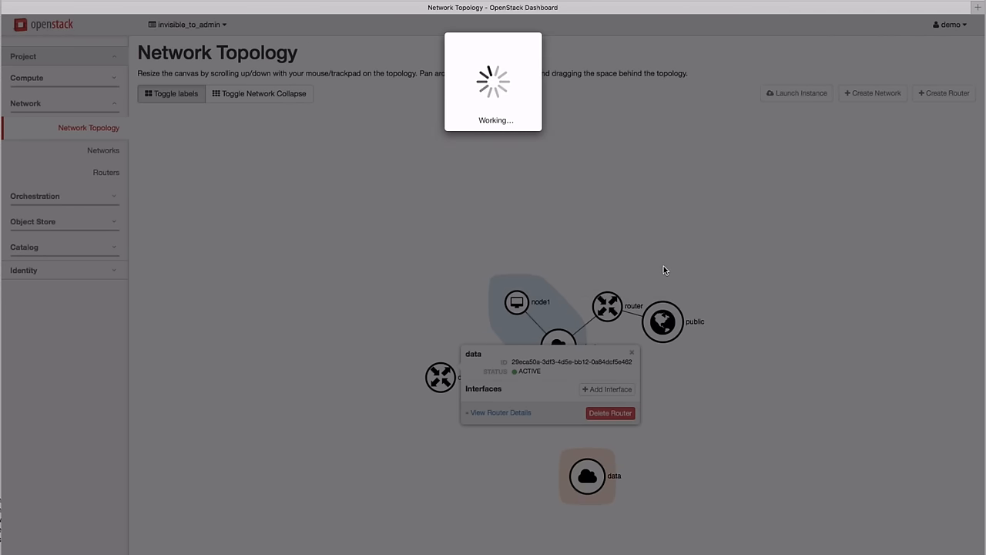
# - Add a second interface on the data subnet 172.16.55.0/24 to the data router
pyautogui.click(608, 389)
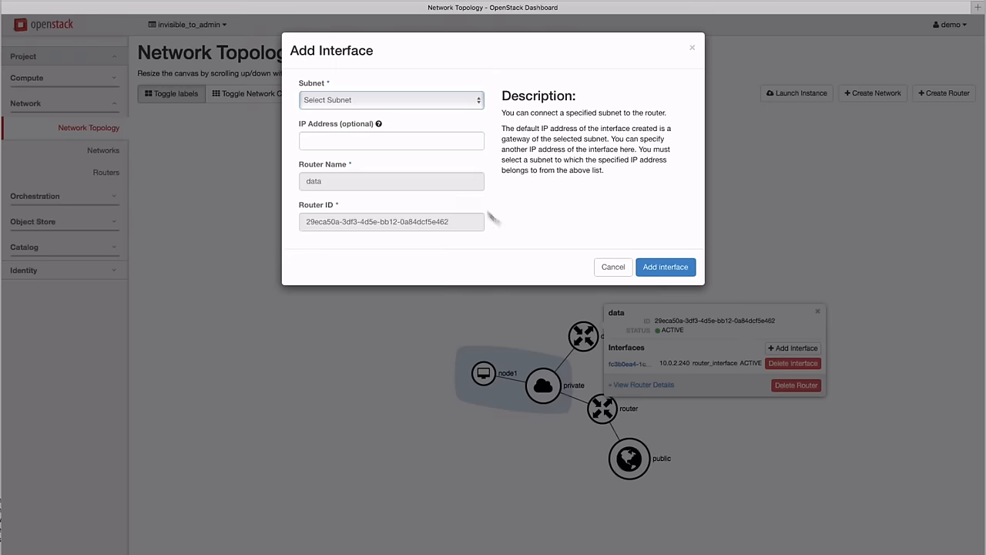
pyautogui.write('172.16.55.24')
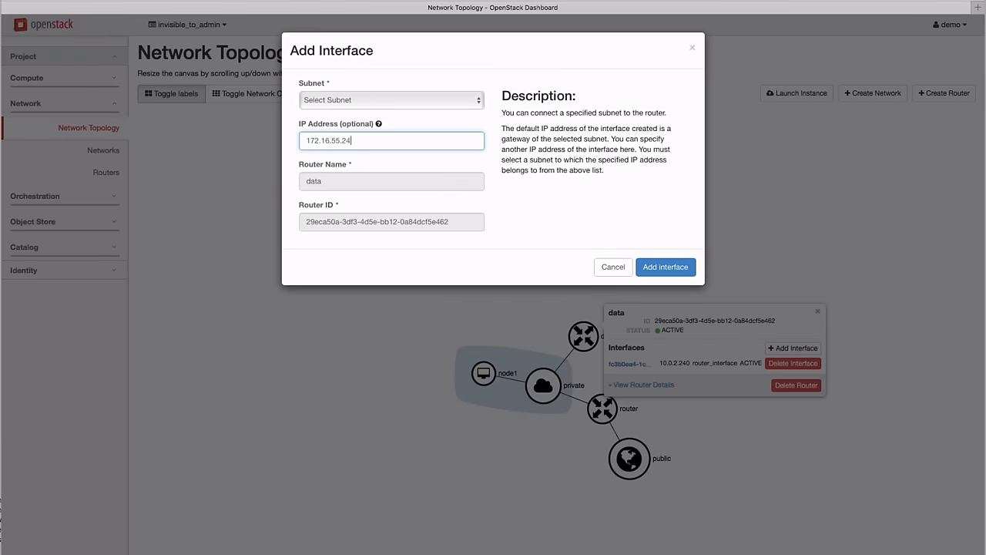
pyautogui.click(391, 98)
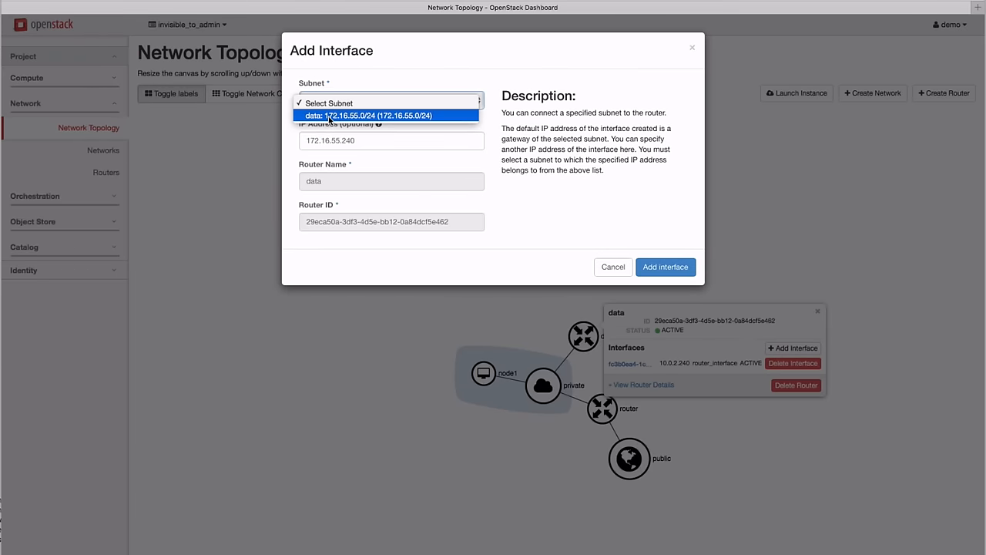
pyautogui.click(373, 114)
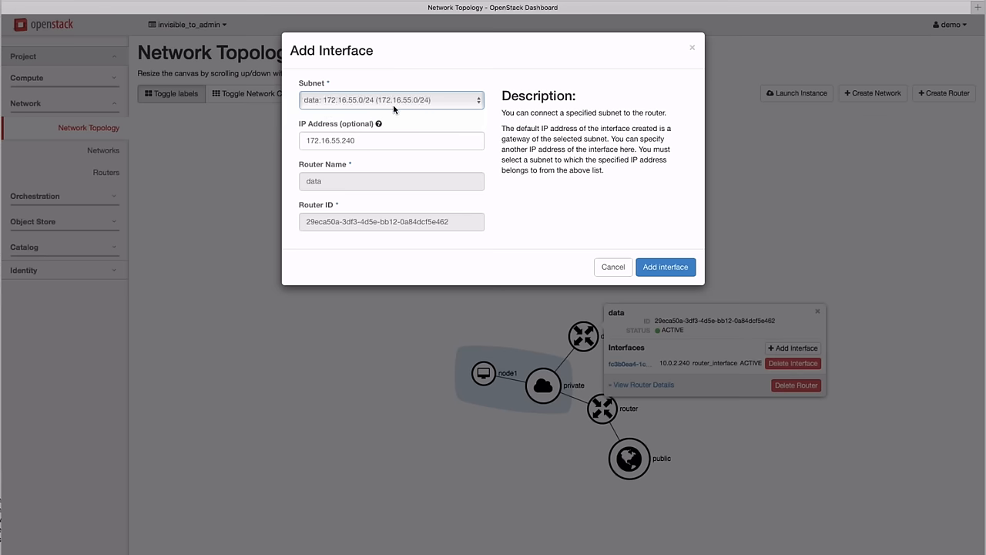
pyautogui.moveTo(627, 240)
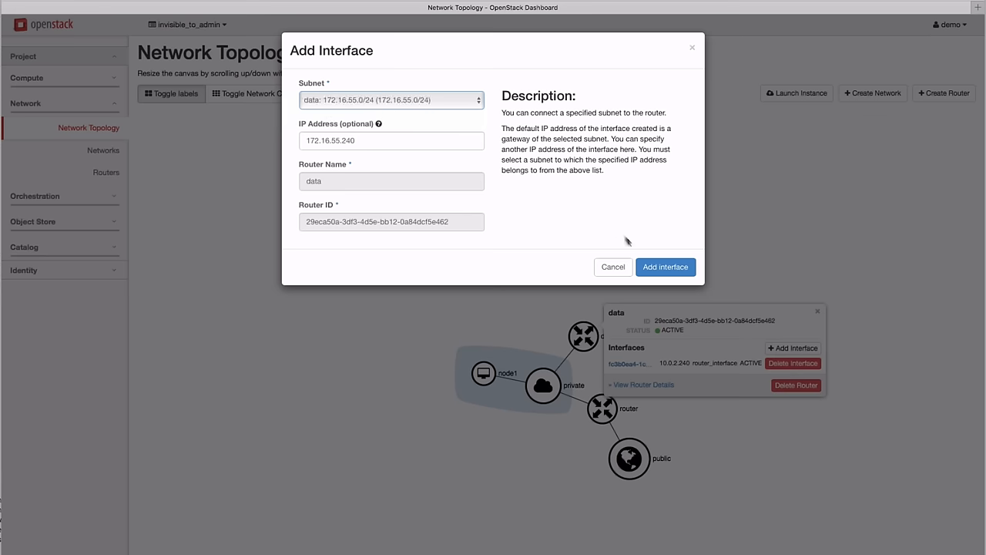
pyautogui.click(666, 267)
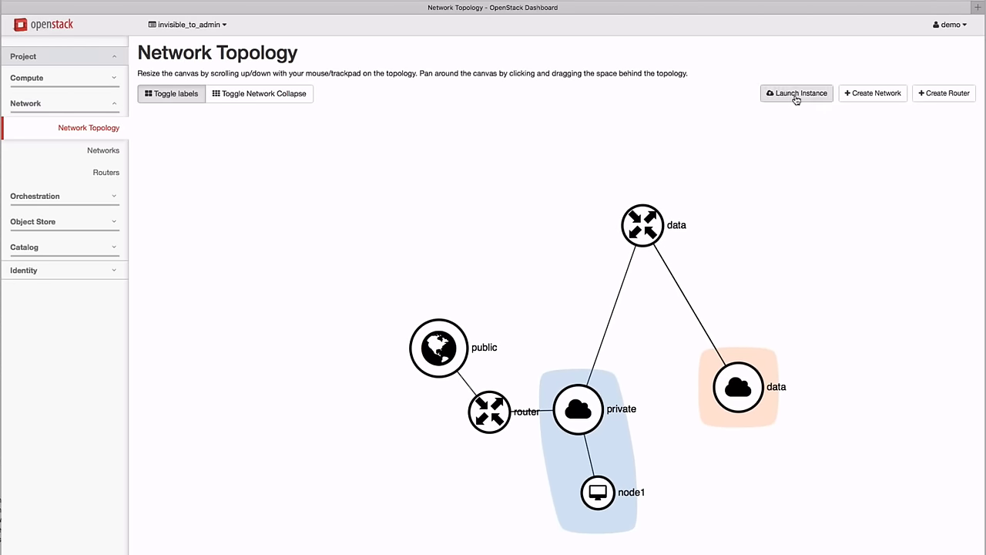
# - Launch instances named node, then log into node4's console as cirros
pyautogui.click(795, 94)
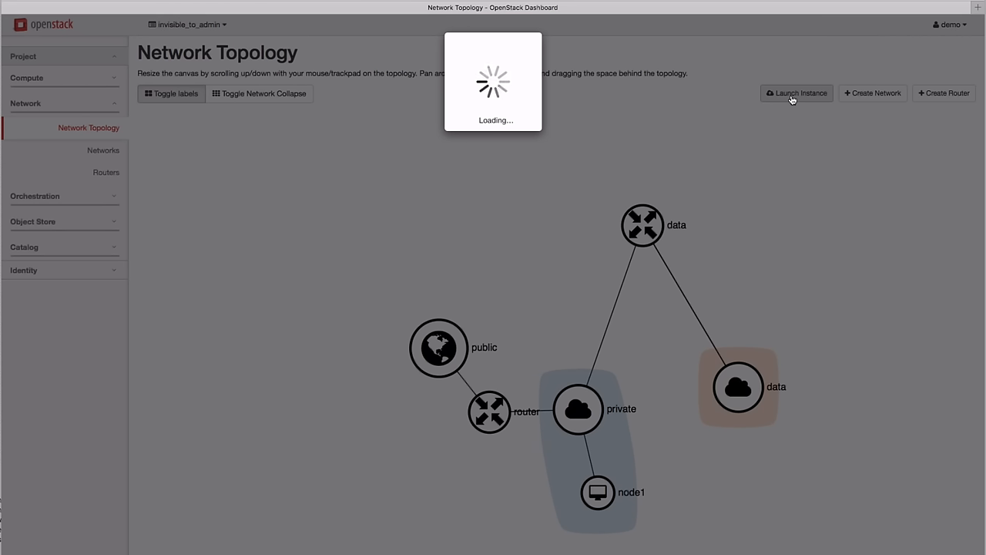
pyautogui.write('node')
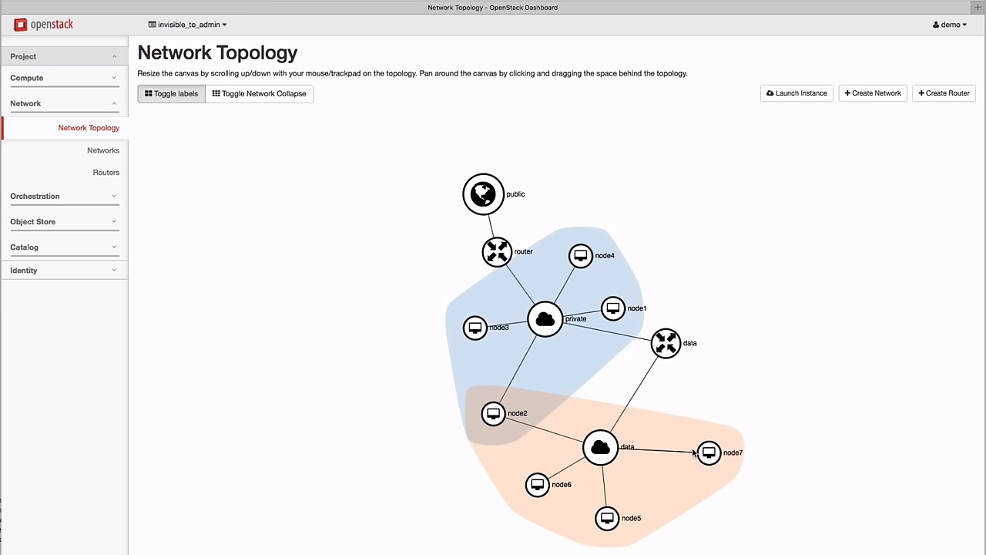
pyautogui.click(580, 256)
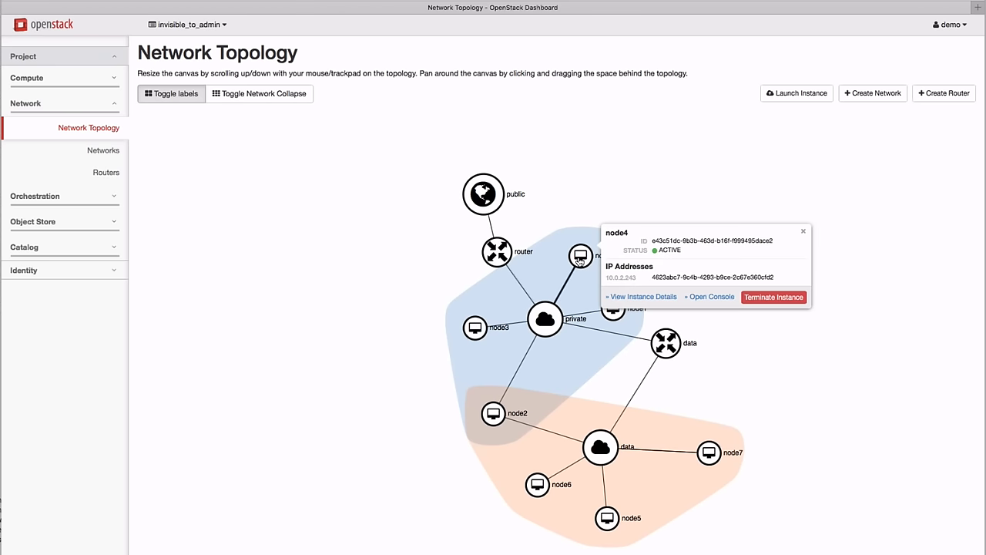
pyautogui.click(706, 296)
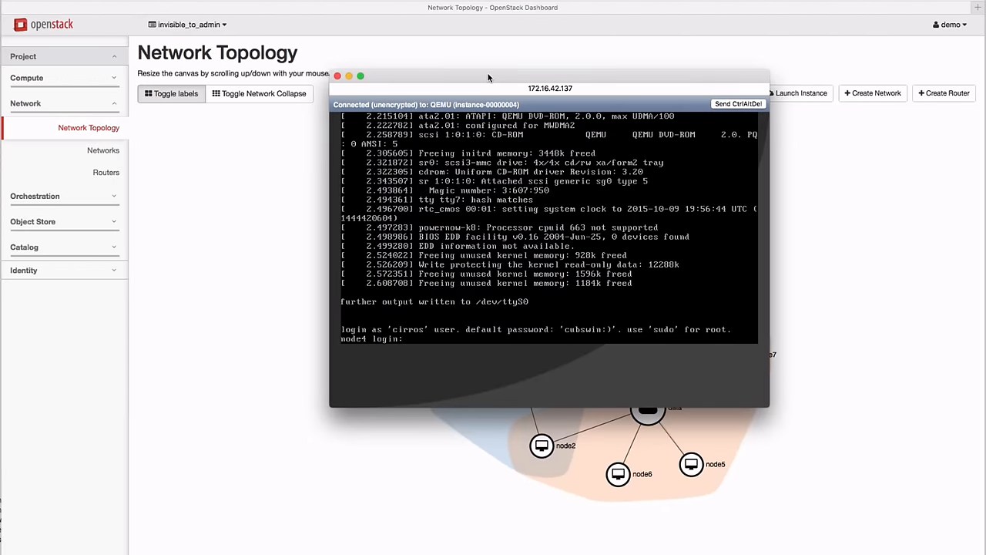
pyautogui.write('cirros')
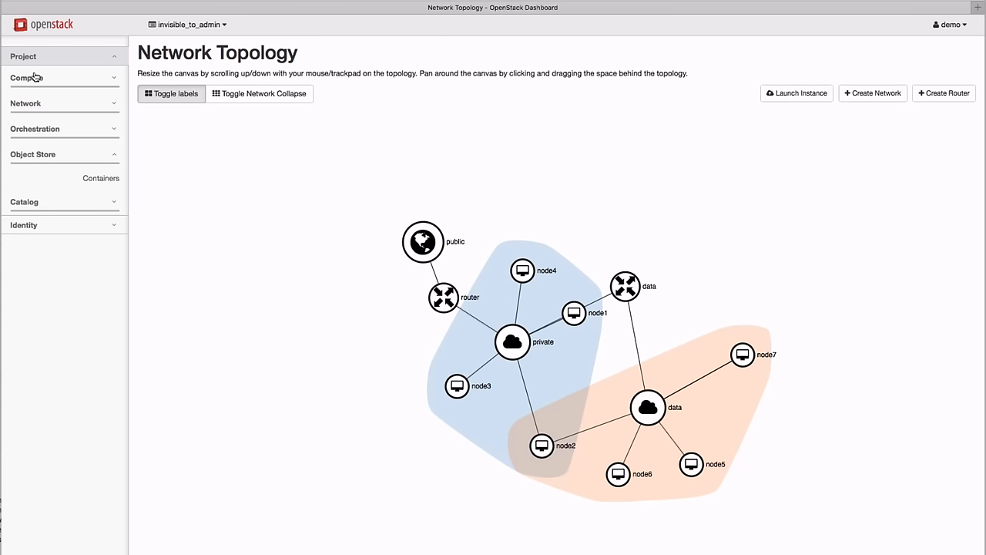
# - Create a 1 GB volume named data_volume with the default volume type
pyautogui.click(31, 77)
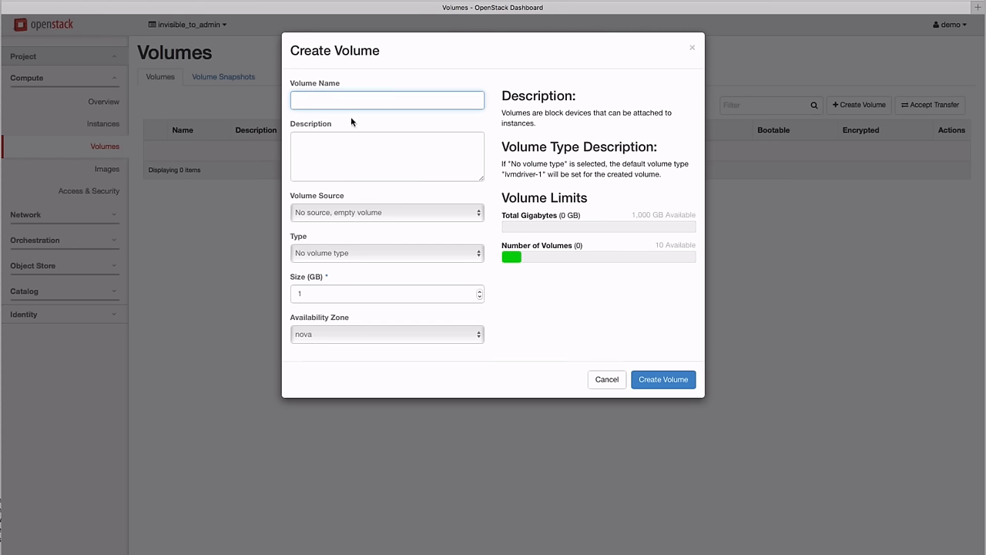
pyautogui.click(387, 98)
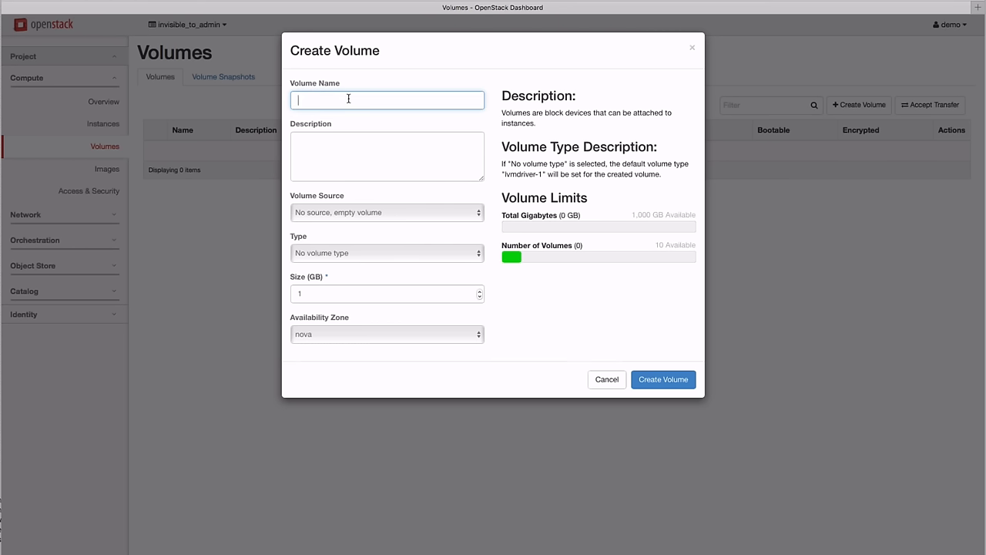
pyautogui.write('data_volume')
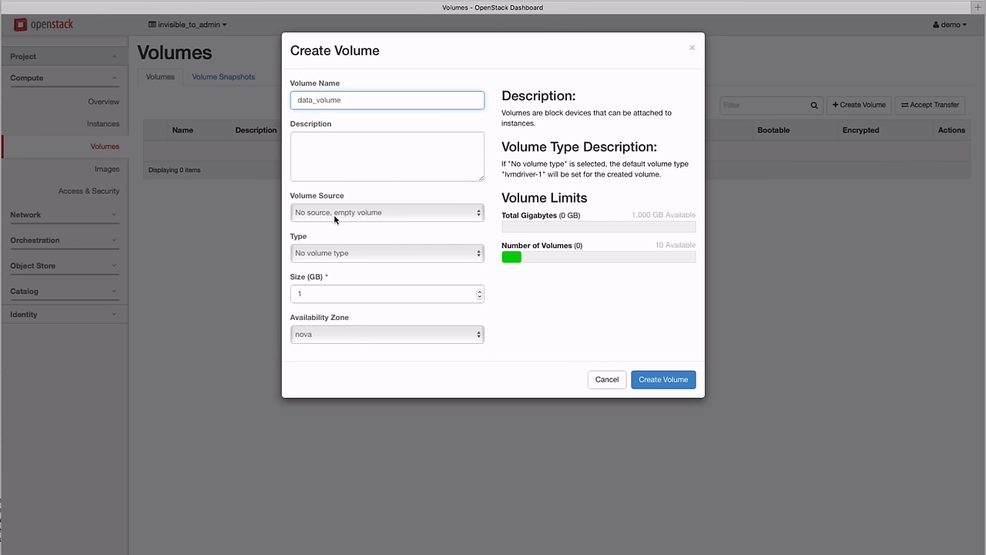
pyautogui.click(387, 253)
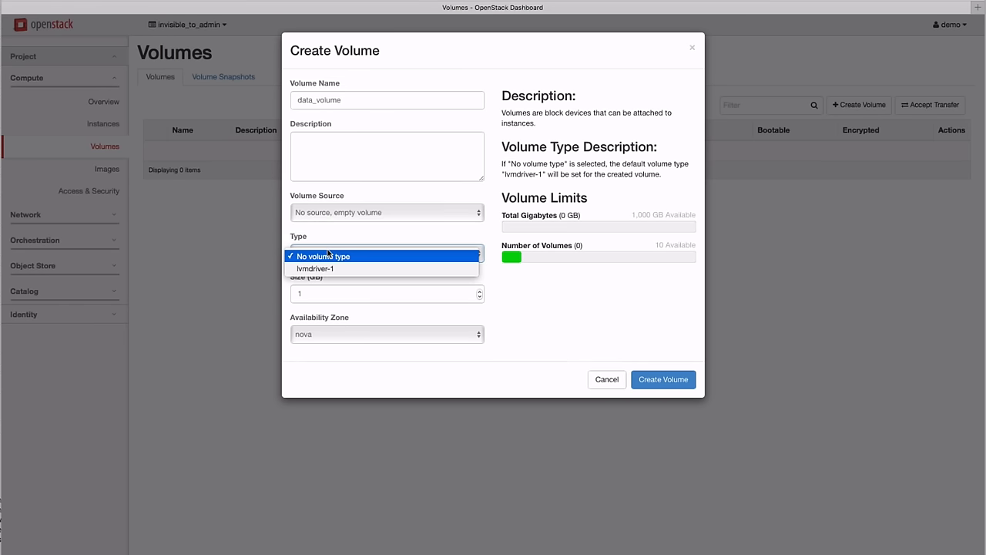
pyautogui.click(322, 256)
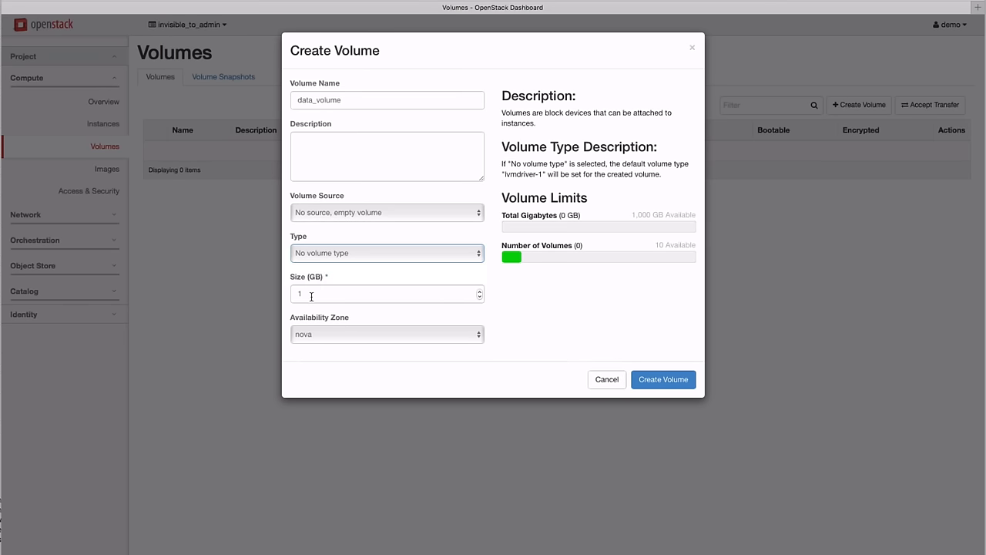
pyautogui.click(663, 379)
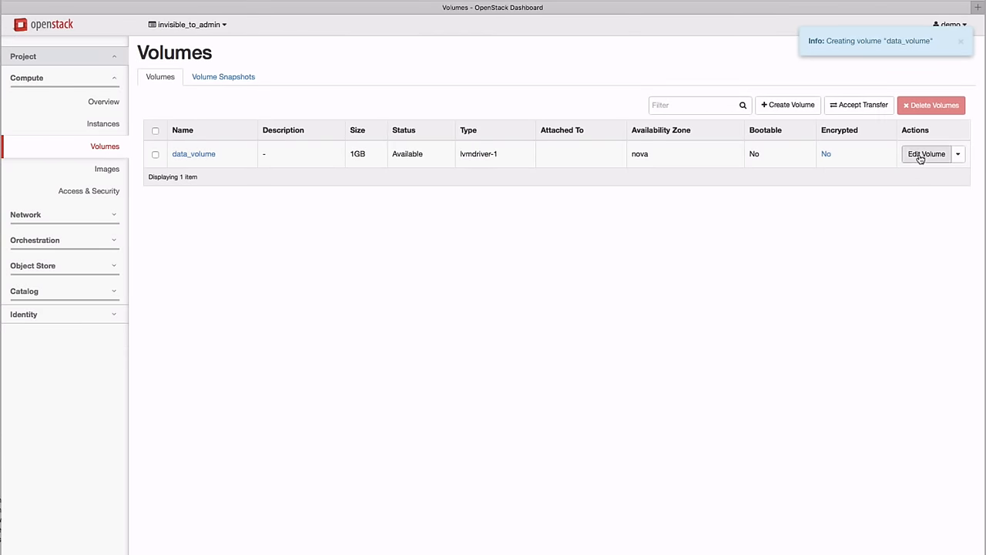
# - Attach data_volume to the node4 instance via Manage Attachments
pyautogui.click(928, 154)
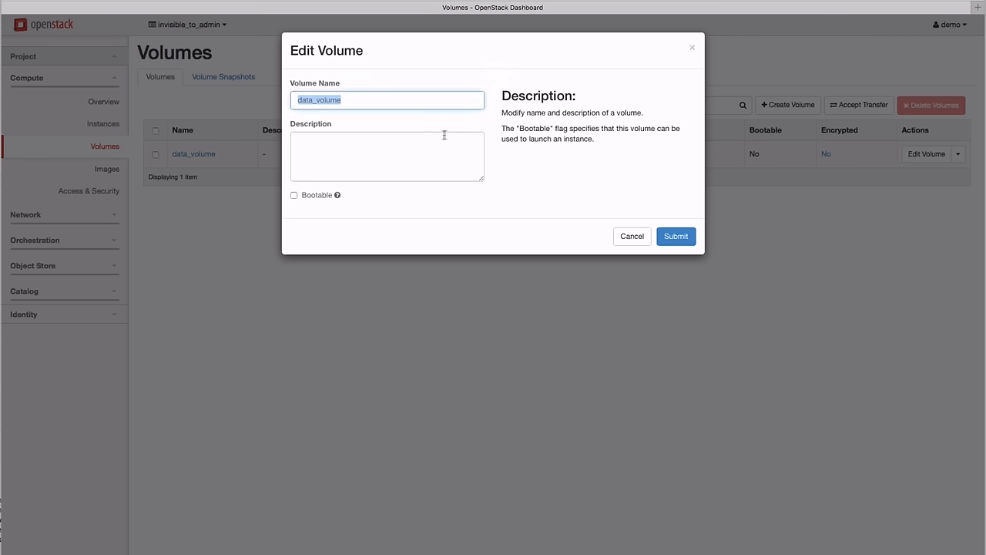
pyautogui.click(958, 154)
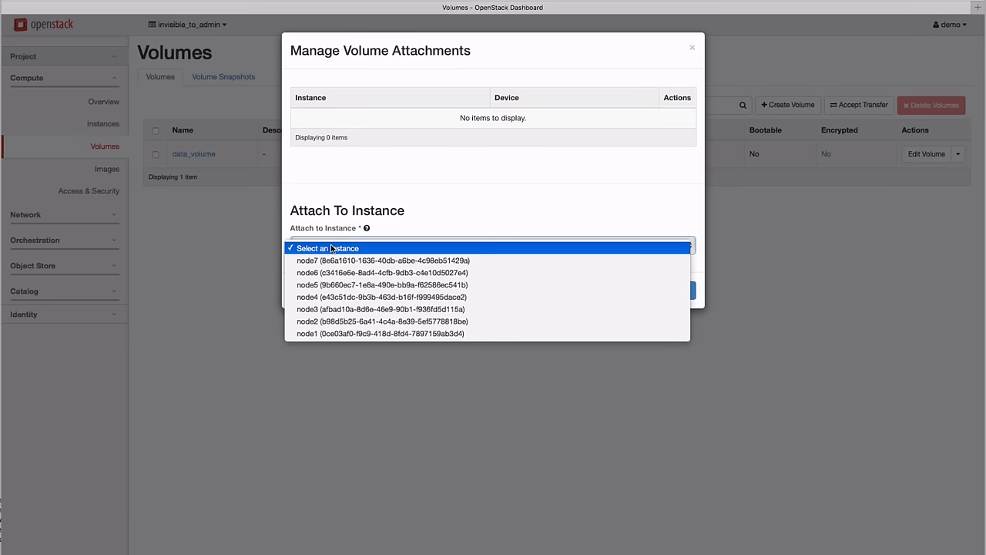
pyautogui.click(326, 247)
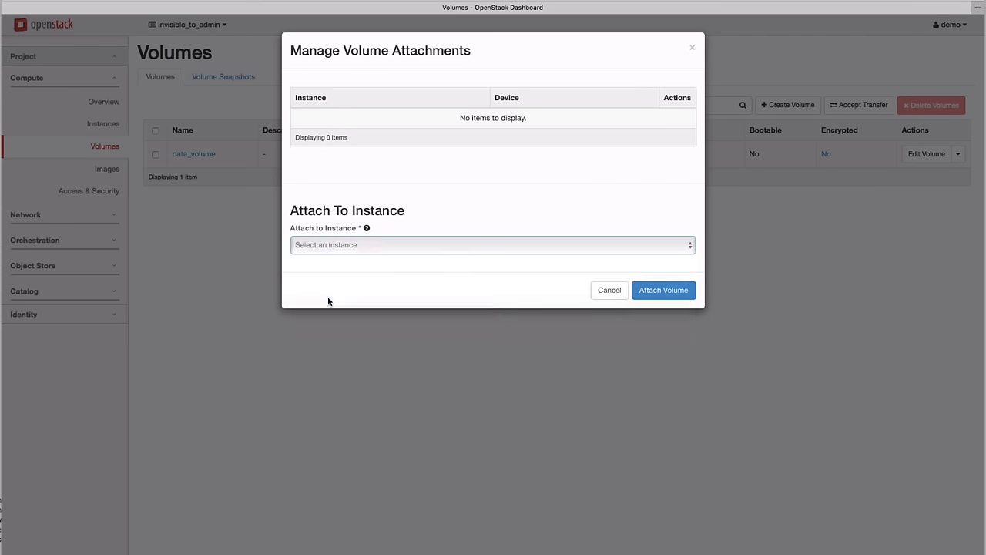
pyautogui.click(663, 289)
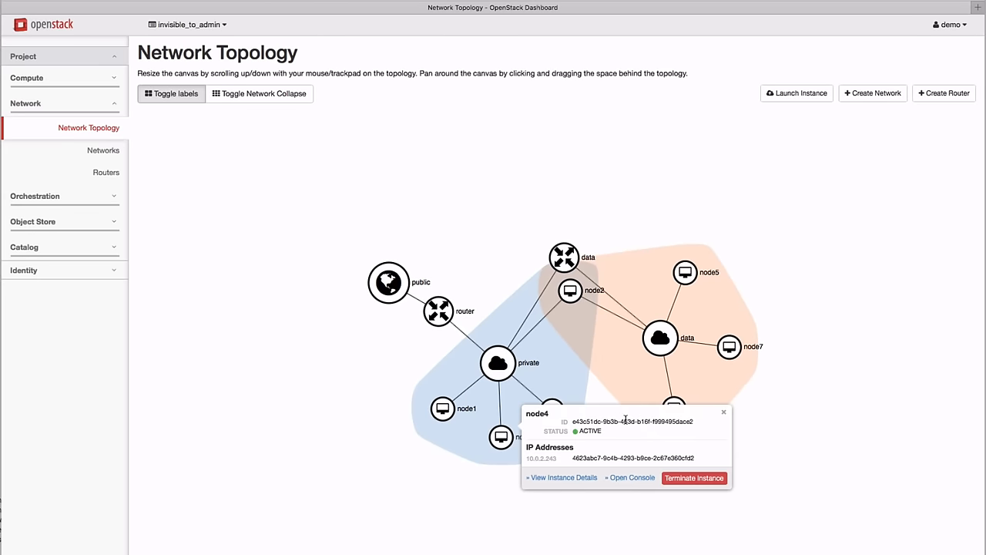
# - In node4's console, format /dev/vdb as ext4 and mount it at /mnt
pyautogui.click(629, 478)
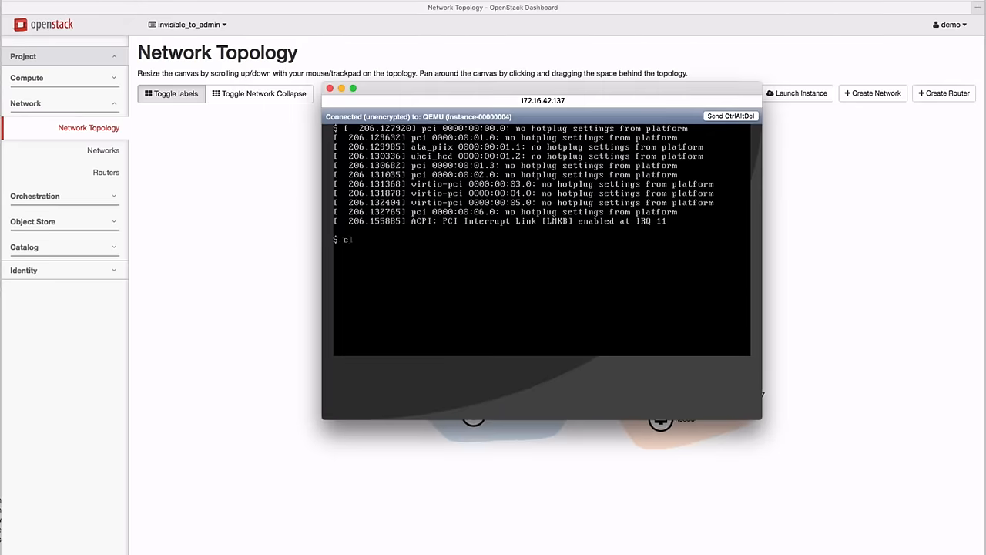
pyautogui.press('Return')
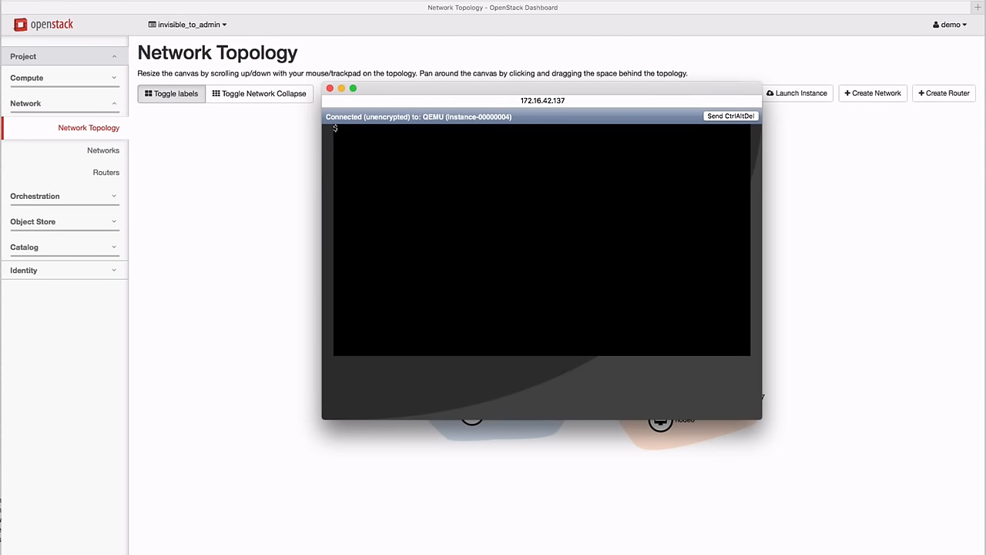
pyautogui.write('mkfs.ext4 /')
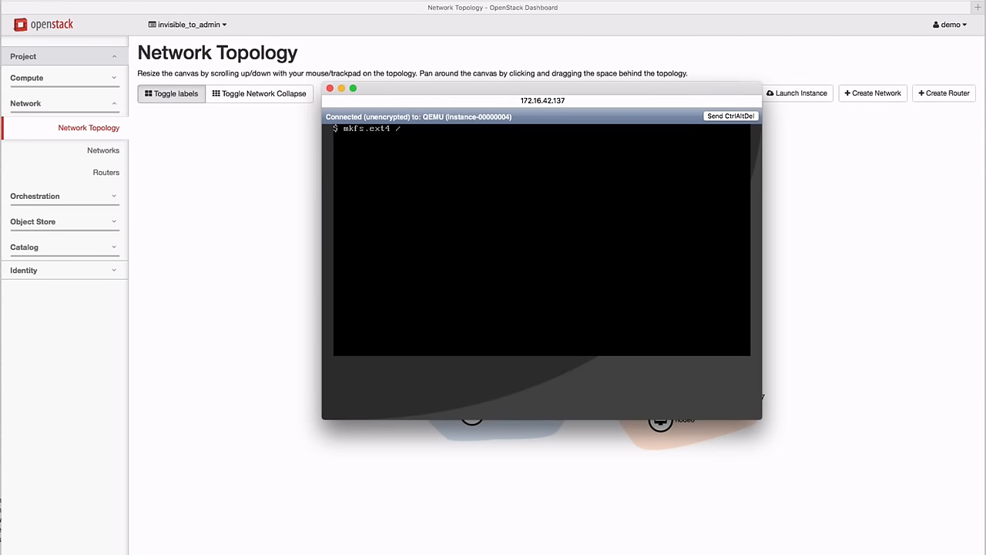
pyautogui.write('/dev/vdb')
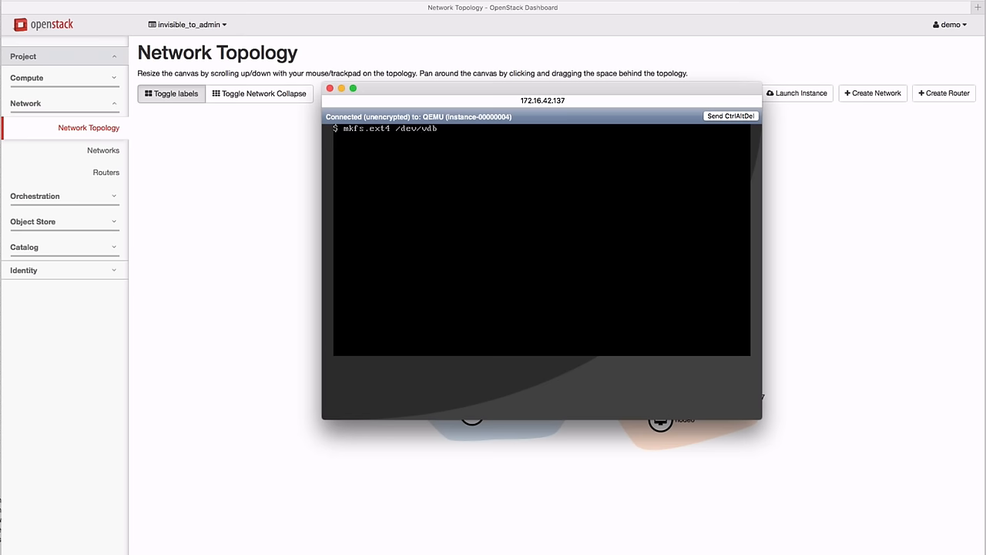
pyautogui.press('Return')
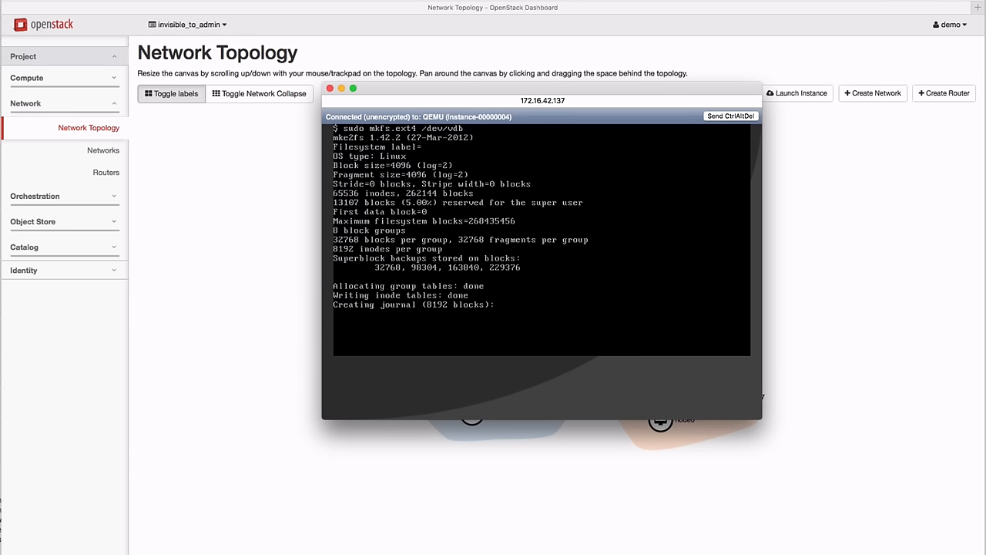
pyautogui.write('mount -t ext4')
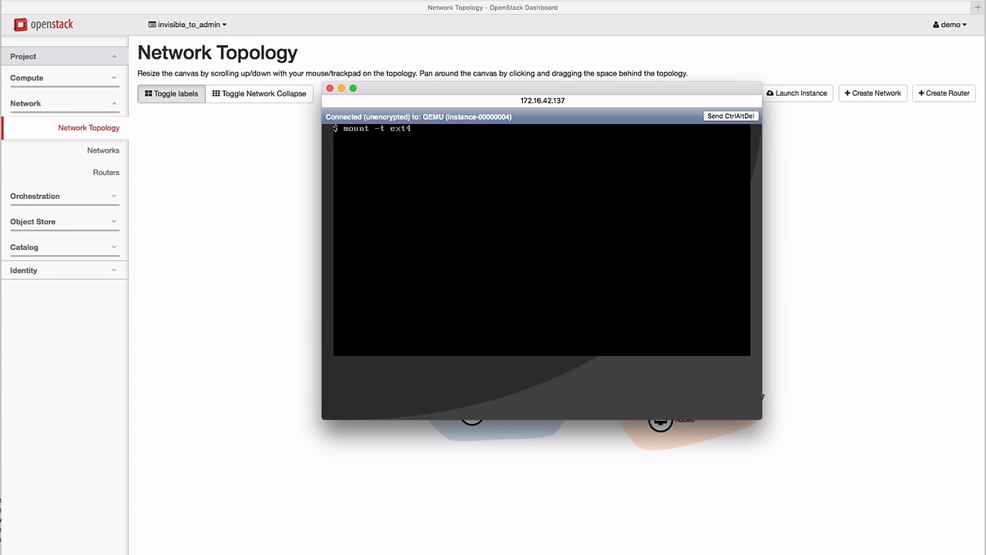
pyautogui.write('sudo mount -t ext4 /dev/vdb /mnt')
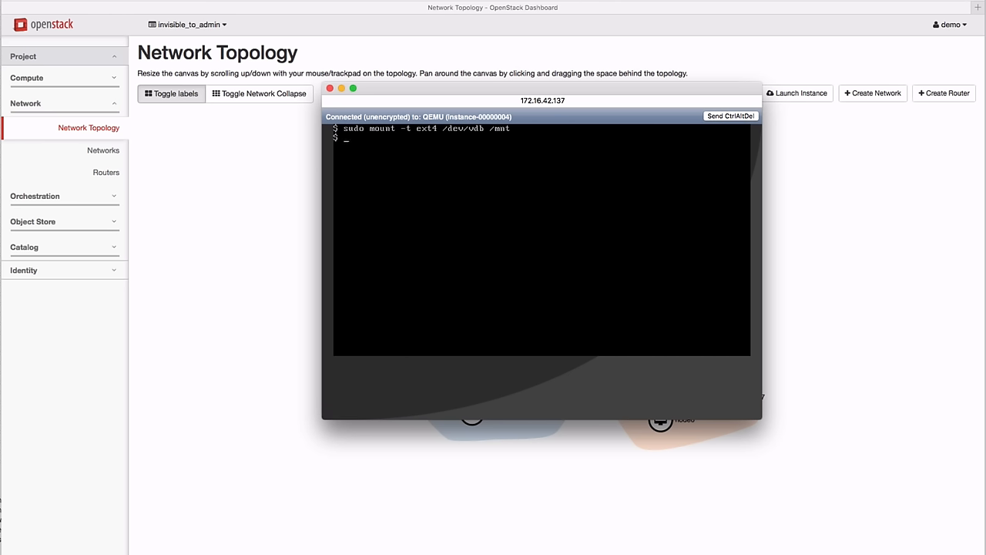
pyautogui.write('cd /mnt')
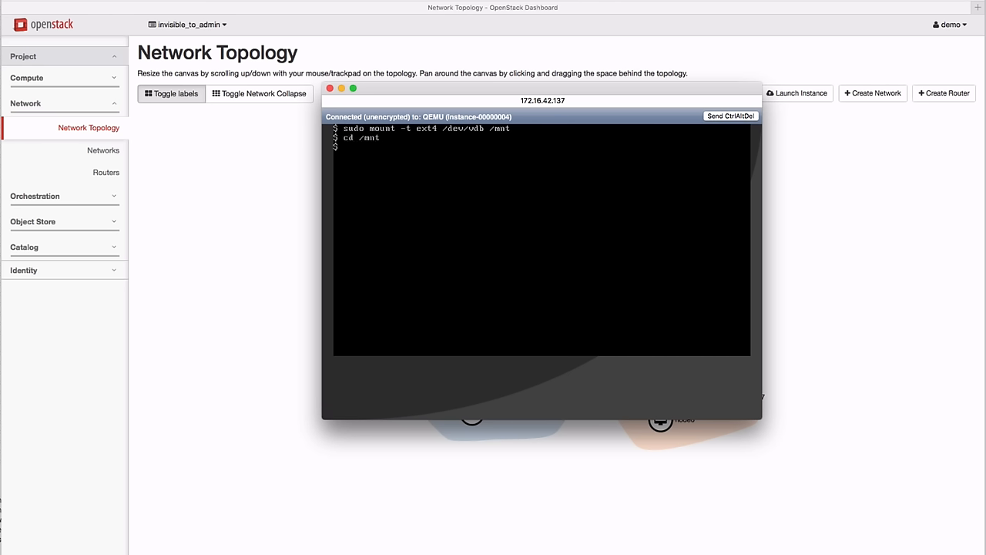
# - Create data.txt on /mnt, list it, unmount /mnt and close the console
pyautogui.write('ls')
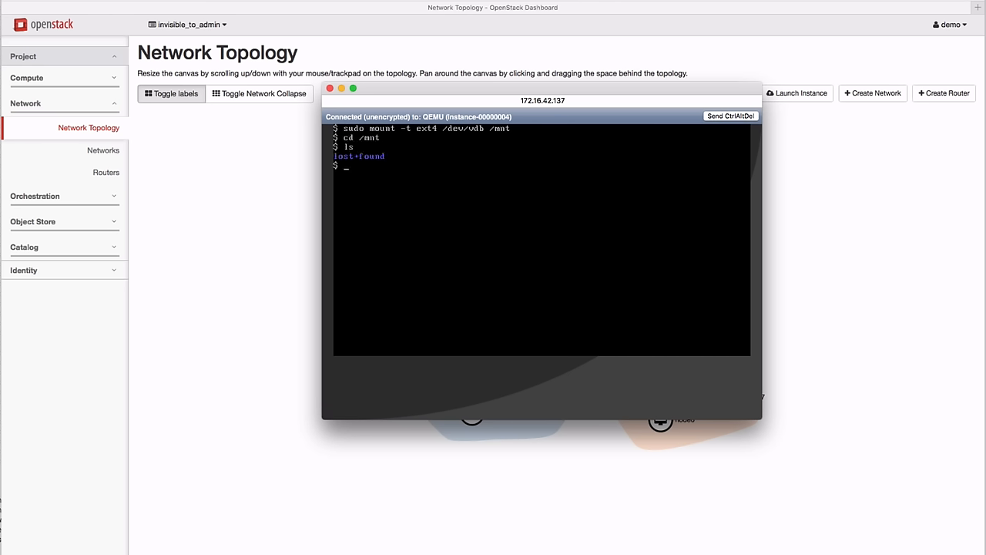
pyautogui.write('sudo touch data.txt')
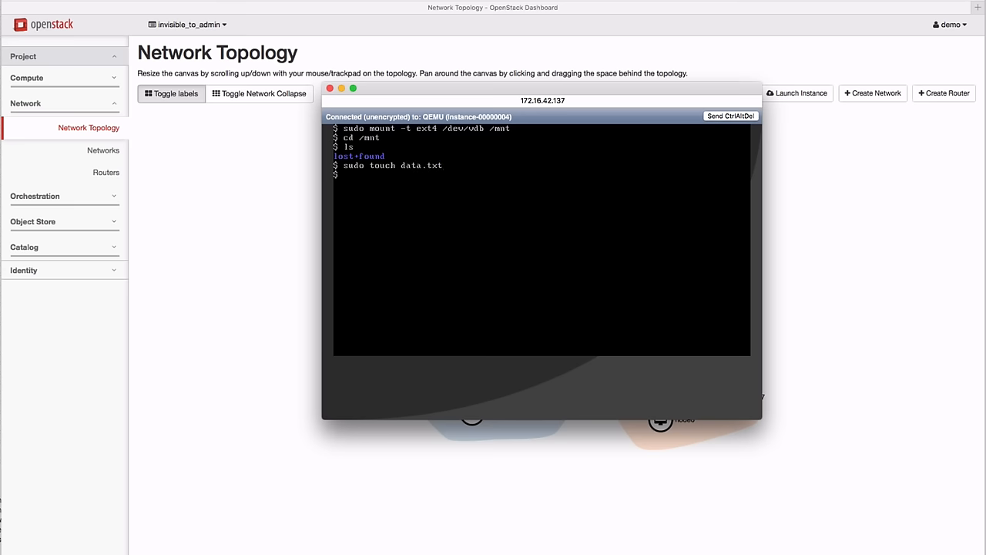
pyautogui.write('ls -l')
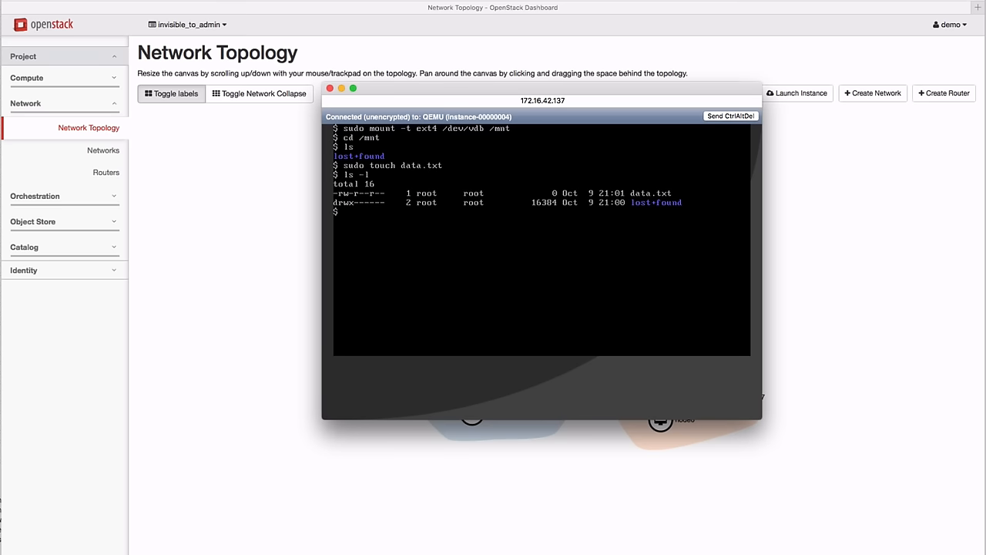
pyautogui.write('sudo umount')
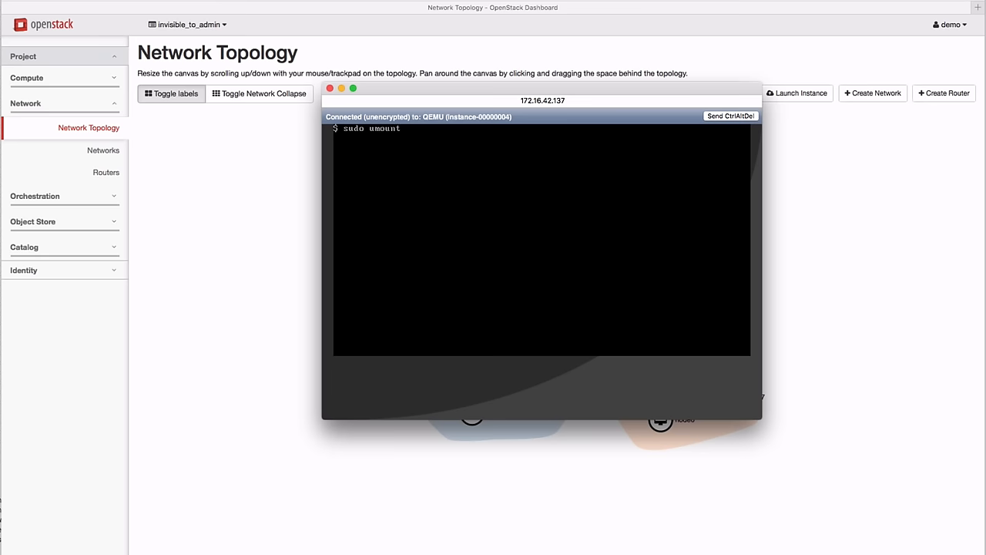
pyautogui.write('/mnt')
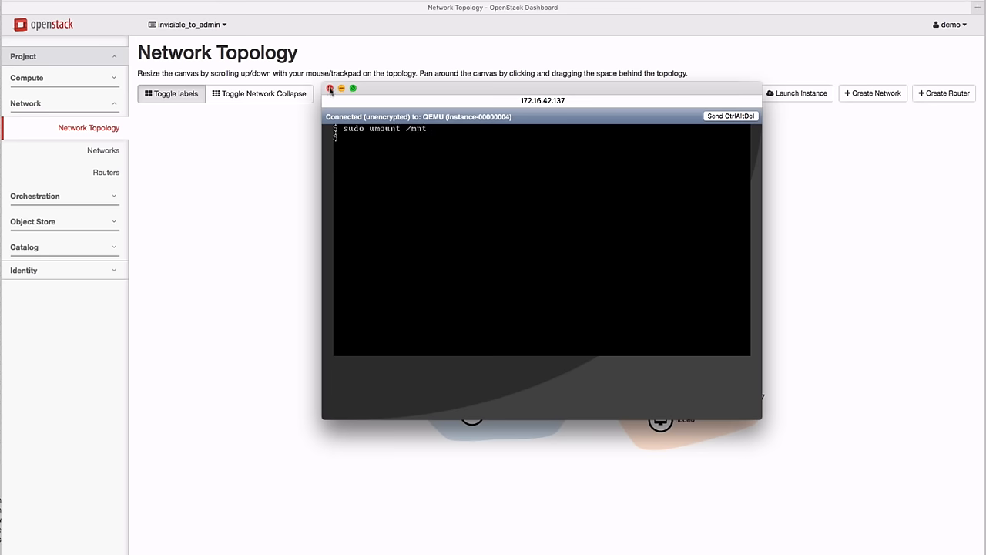
pyautogui.click(332, 96)
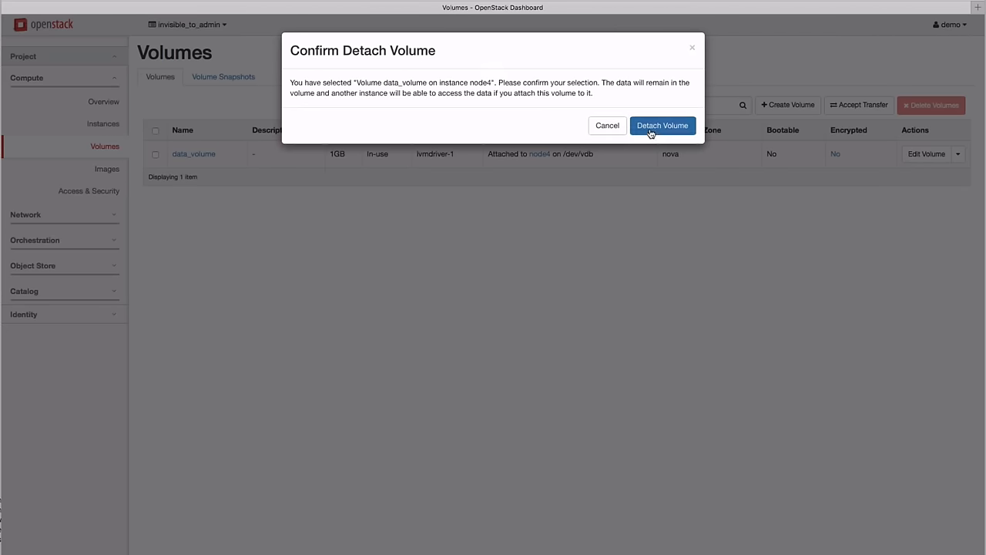
# - Detach data_volume and create a snapshot of it named data_snapshot
pyautogui.click(663, 125)
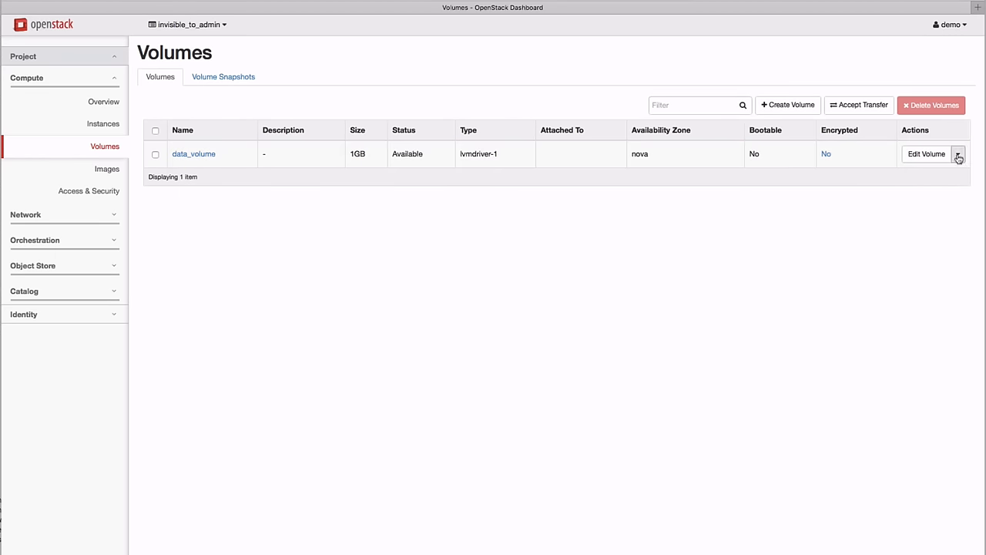
pyautogui.click(962, 156)
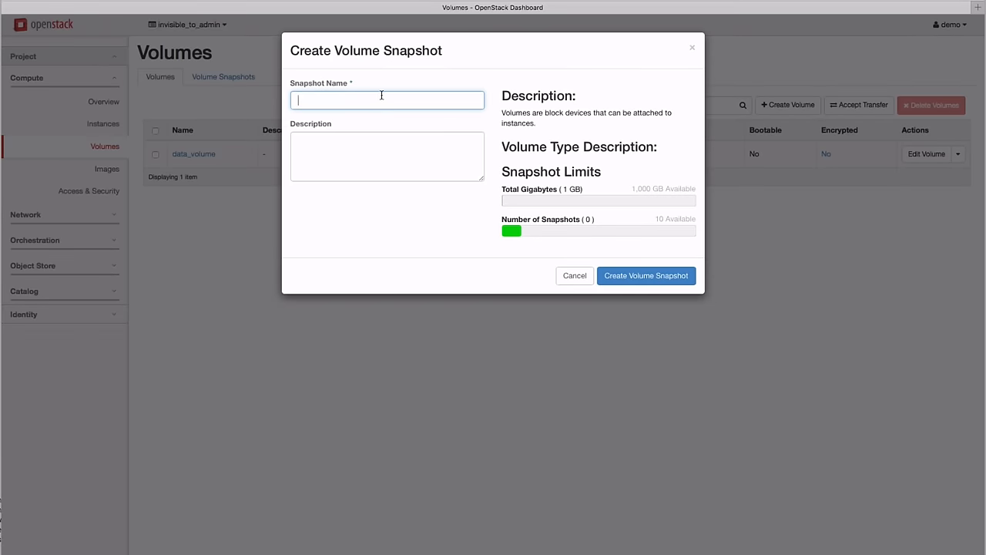
pyautogui.write('data_snapshot')
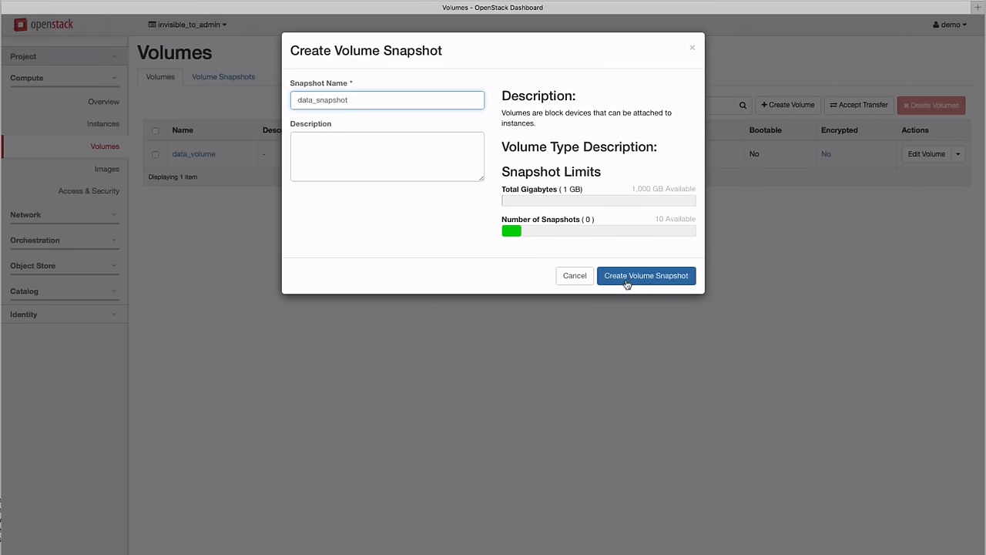
pyautogui.click(646, 274)
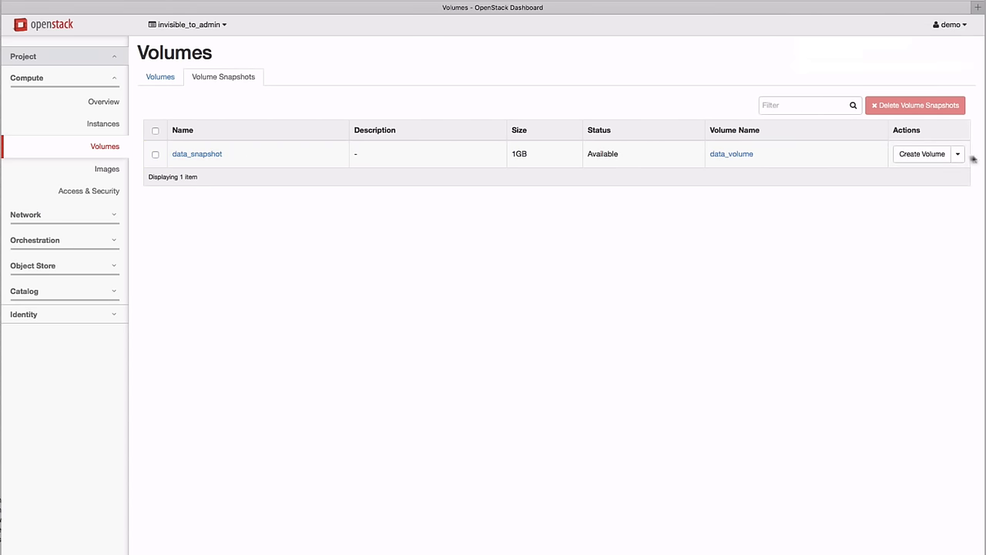
# - Create volume data_replica from data_snapshot and attach it to node7
pyautogui.click(962, 154)
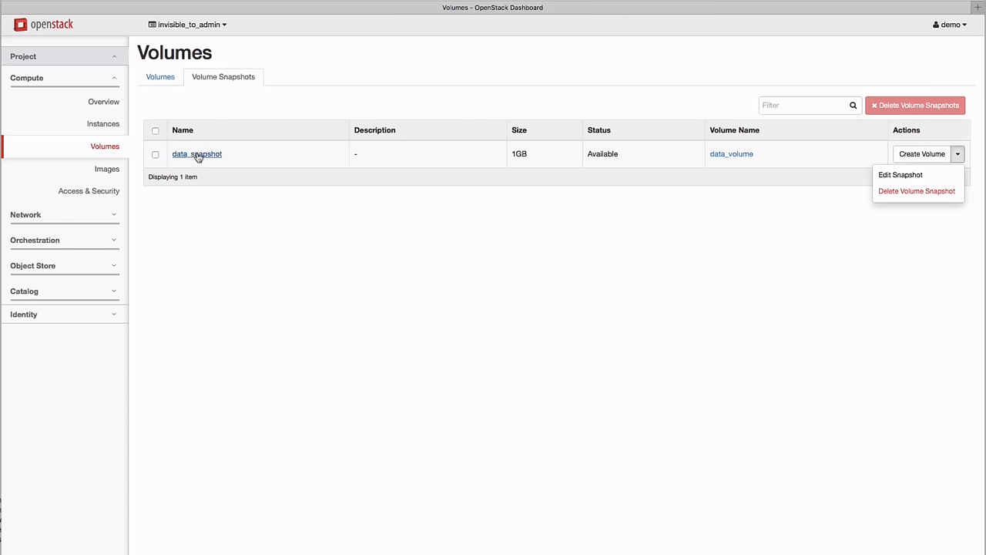
pyautogui.click(197, 154)
pyautogui.write('data_replica')
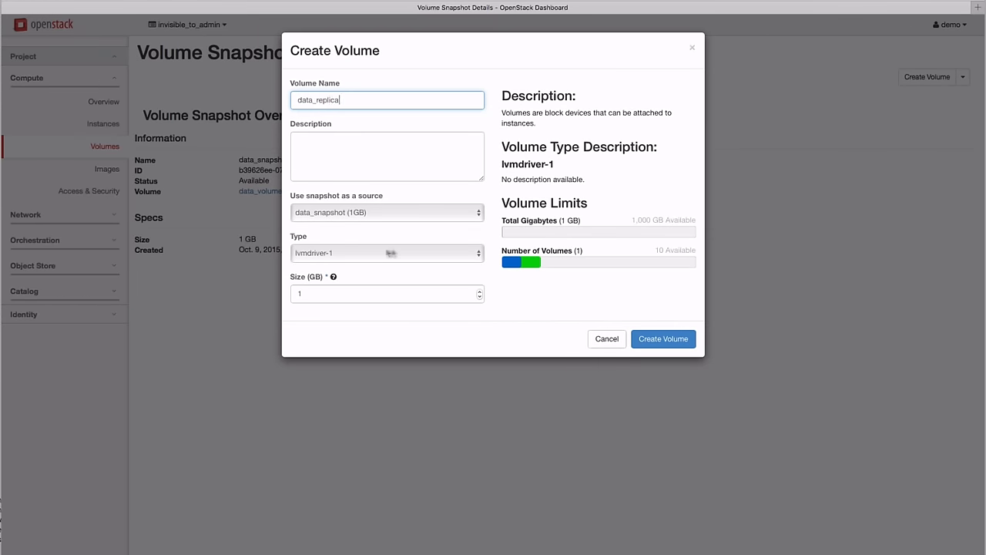
pyautogui.click(662, 339)
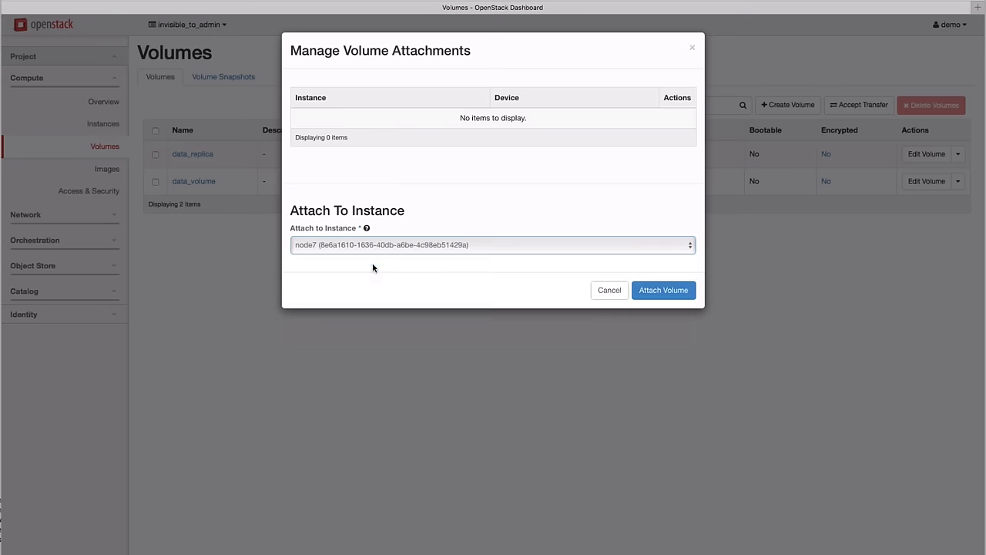
pyautogui.click(663, 290)
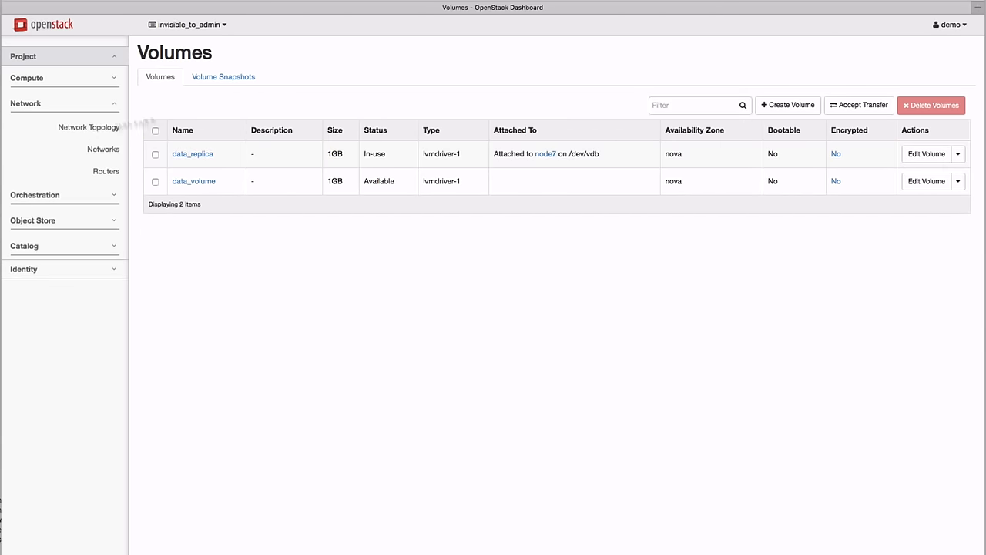
# - In node7's console, mount /dev/vdb at /mnt, list its files, unmount and close
pyautogui.click(88, 127)
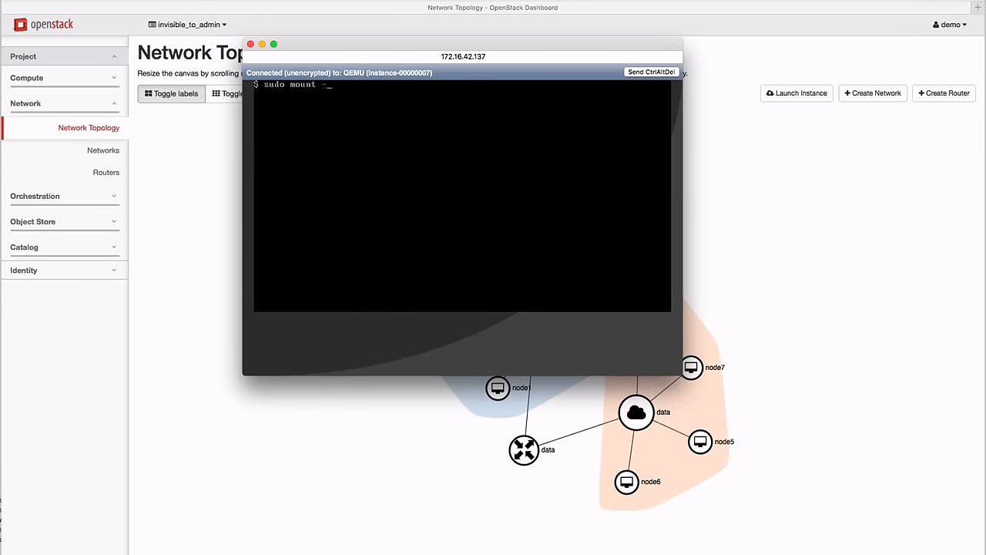
pyautogui.write('-t ext4 /dev/vdb /mnt')
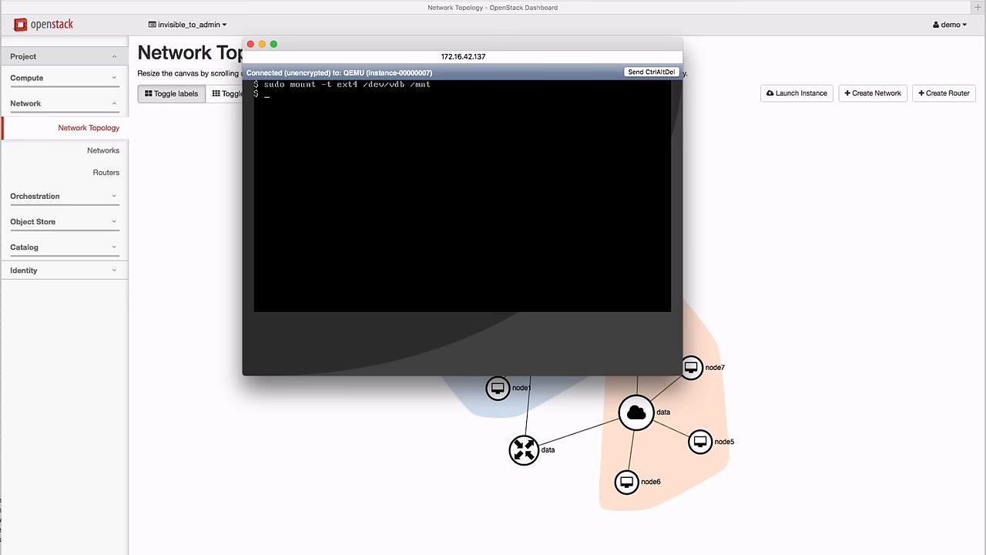
pyautogui.write('cd /mnt')
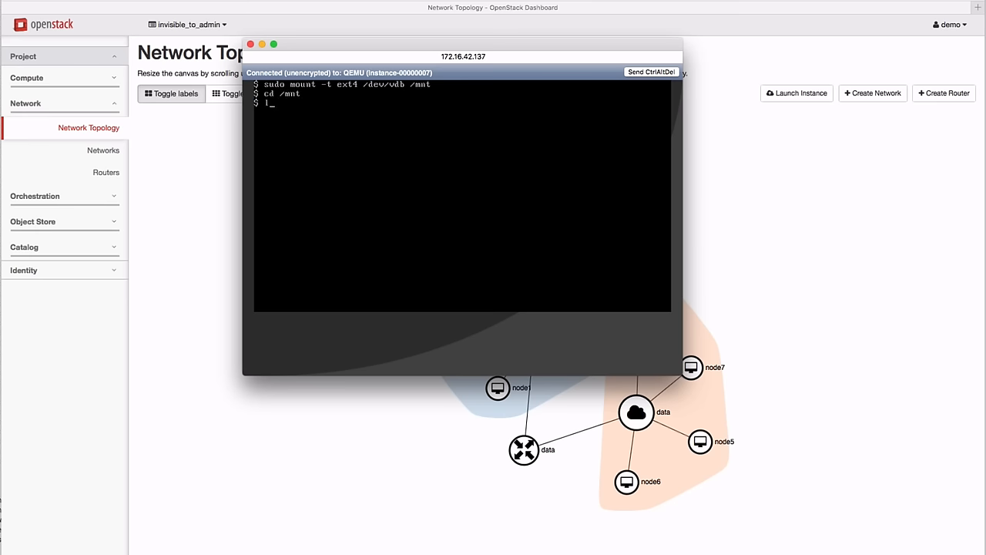
pyautogui.write('ls -l')
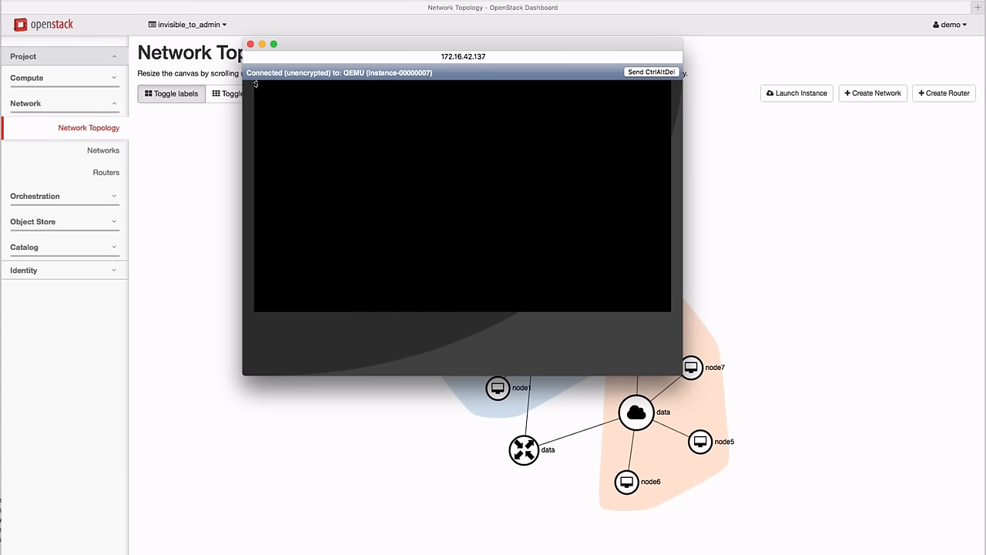
pyautogui.write('umount /mnt')
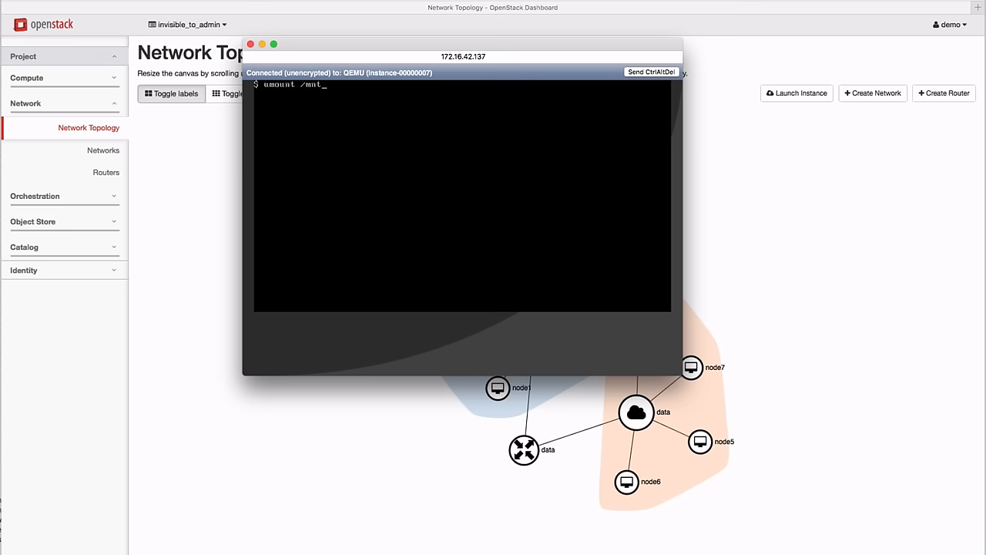
pyautogui.click(259, 43)
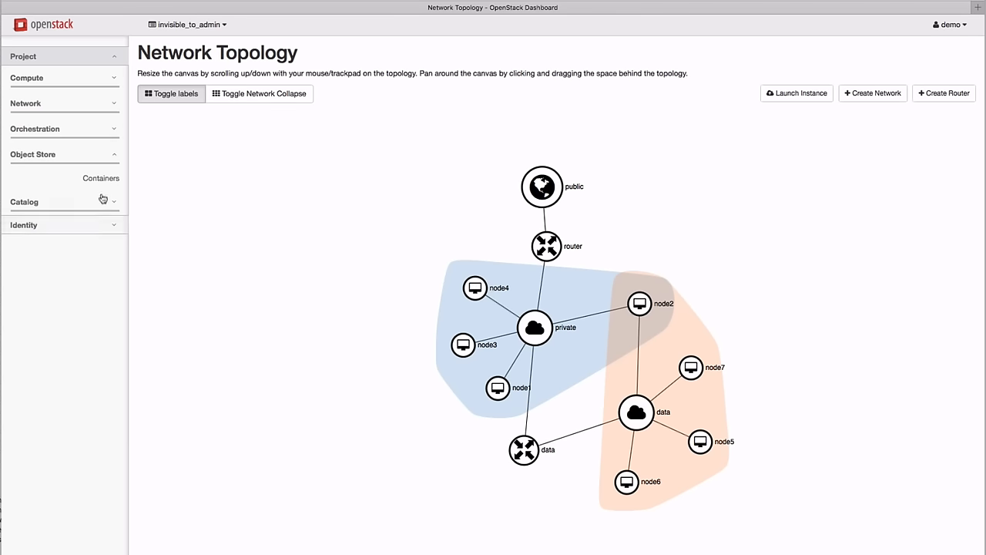
# - Create a public object storage container named web_assets
pyautogui.click(102, 179)
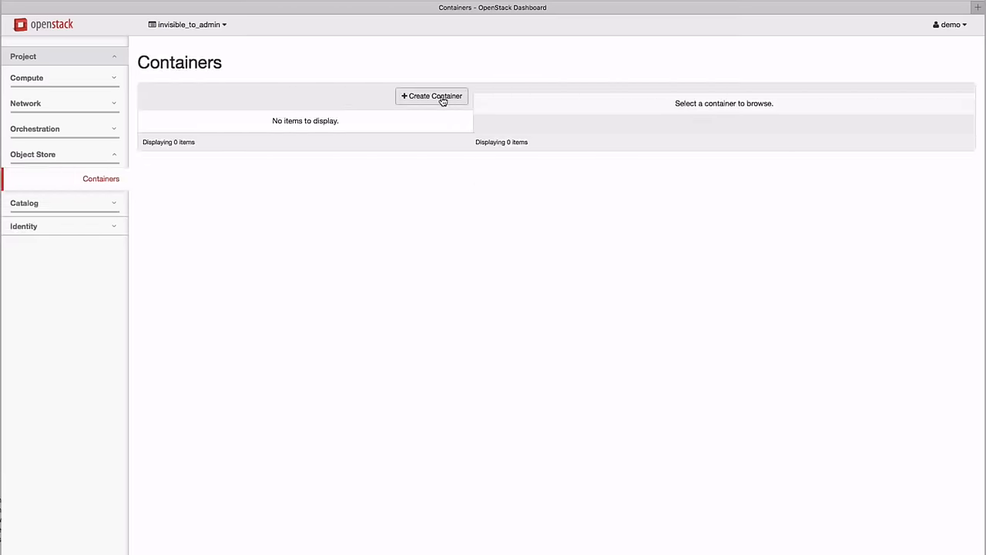
pyautogui.click(432, 96)
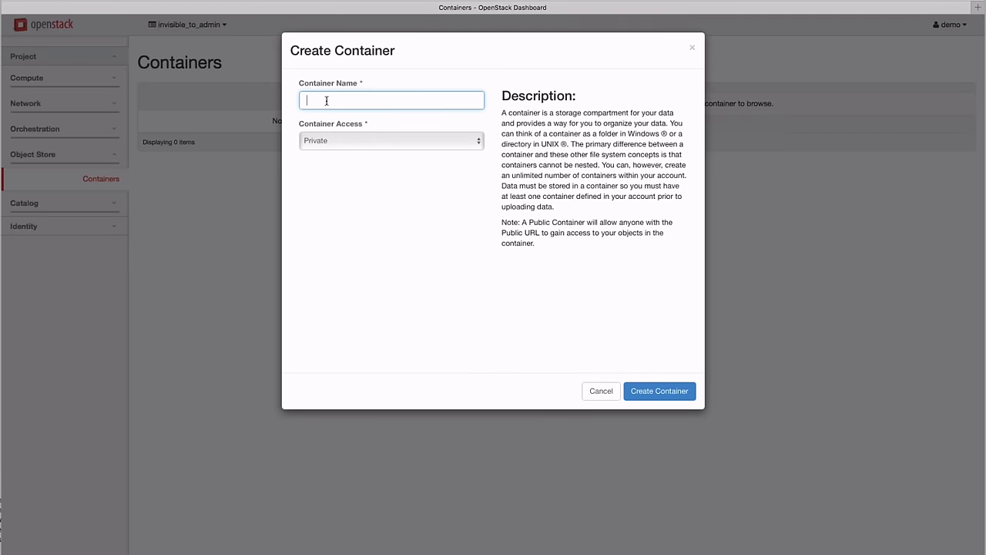
pyautogui.click(392, 140)
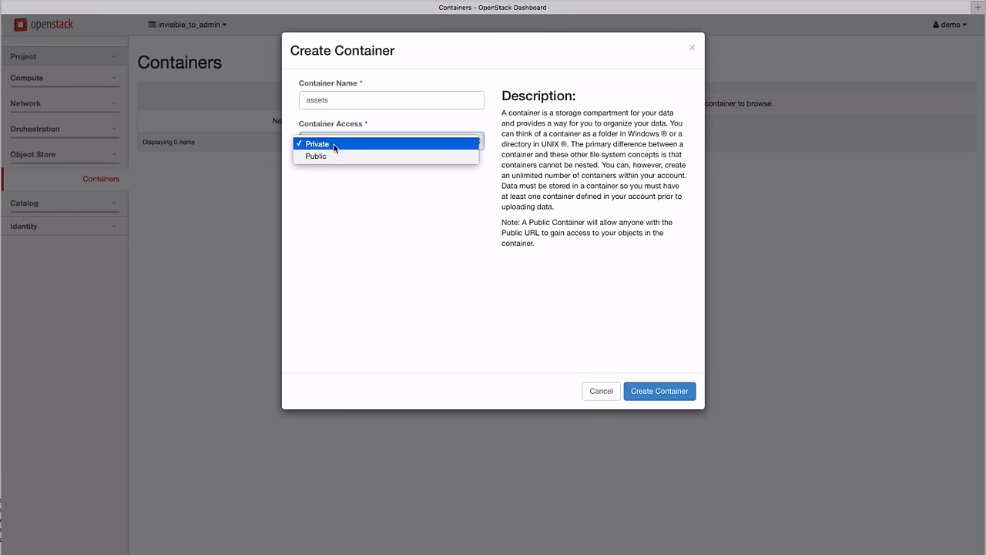
pyautogui.moveTo(315, 157)
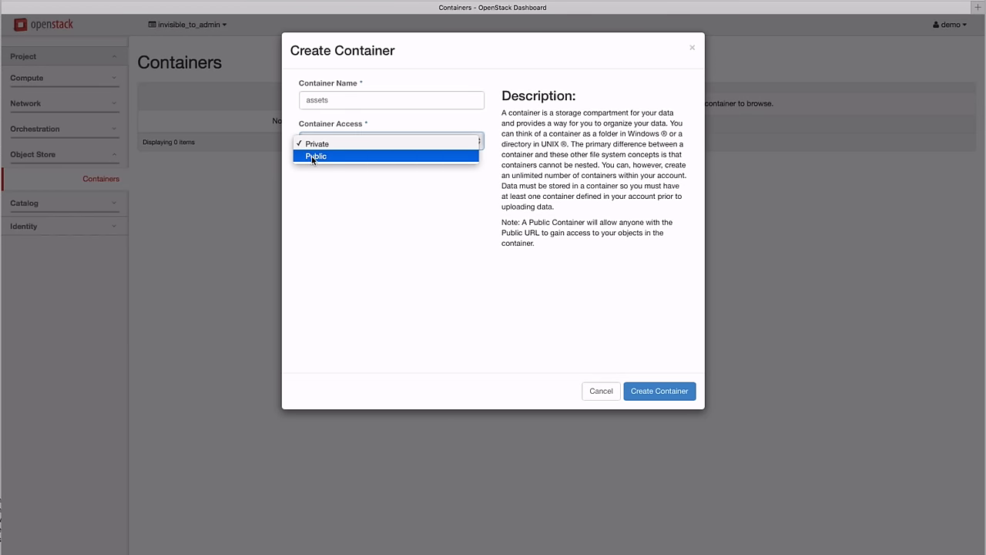
pyautogui.click(316, 157)
pyautogui.write('web_')
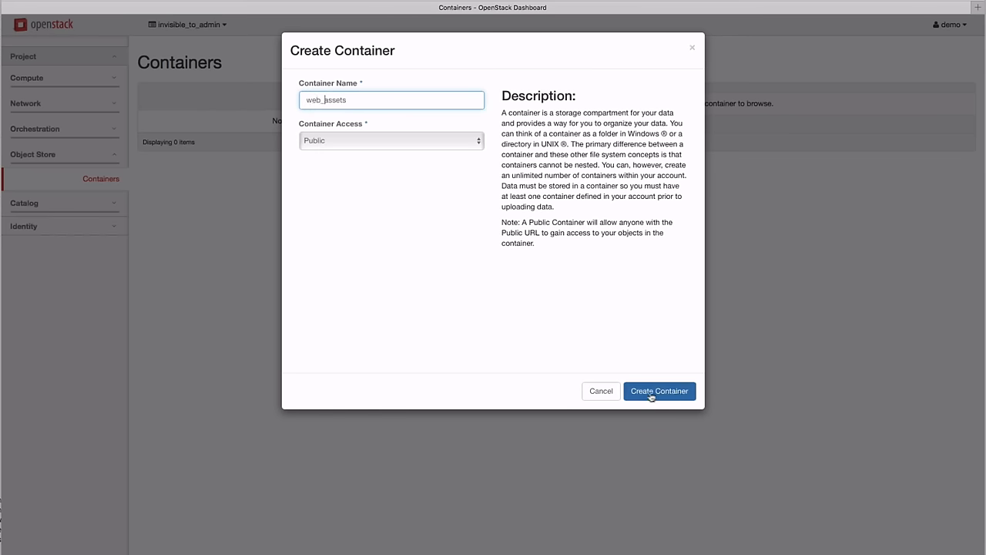
pyautogui.click(660, 391)
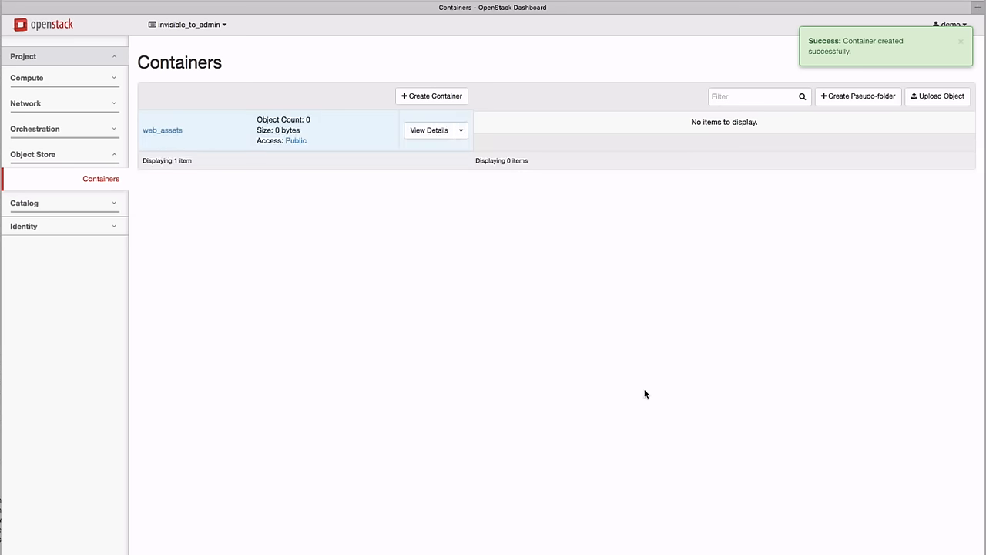
# - Upload the local file 2015.07.json into web_assets
pyautogui.click(941, 96)
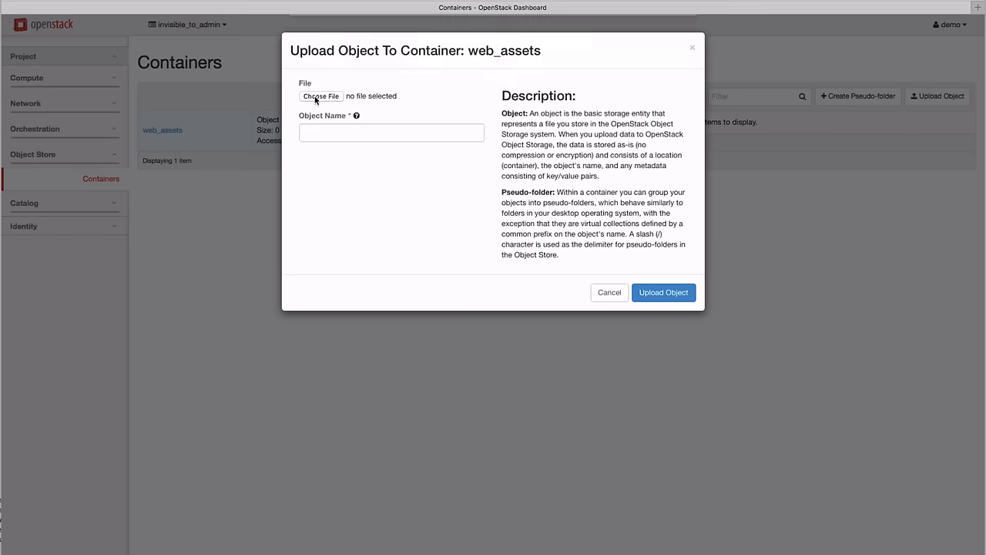
pyautogui.click(321, 96)
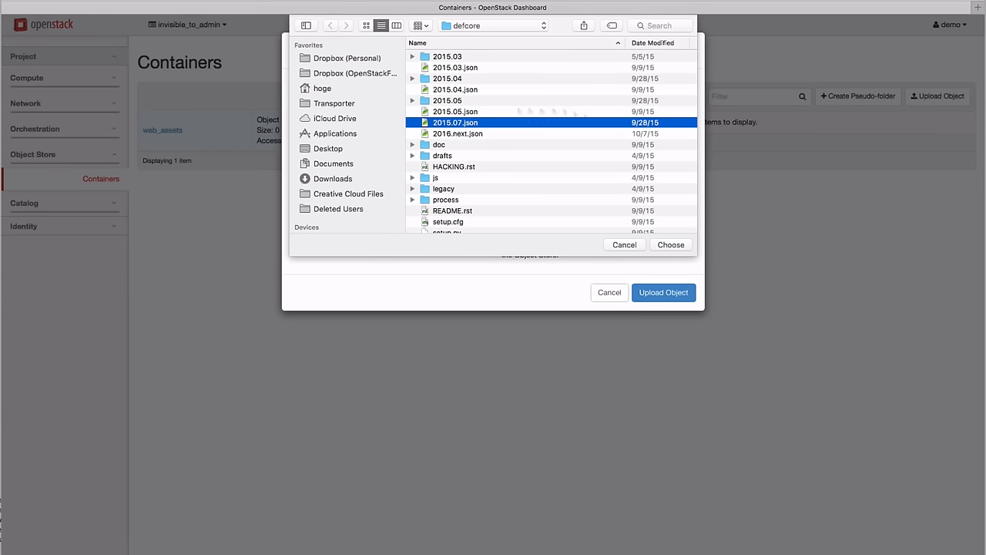
pyautogui.click(671, 244)
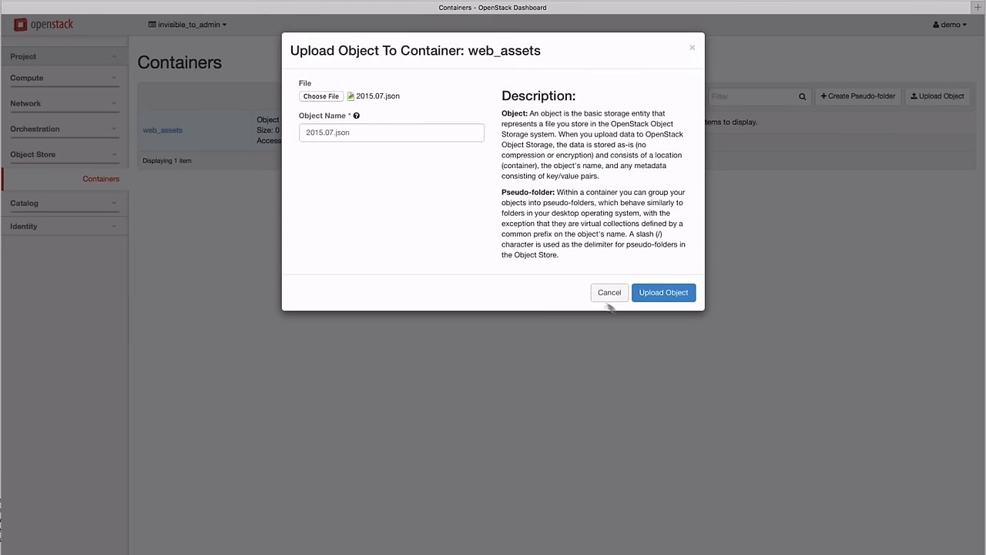
pyautogui.click(663, 293)
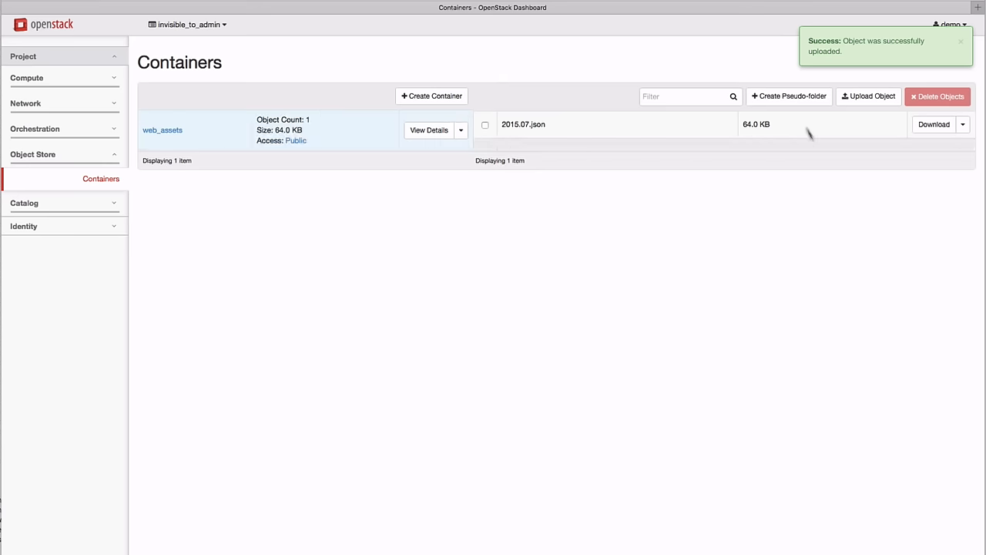
# - Copy 2015.07.json within web_assets as 2015.07.copy.json
pyautogui.click(962, 124)
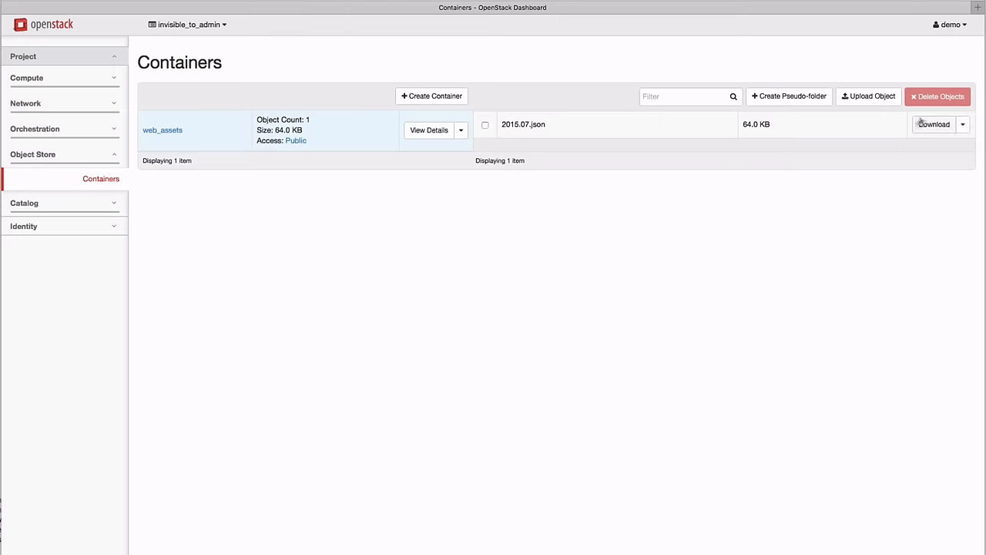
pyautogui.click(968, 125)
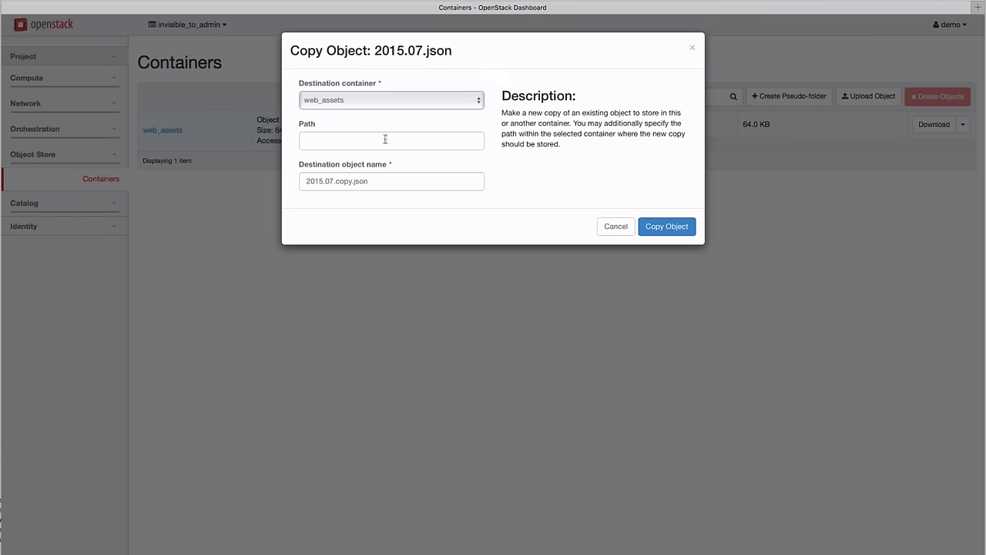
pyautogui.click(392, 140)
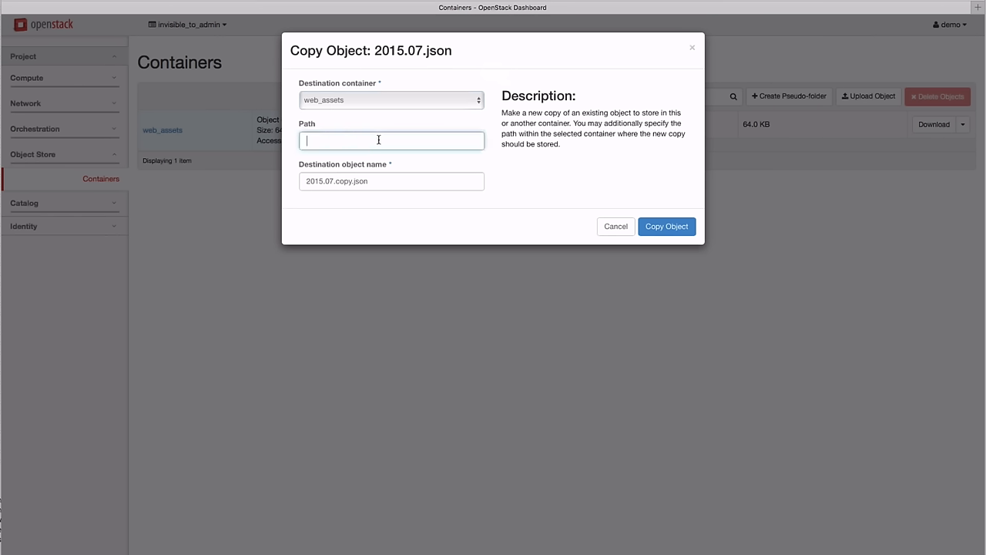
pyautogui.click(666, 225)
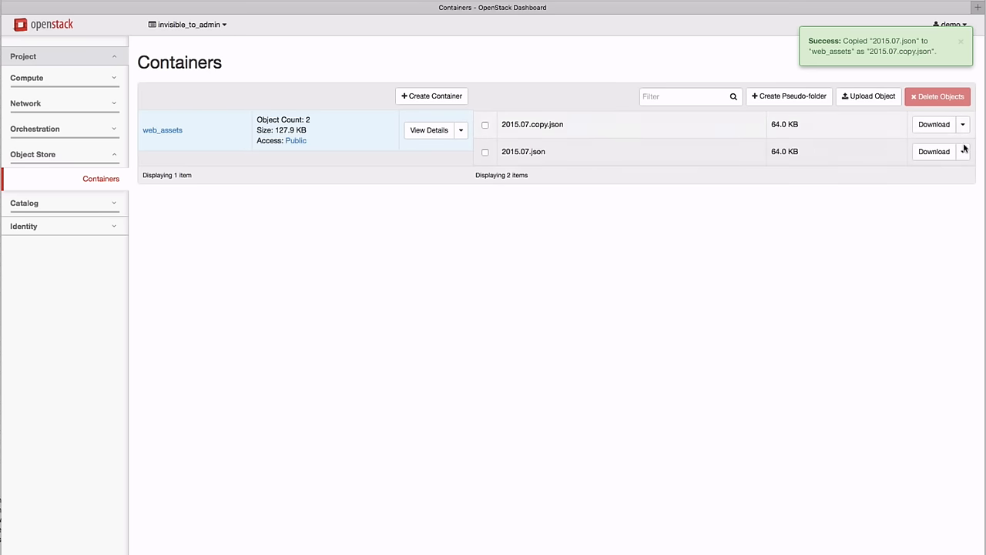
pyautogui.click(965, 151)
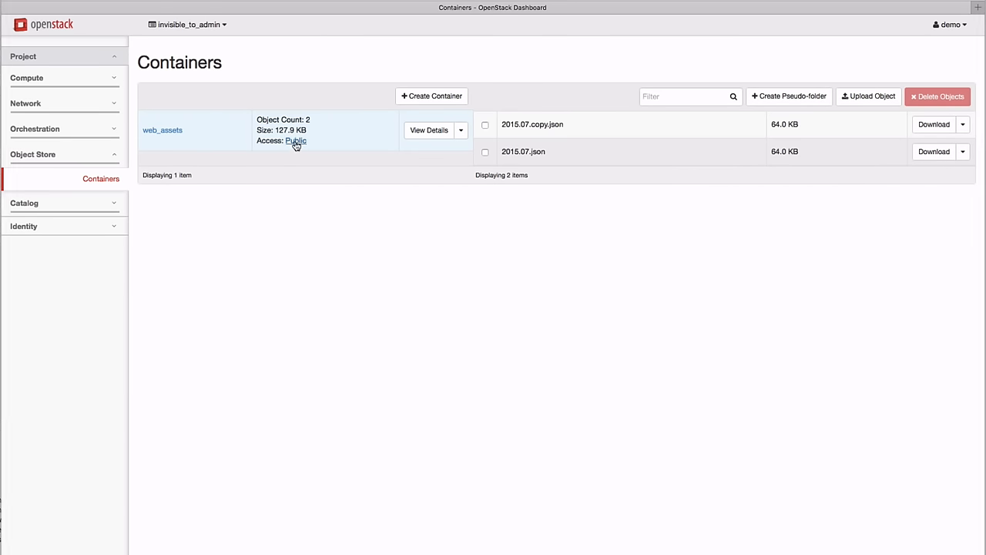
pyautogui.click(295, 142)
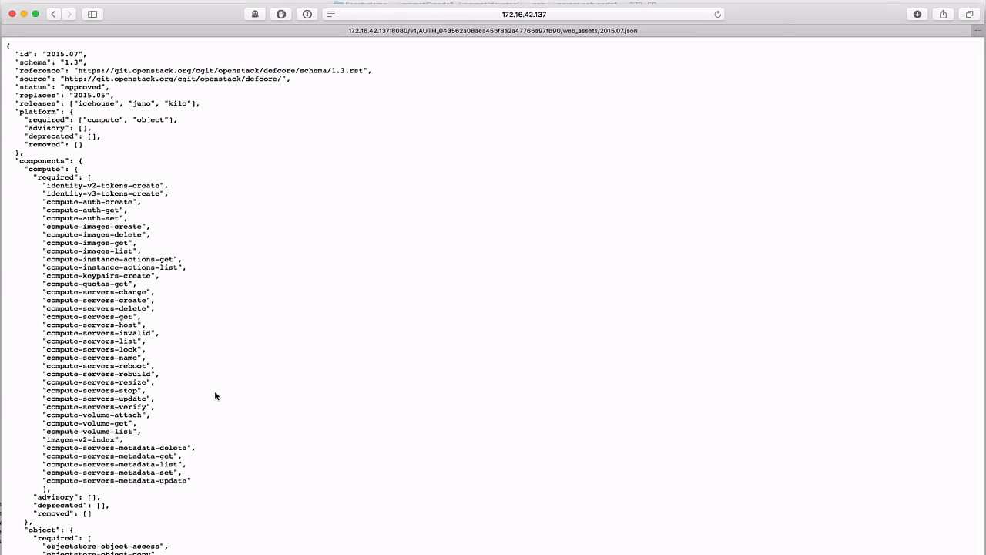
pyautogui.scroll(-3)
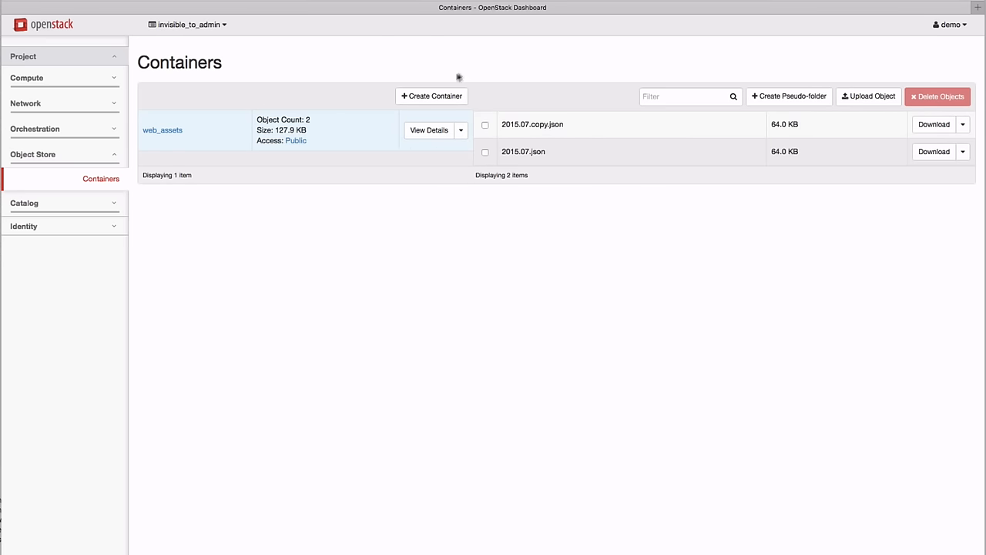
# - Create the container private_data with Private access and upload test-requirements.txt into it
pyautogui.click(431, 95)
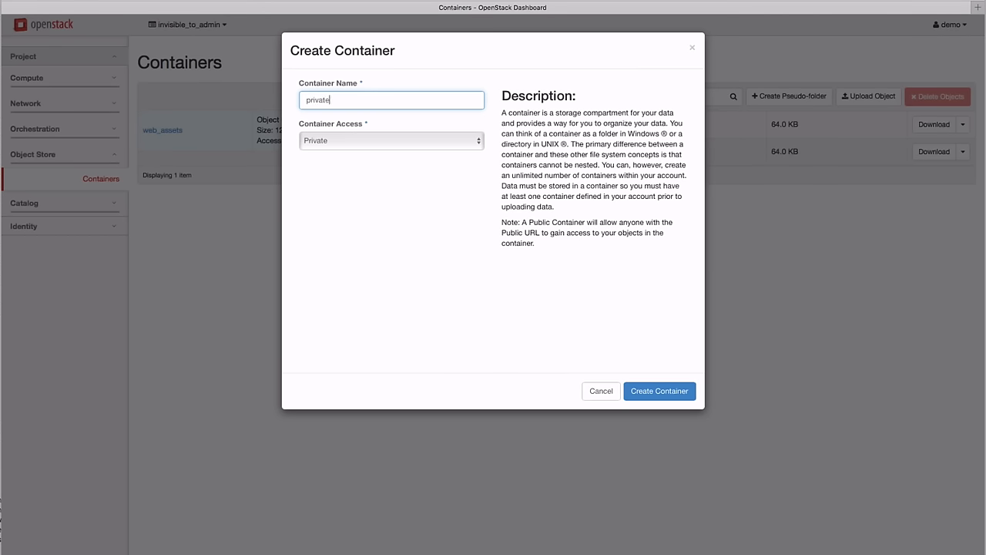
pyautogui.click(660, 392)
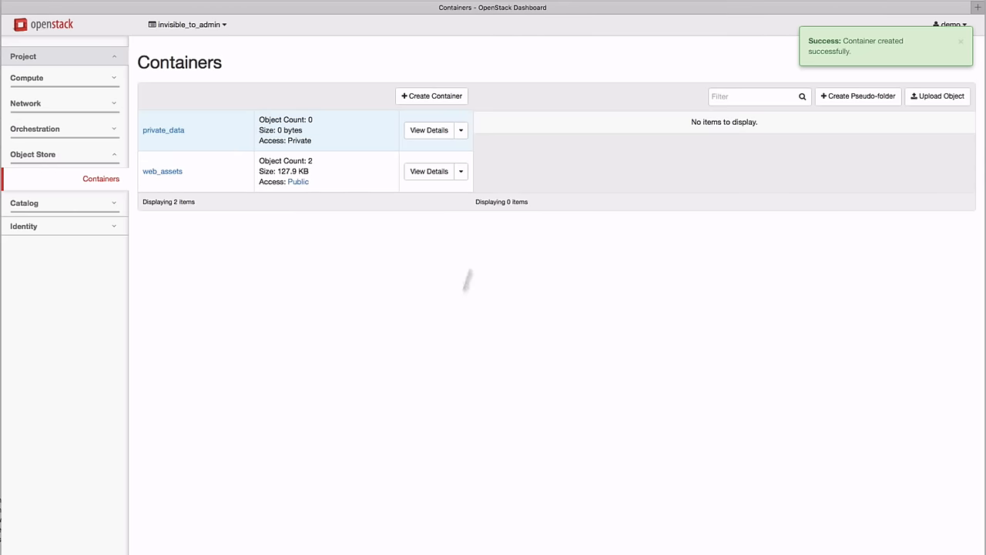
pyautogui.moveTo(946, 95)
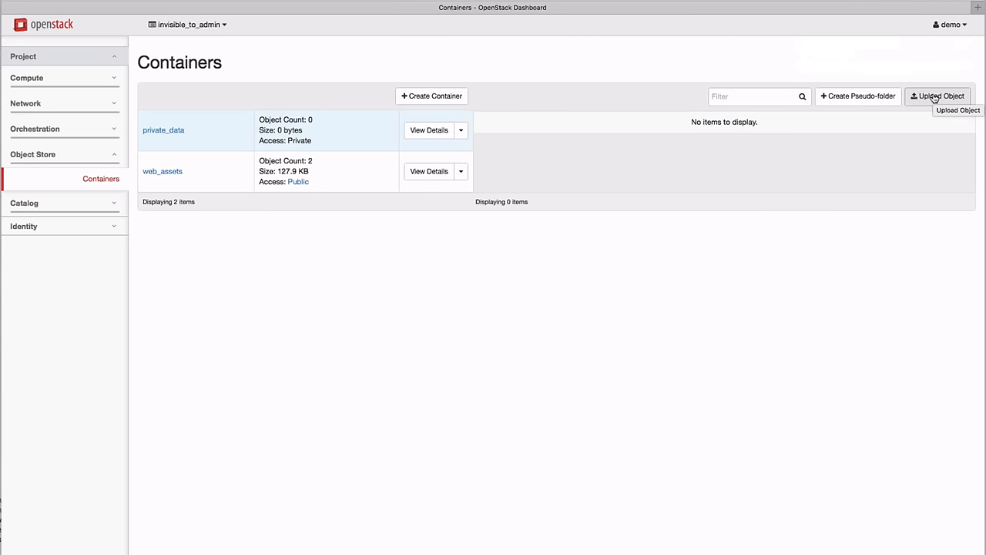
pyautogui.click(940, 96)
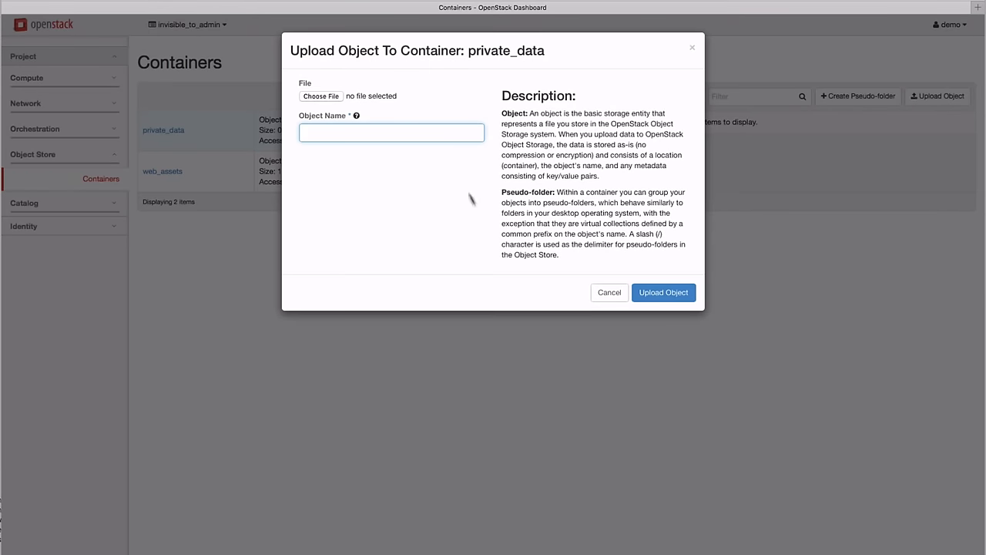
pyautogui.click(320, 95)
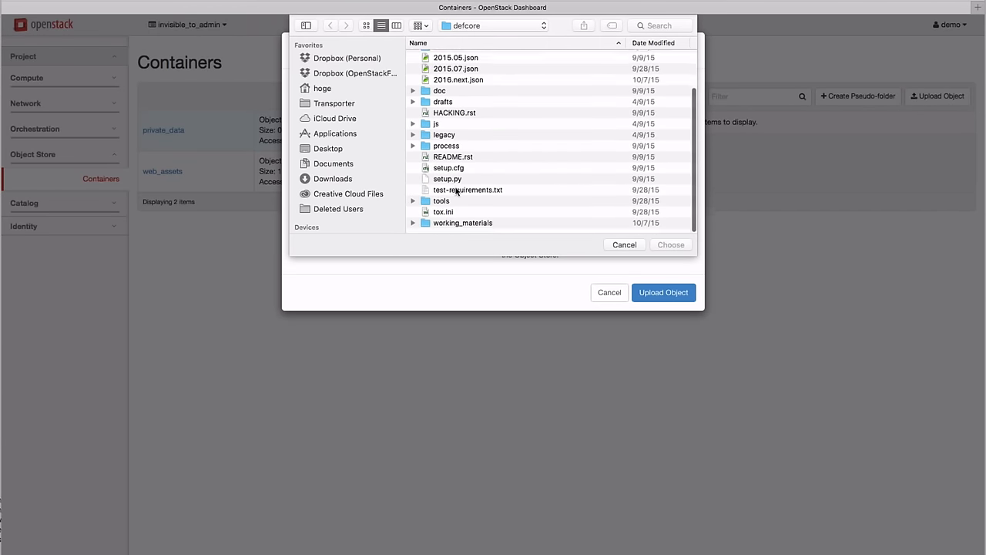
pyautogui.click(468, 190)
pyautogui.write('extra')
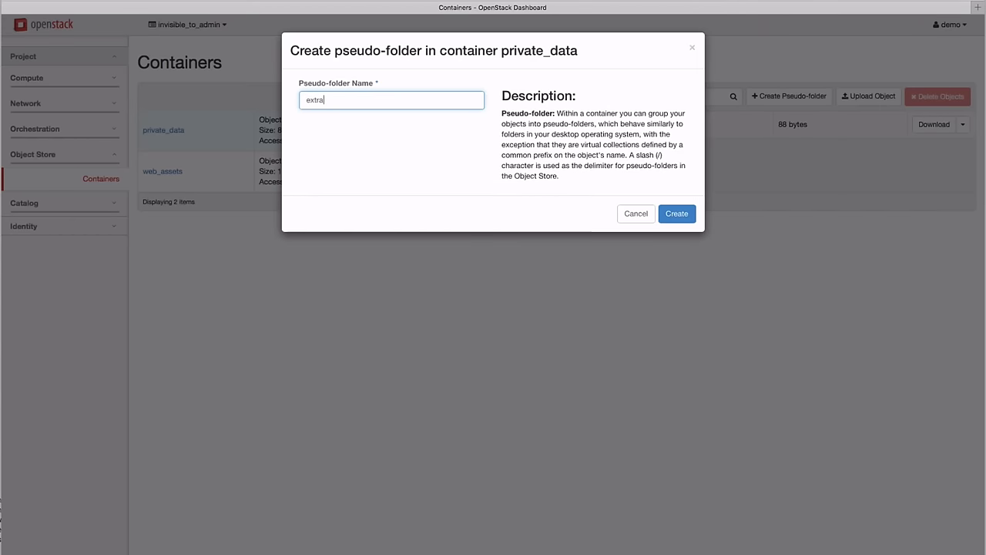
# - Create the extra_requirements pseudo-folder in private_data and upload HACKING.rst inside it
pyautogui.click(676, 212)
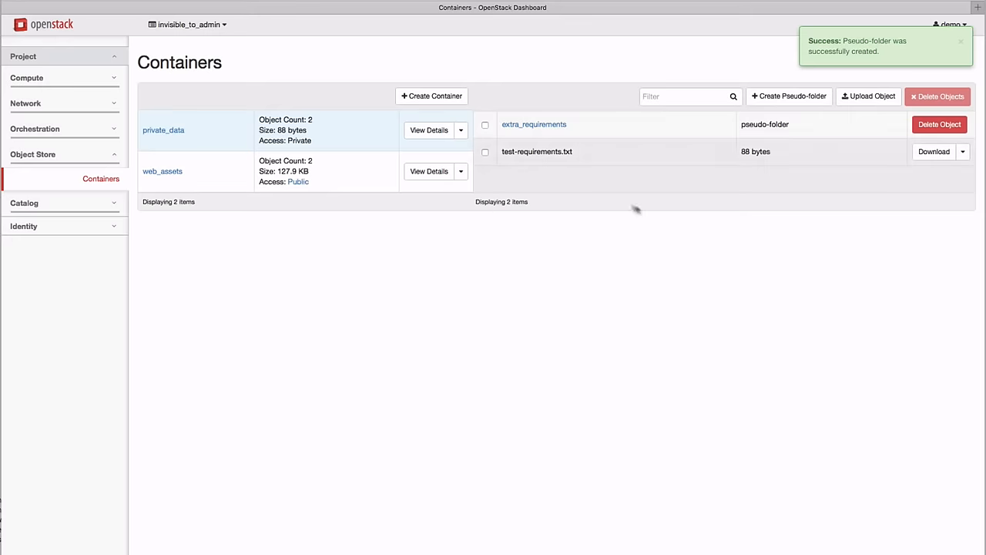
pyautogui.click(534, 123)
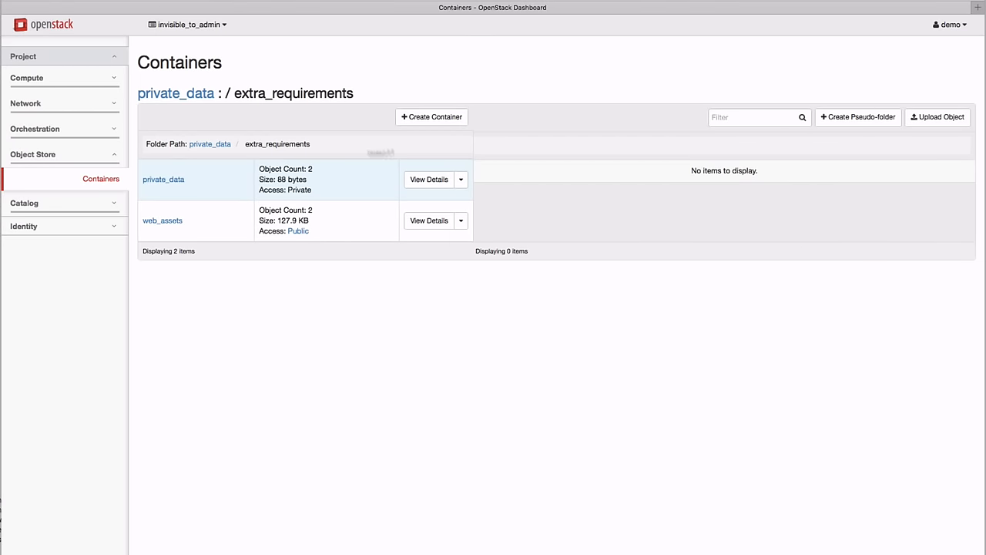
pyautogui.click(940, 118)
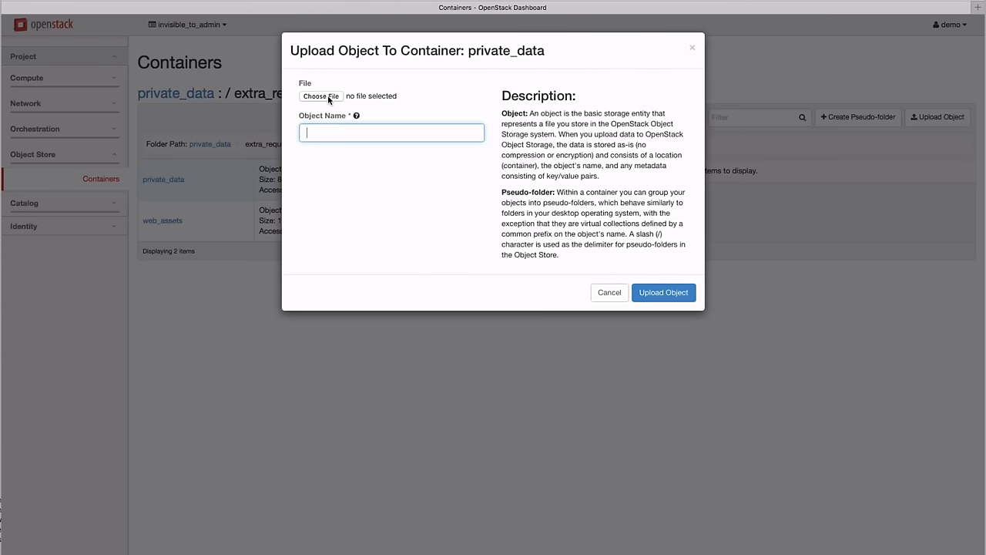
pyautogui.click(321, 96)
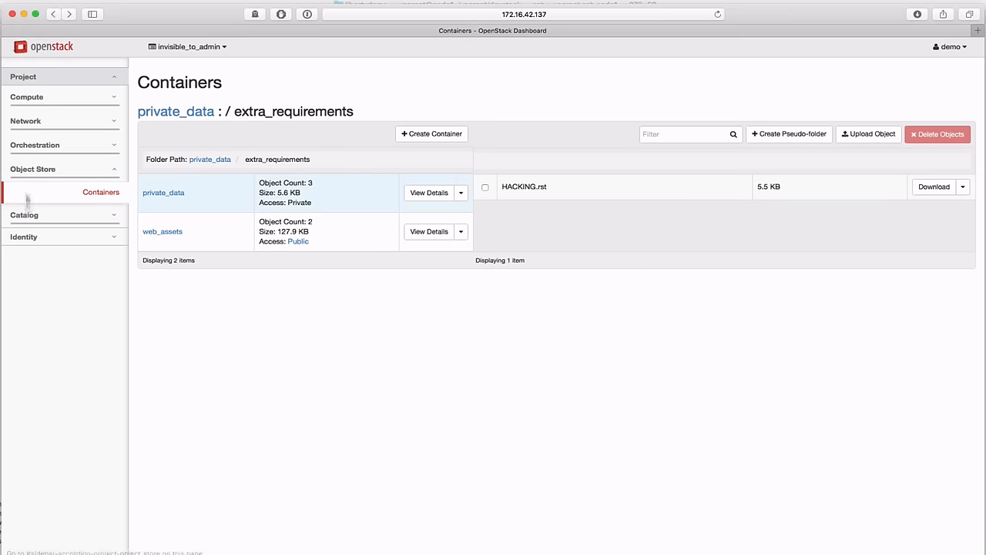
# - Locate CentOS 7 among the catalog applications and start installing it as a project image
pyautogui.click(99, 212)
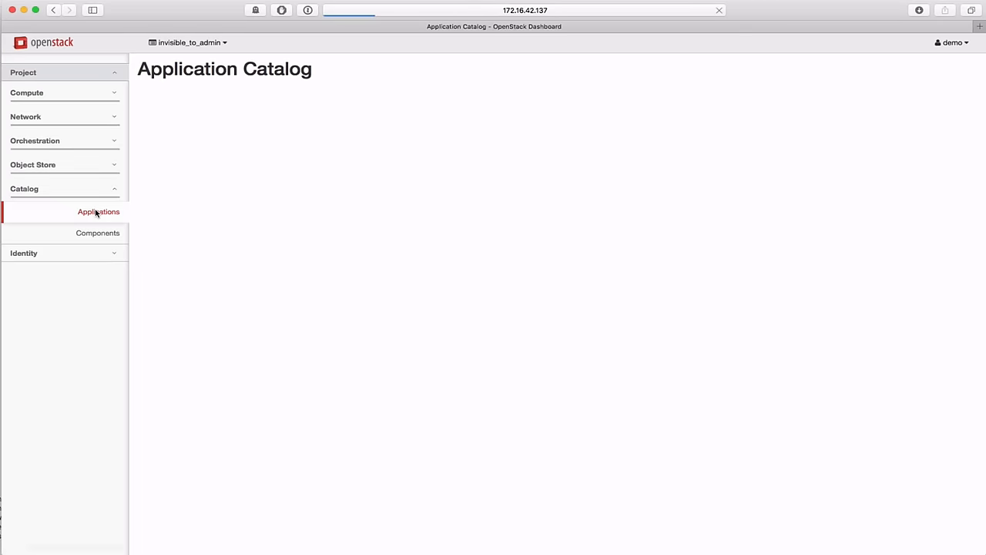
pyautogui.click(98, 211)
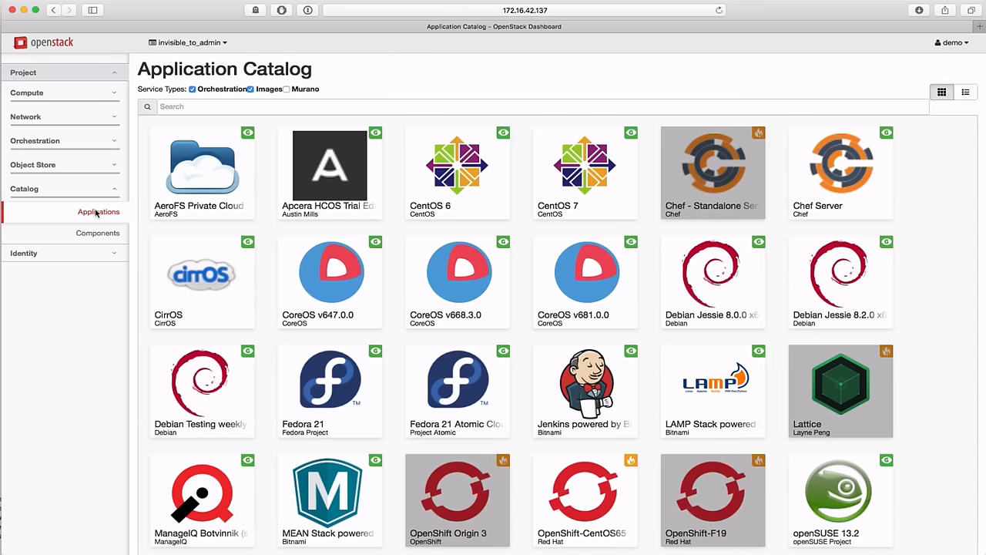
pyautogui.moveTo(500, 167)
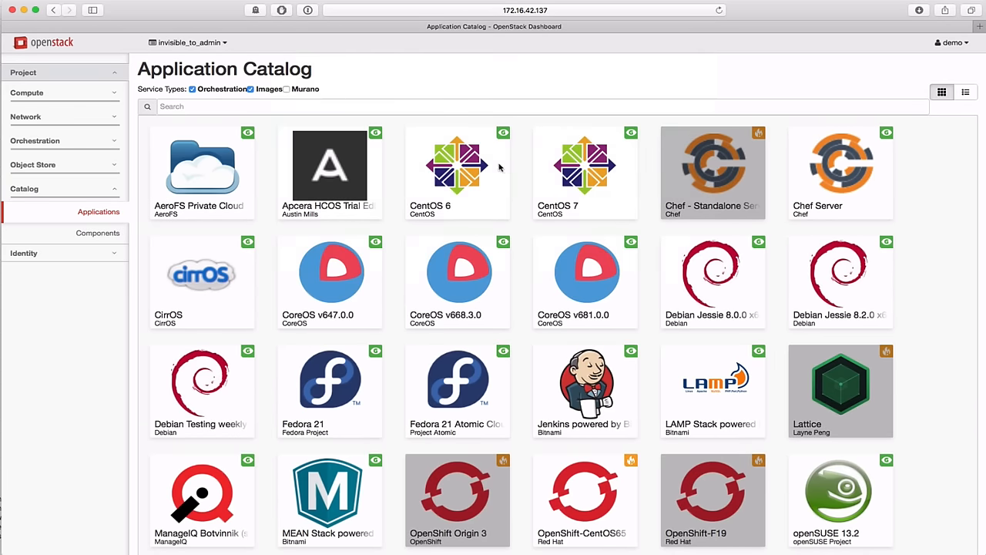
pyautogui.click(586, 166)
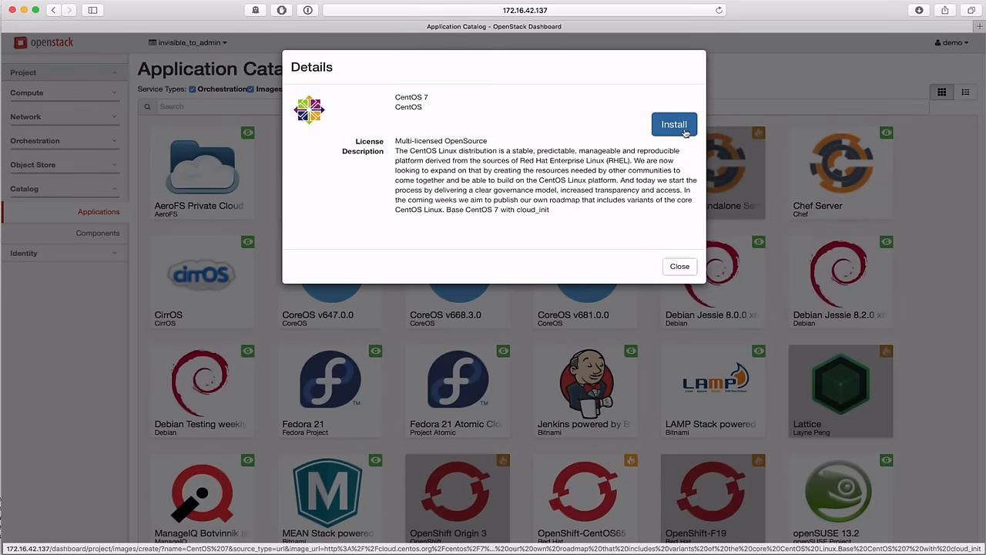
pyautogui.click(675, 124)
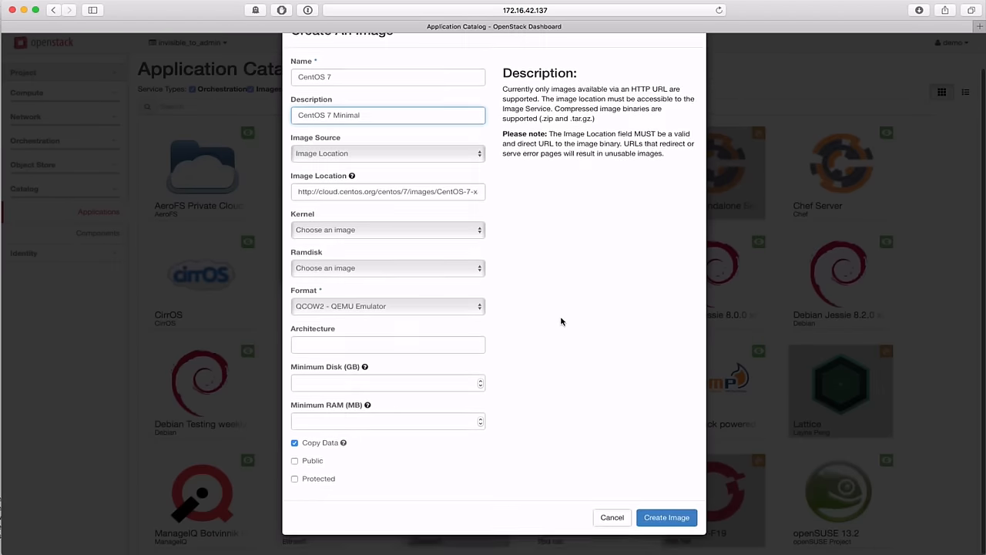
# - Submit the Create An Image form for CentOS 7 and return to the account options
pyautogui.click(665, 518)
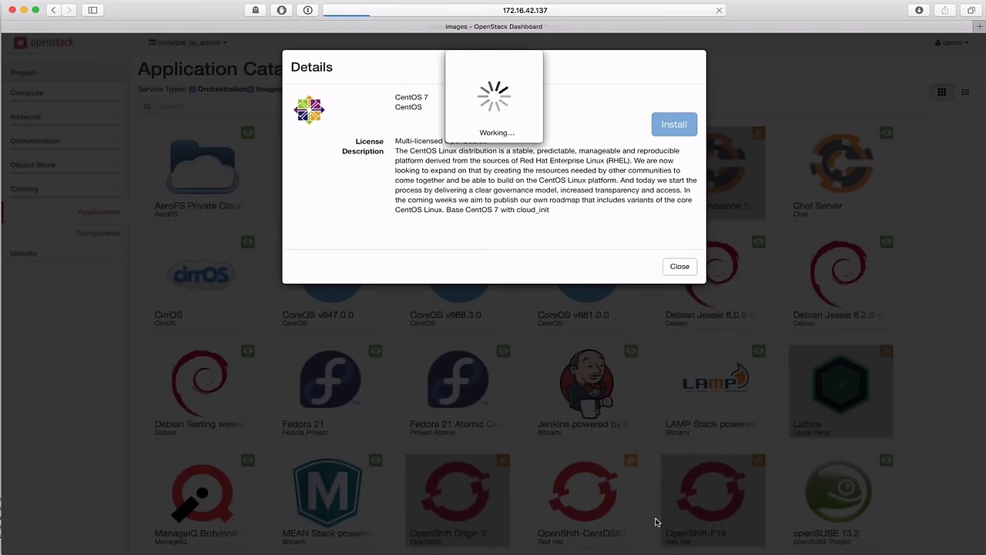
pyautogui.click(674, 123)
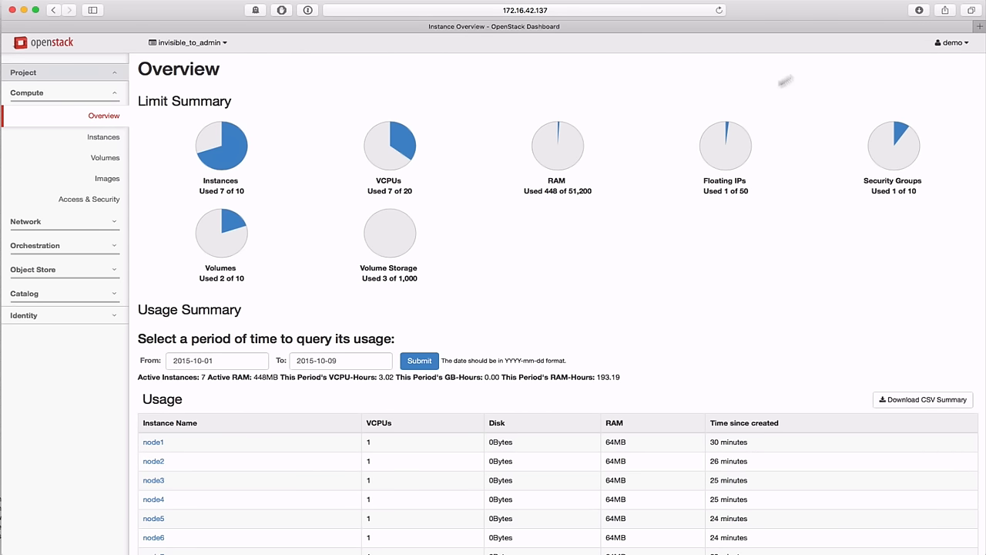
pyautogui.click(949, 44)
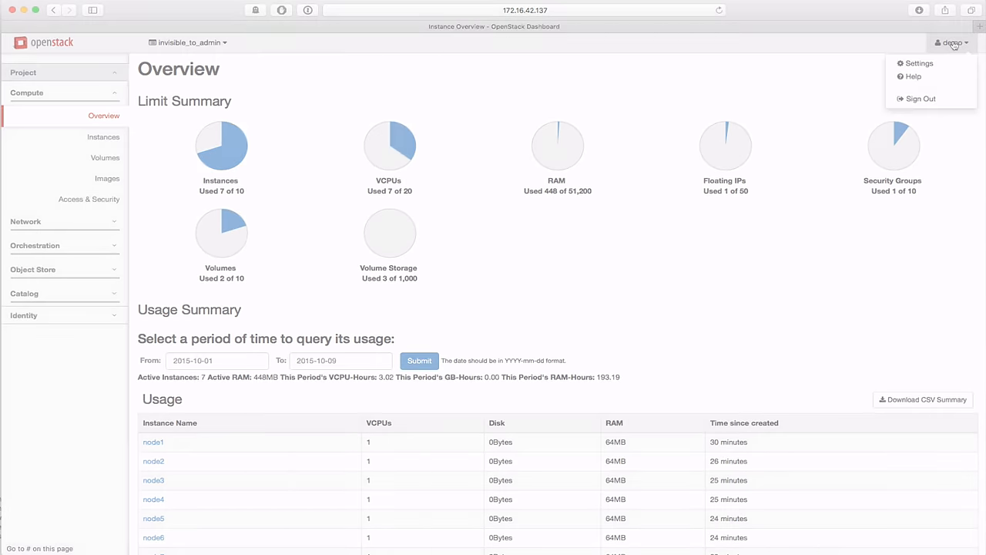